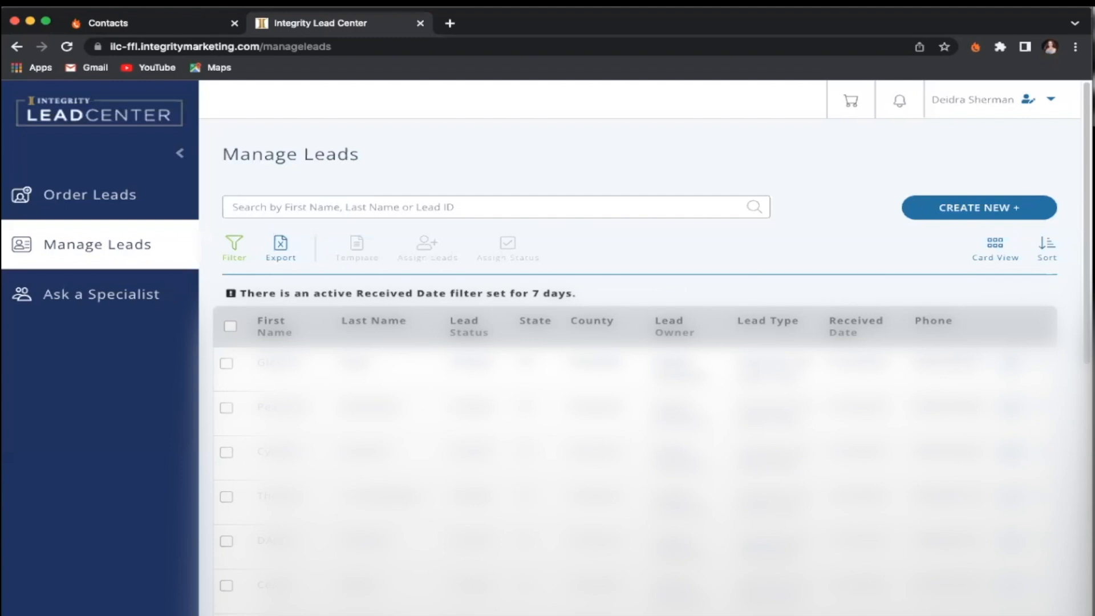
pyautogui.moveTo(286, 288)
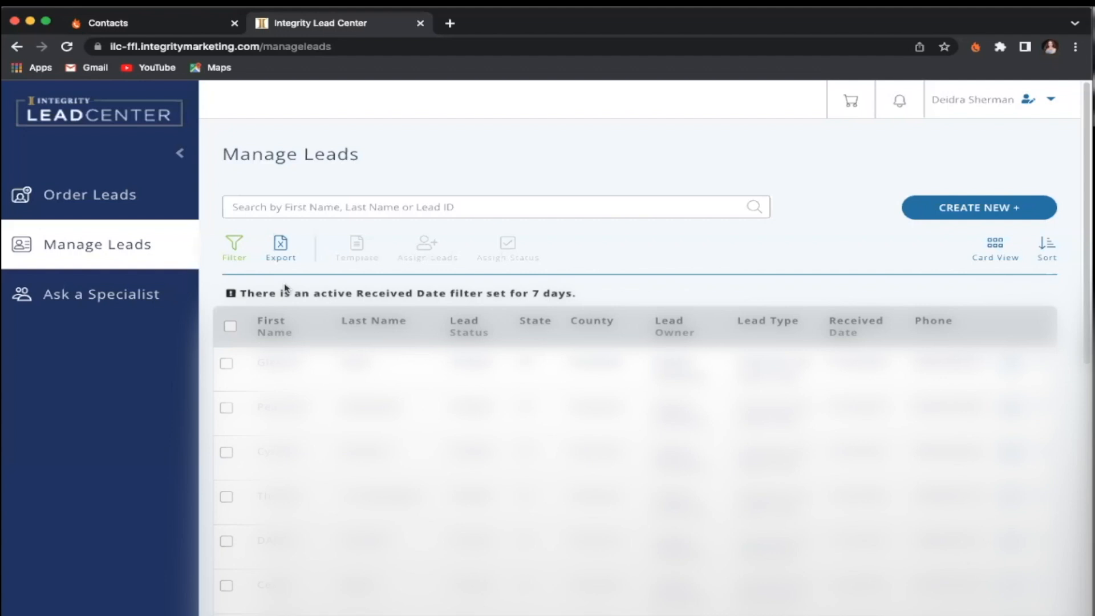
pyautogui.moveTo(249, 309)
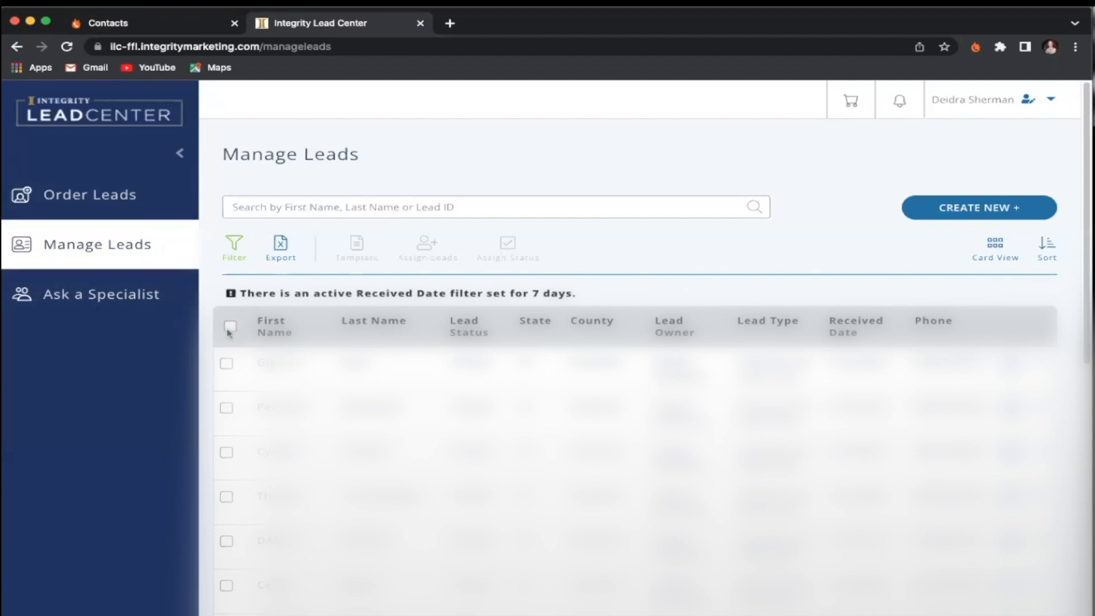
# Step: Select every lead on the Manage Leads page and export them as a CSV file
pyautogui.click(230, 327)
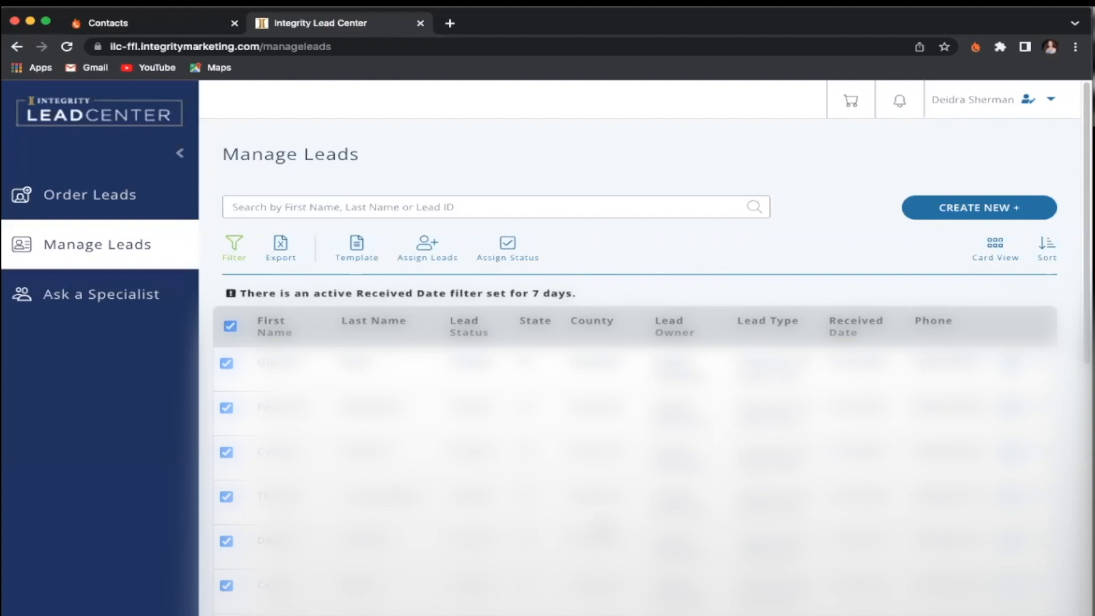
pyautogui.scroll(-3)
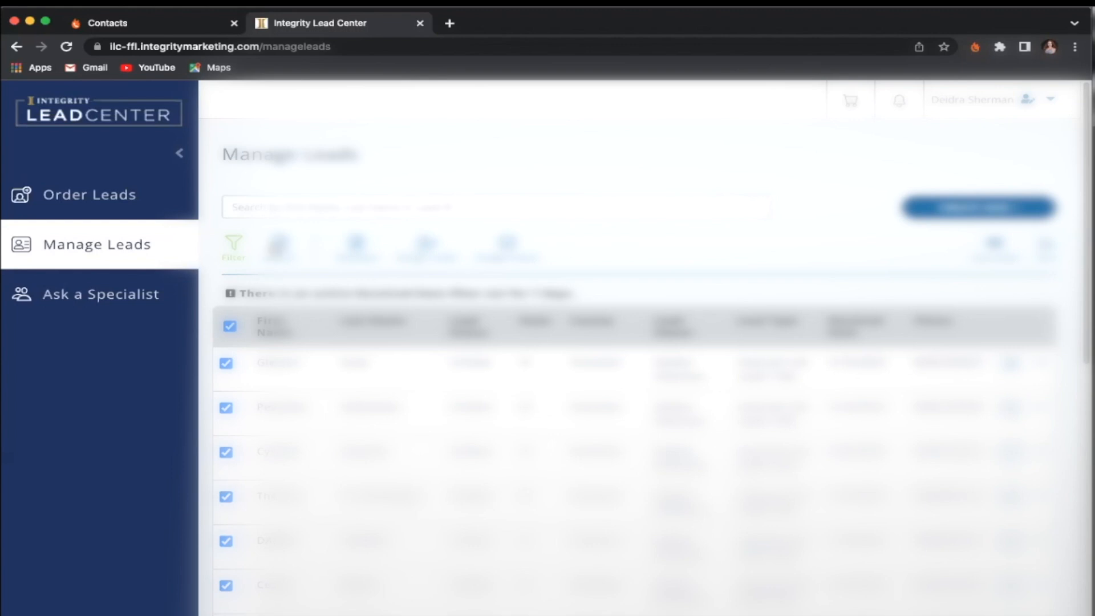
pyautogui.click(277, 247)
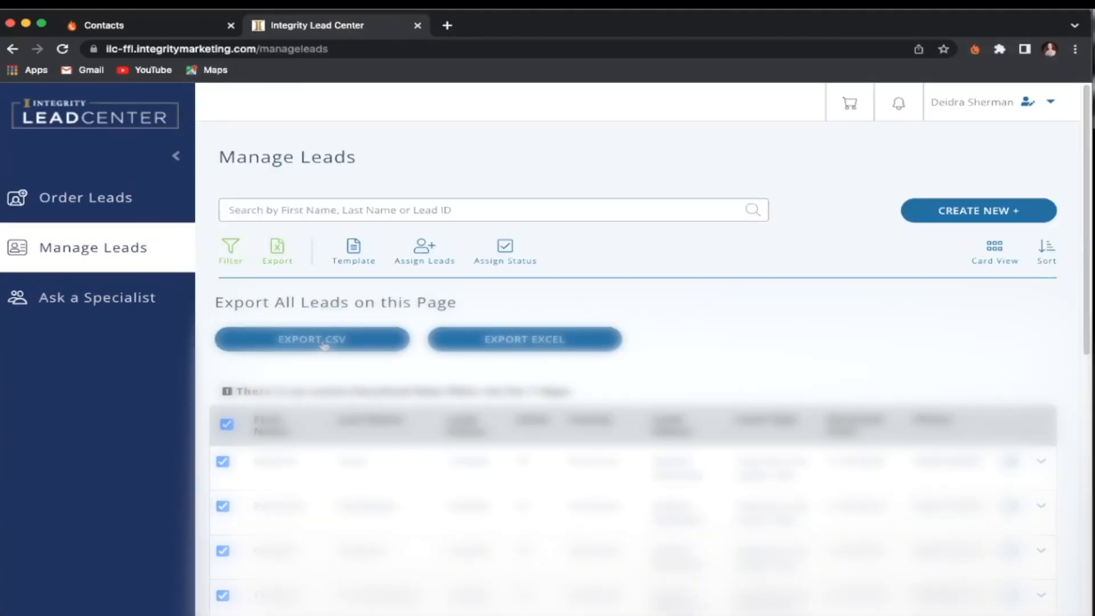
pyautogui.click(312, 339)
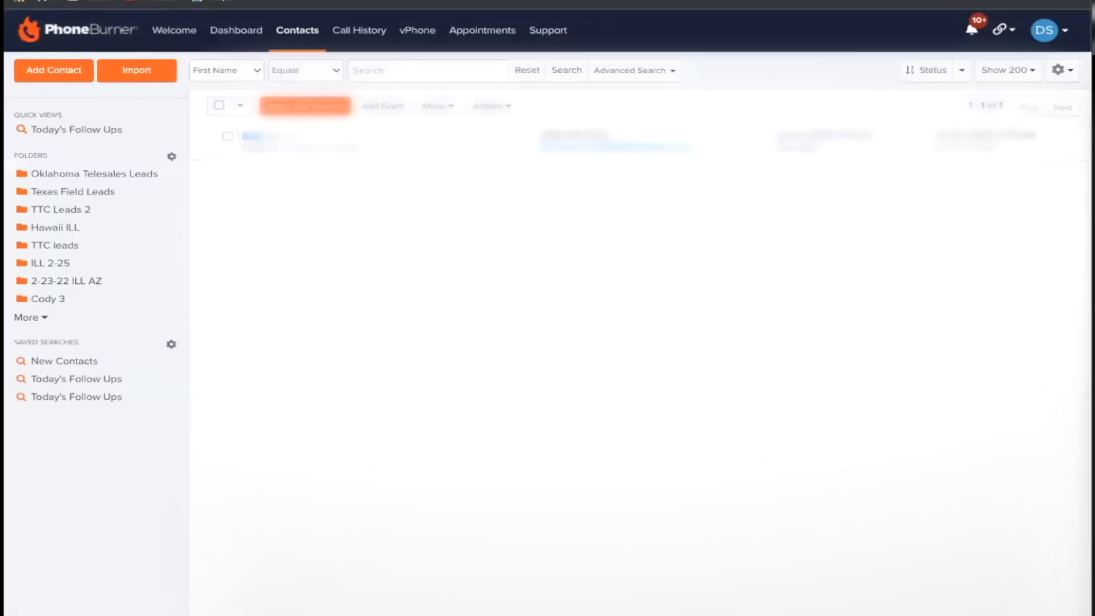
pyautogui.moveTo(1072, 136)
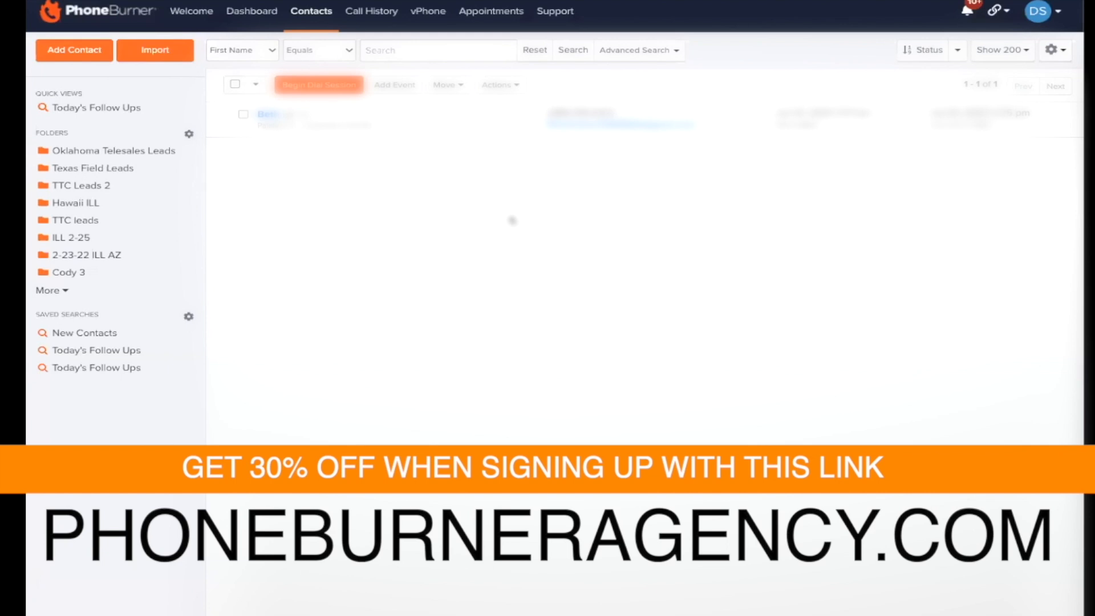
pyautogui.moveTo(71, 152)
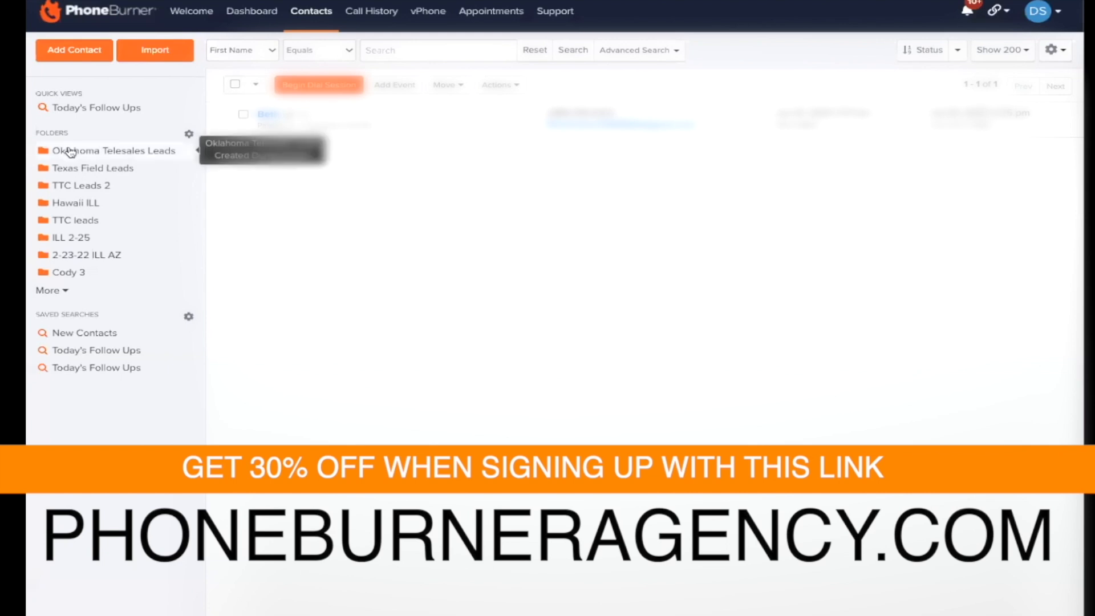
# Step: Open the Oklahoma Telesales Leads folder in PhoneBurner Contacts to list its 80 contacts
pyautogui.click(106, 151)
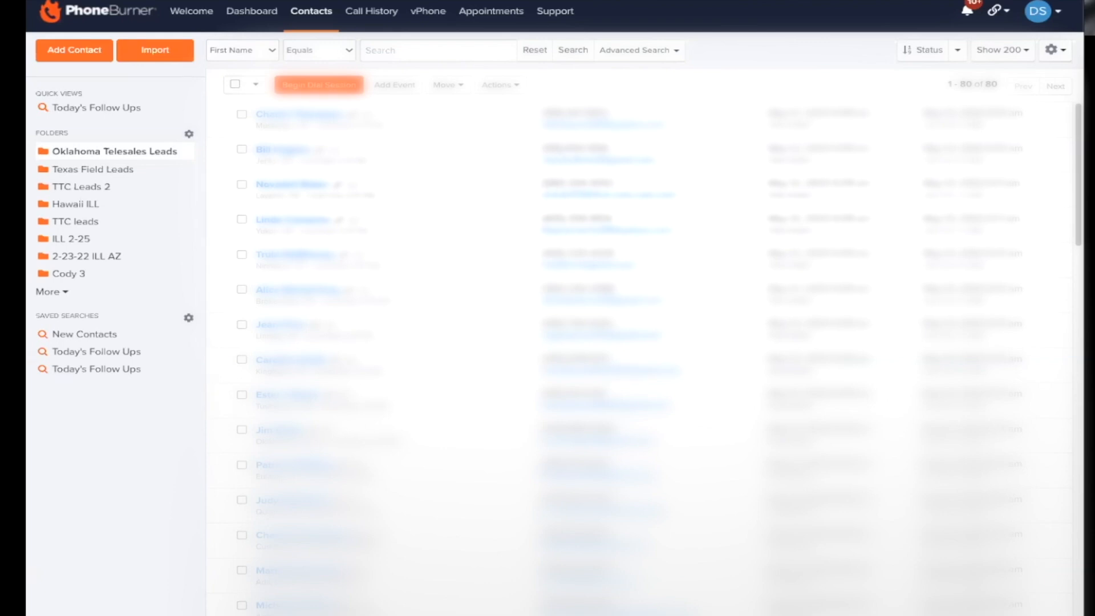
pyautogui.moveTo(202, 587)
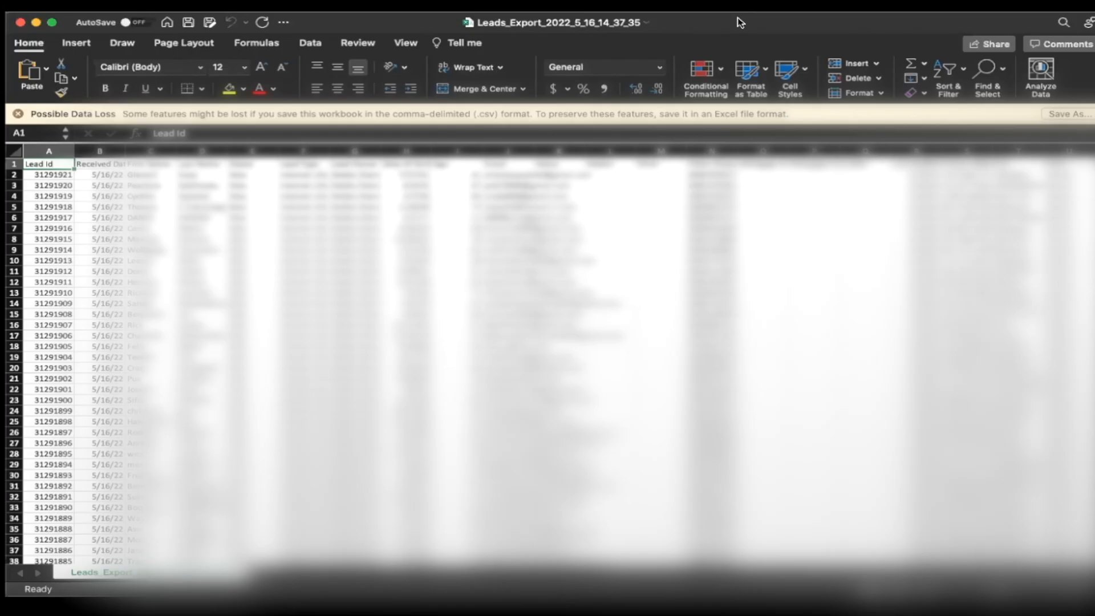
pyautogui.moveTo(939, 51)
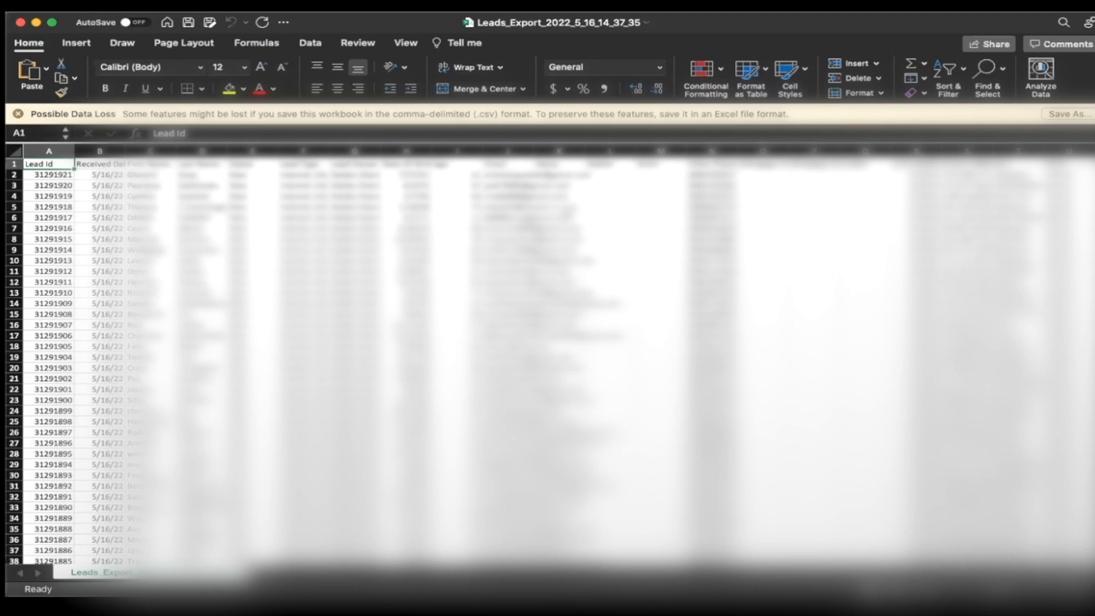
# Step: Copy the two phone-number columns in the exported leads sheet and select cell M2
pyautogui.click(709, 174)
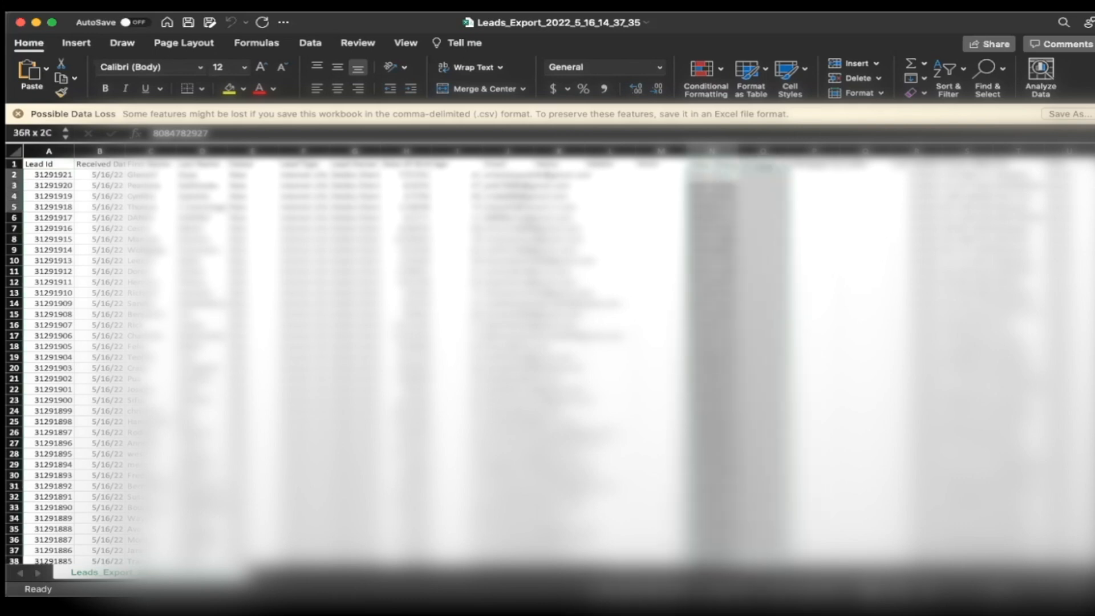
pyautogui.scroll(-3)
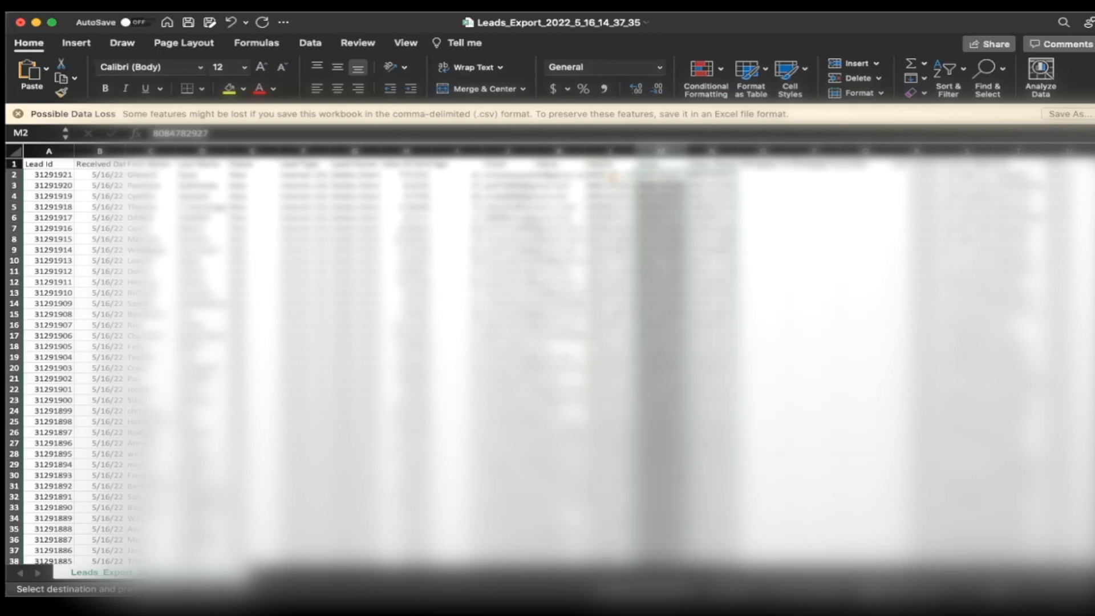
pyautogui.click(191, 22)
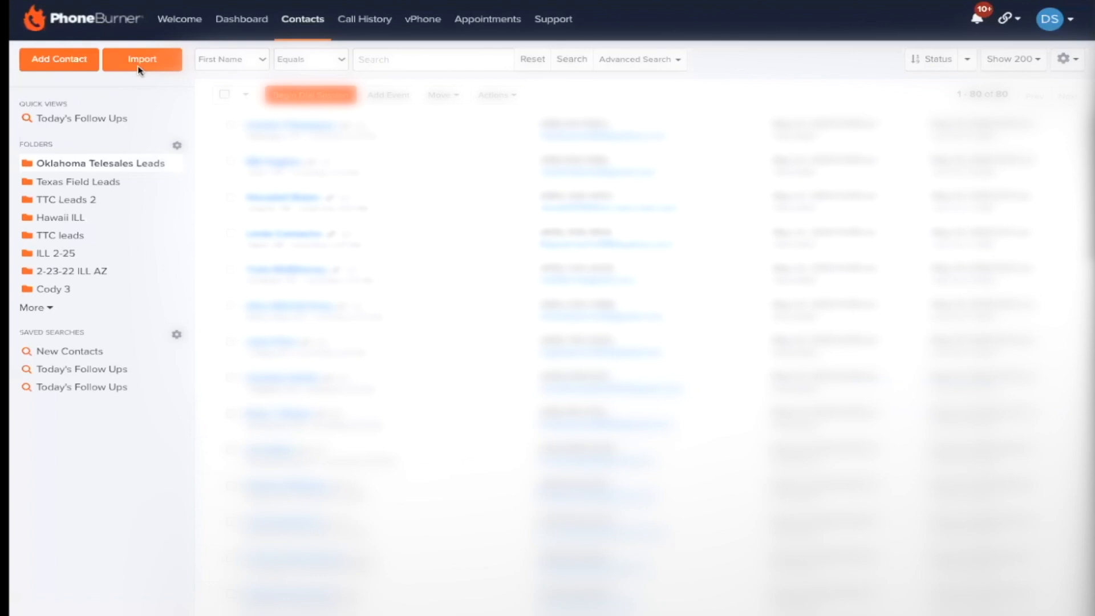
# Step: Start a contact import with the leads CSV and review the Map Your Data table
pyautogui.click(142, 59)
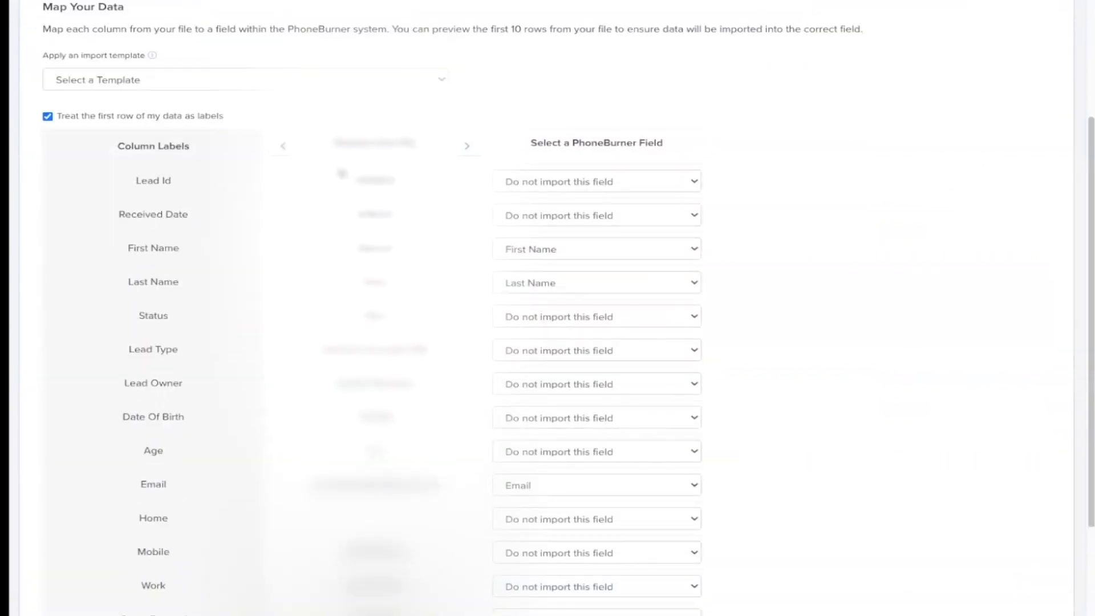
pyautogui.scroll(-3)
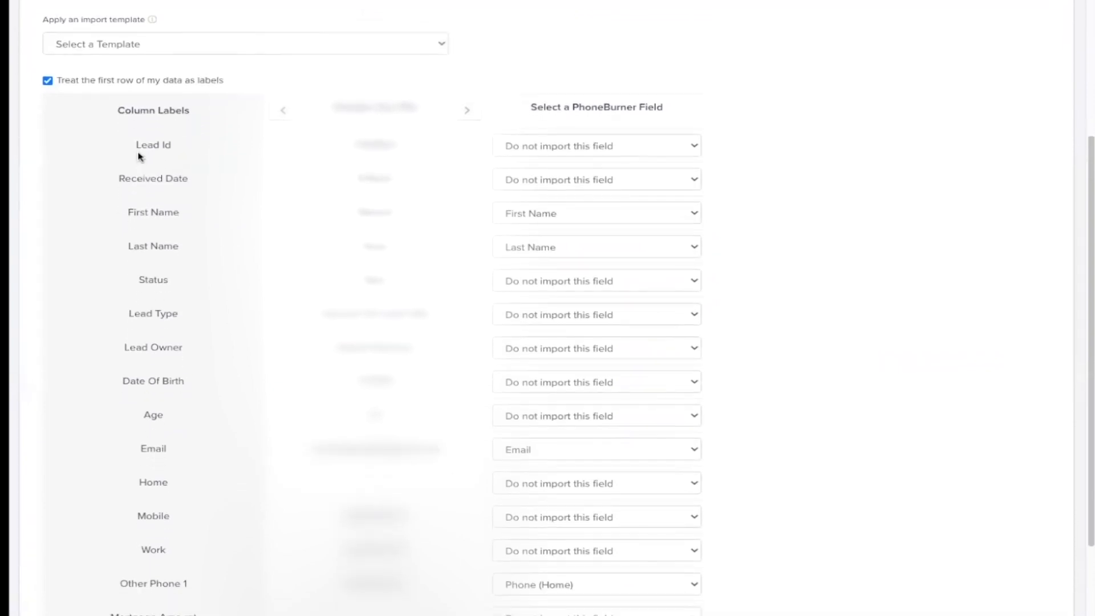
pyautogui.moveTo(108, 185)
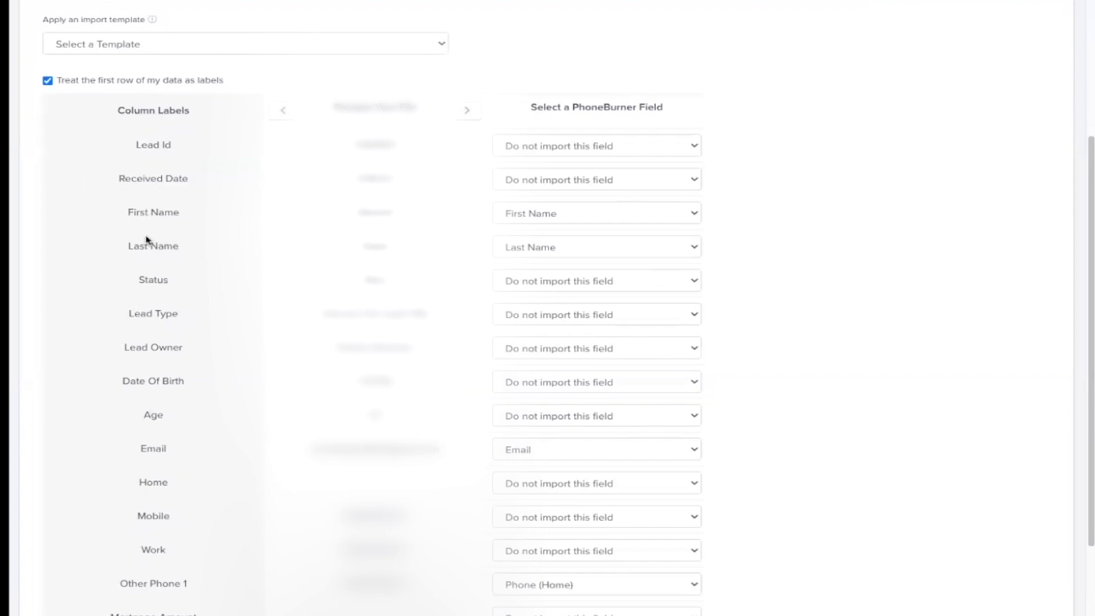
pyautogui.moveTo(170, 325)
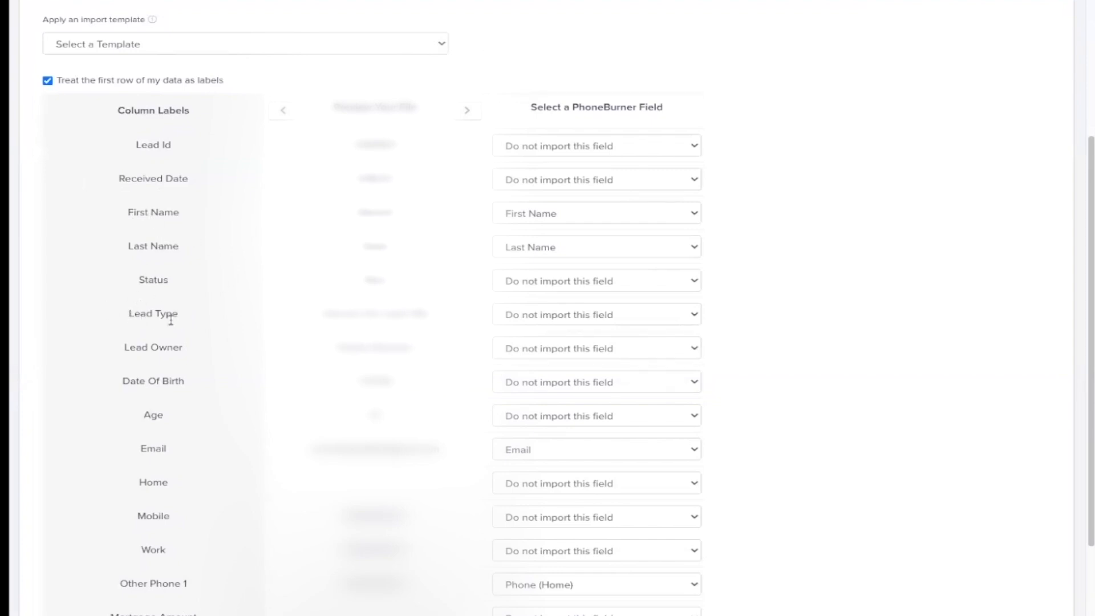
pyautogui.moveTo(154, 155)
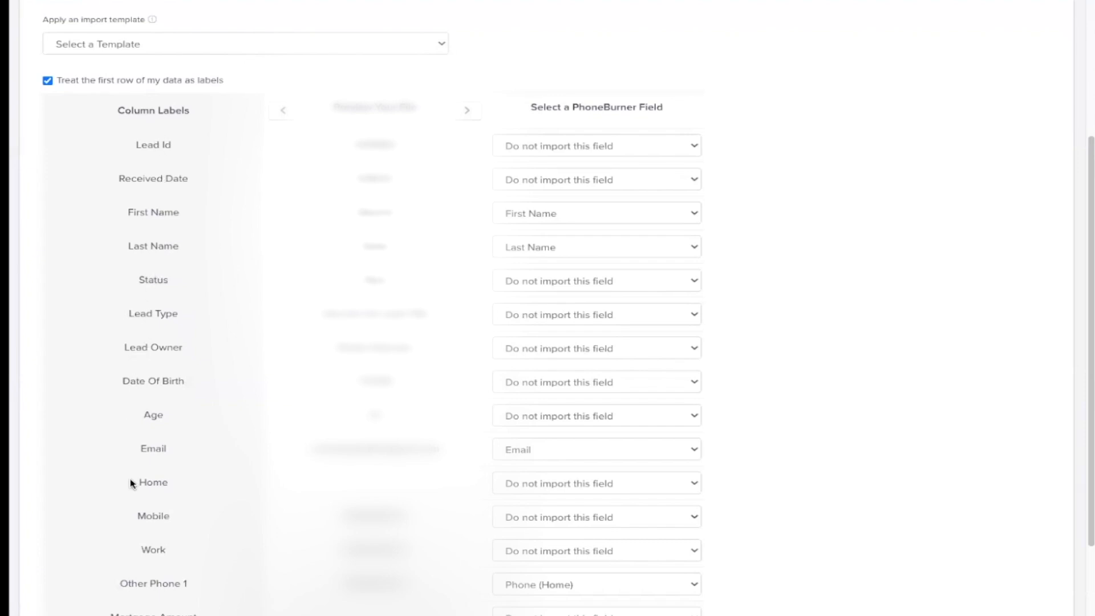
pyautogui.moveTo(258, 330)
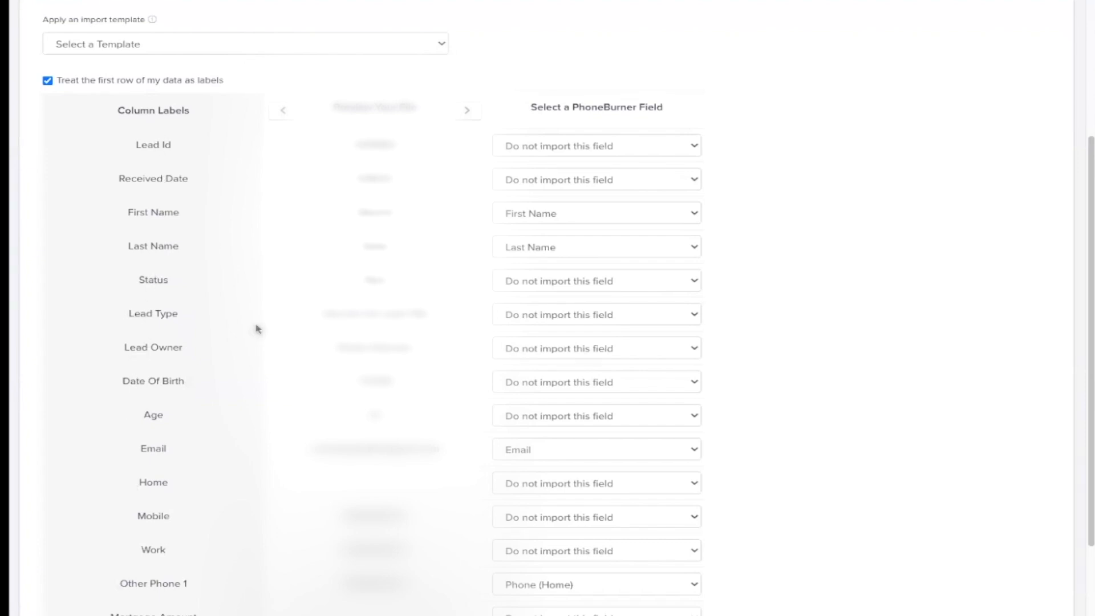
pyautogui.moveTo(543, 84)
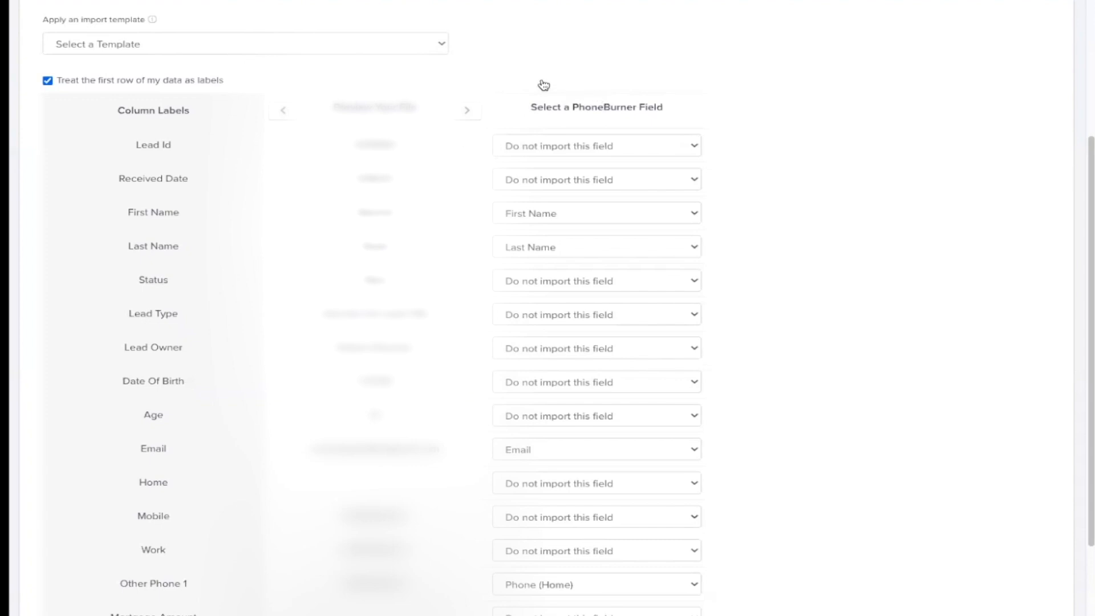
pyautogui.moveTo(599, 123)
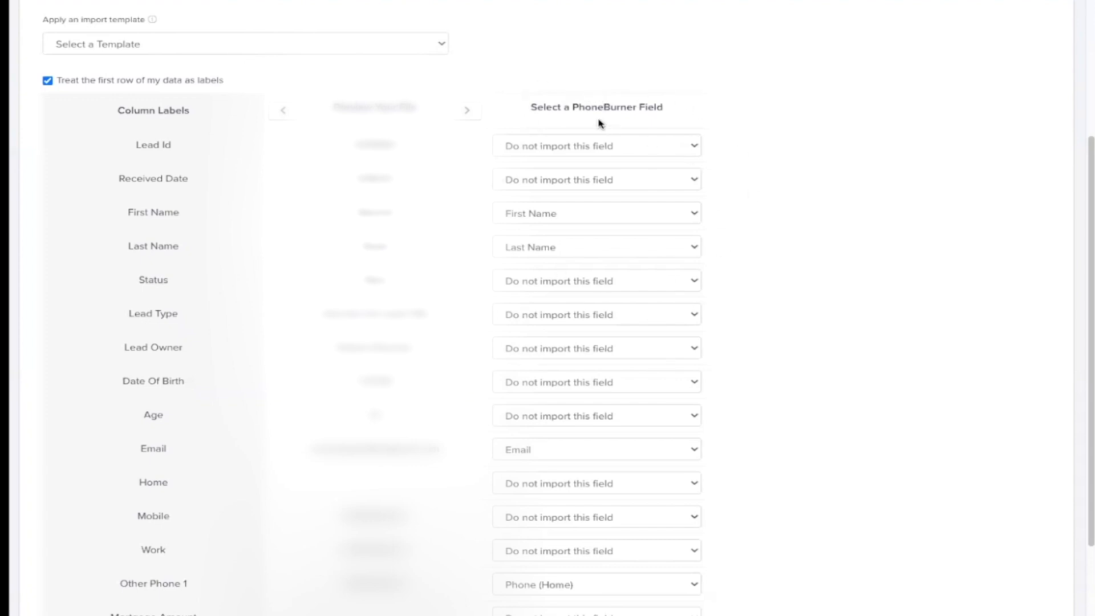
pyautogui.moveTo(585, 127)
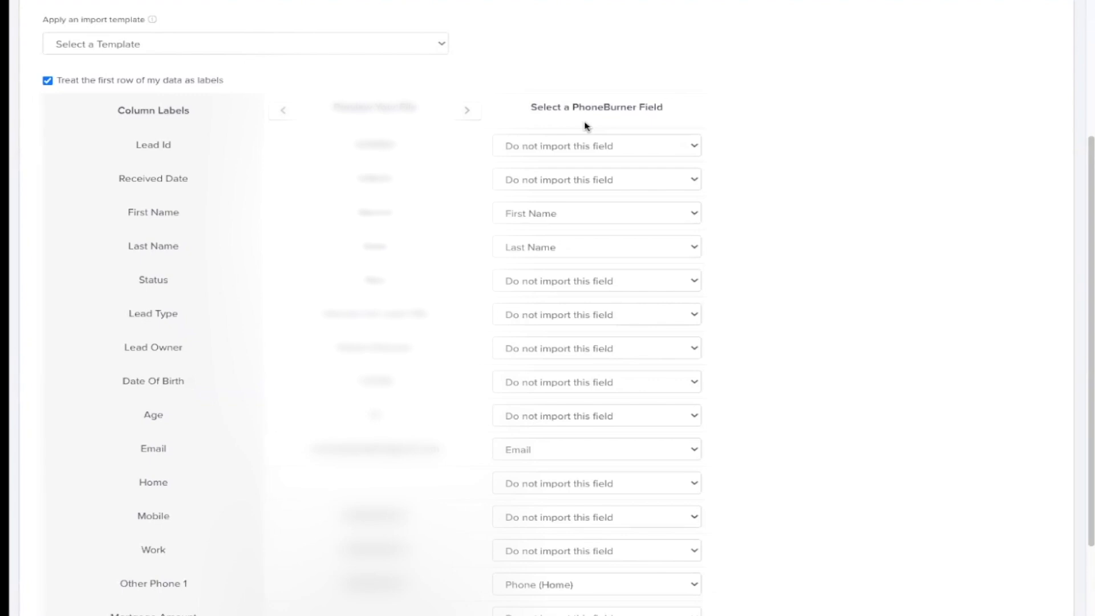
pyautogui.moveTo(573, 140)
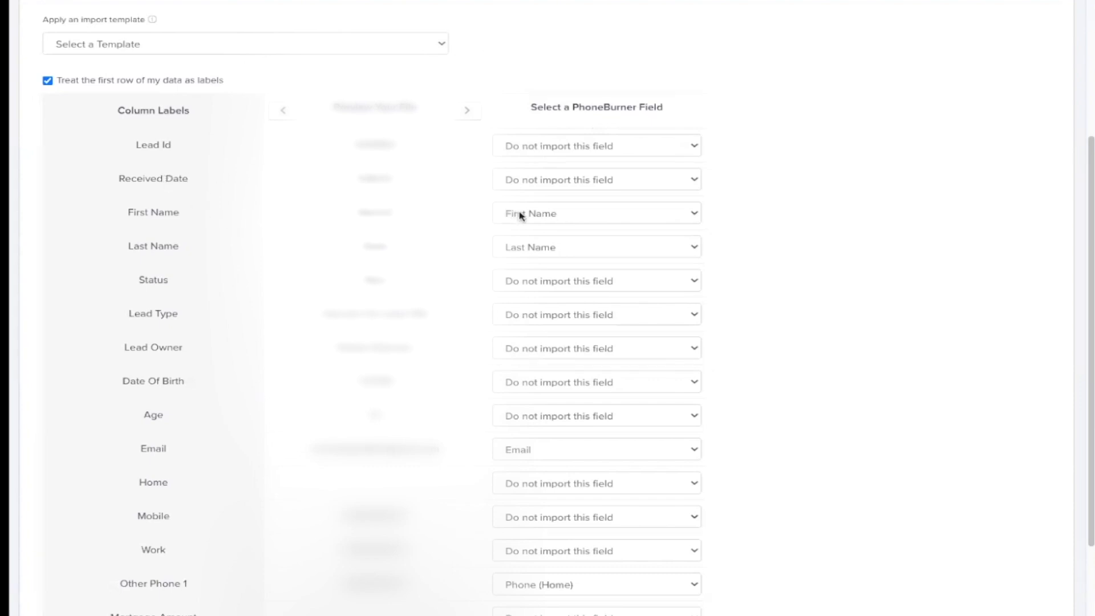
pyautogui.moveTo(553, 218)
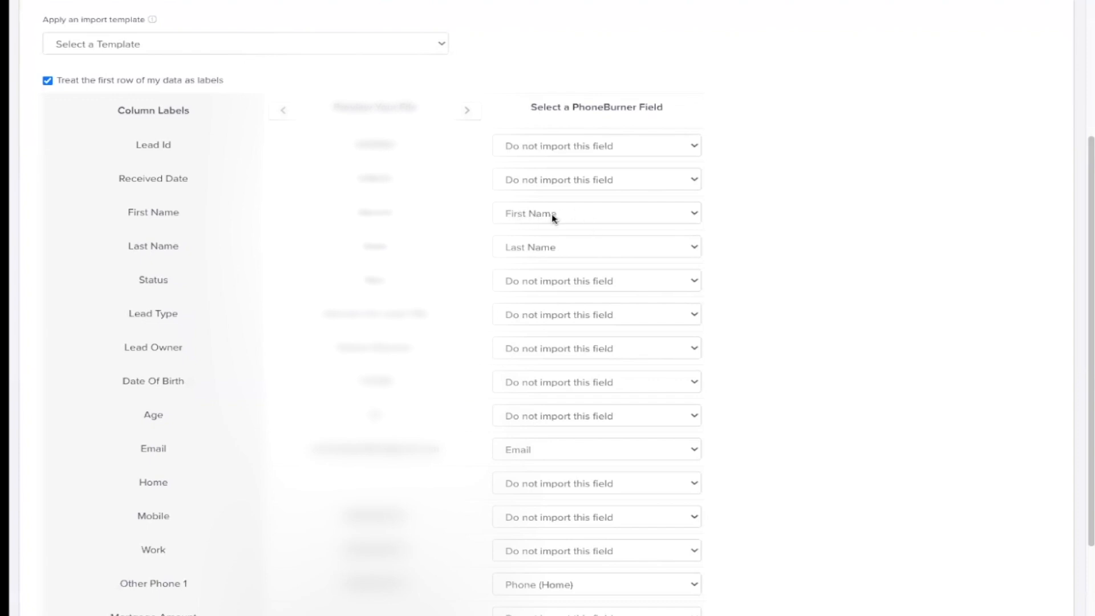
pyautogui.moveTo(536, 262)
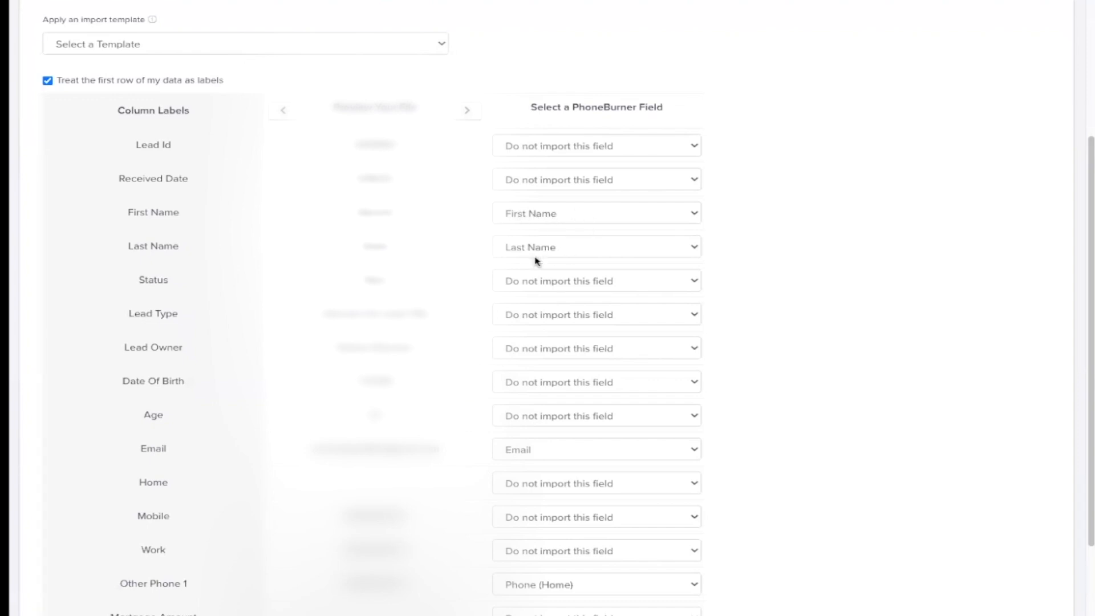
pyautogui.moveTo(548, 293)
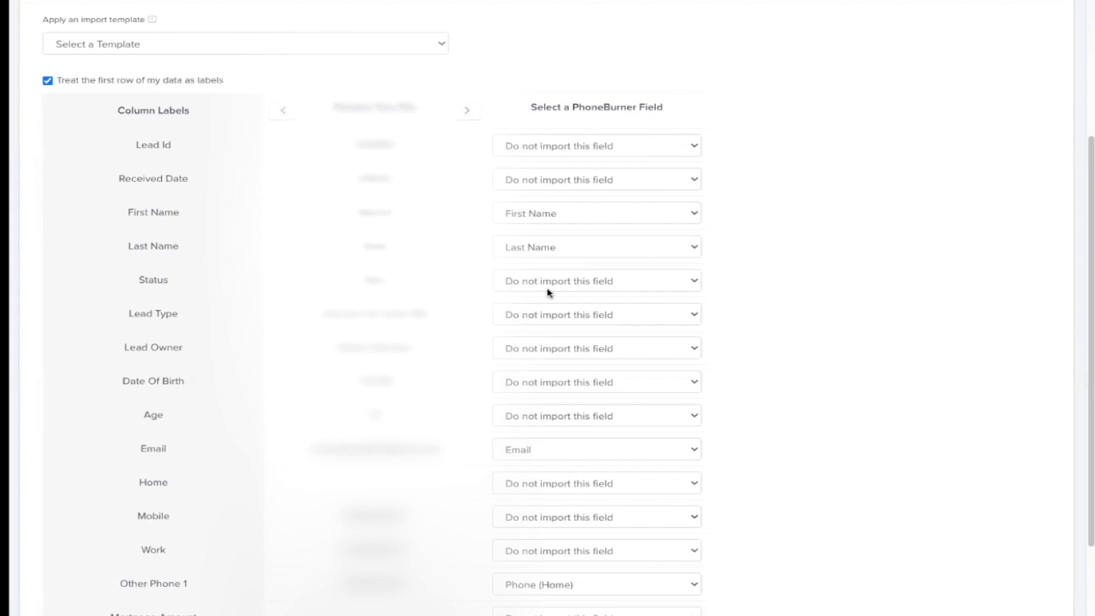
pyautogui.moveTo(501, 316)
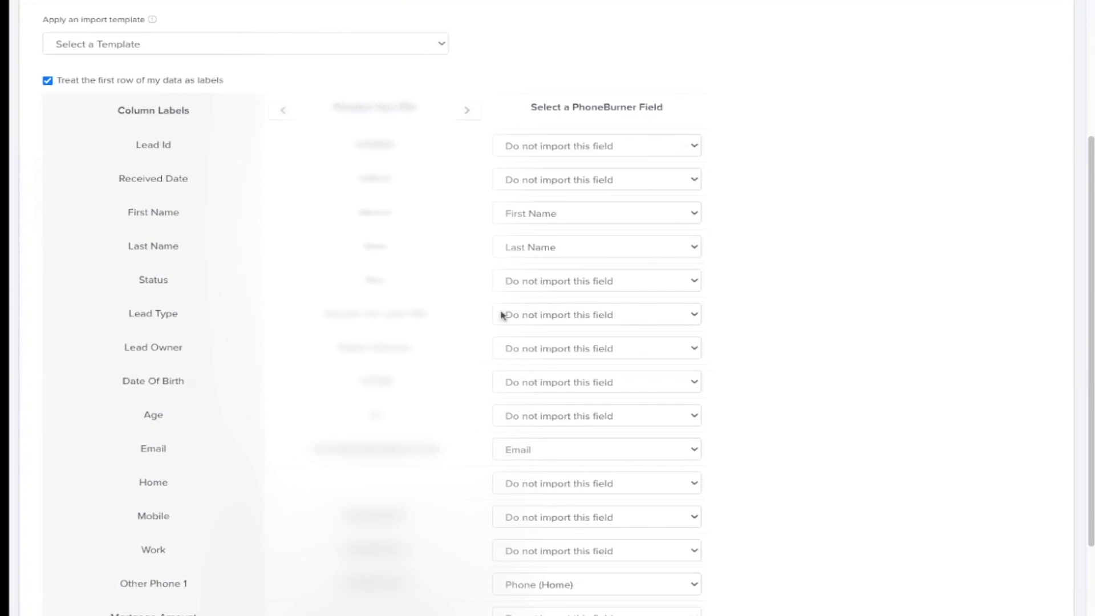
pyautogui.moveTo(516, 324)
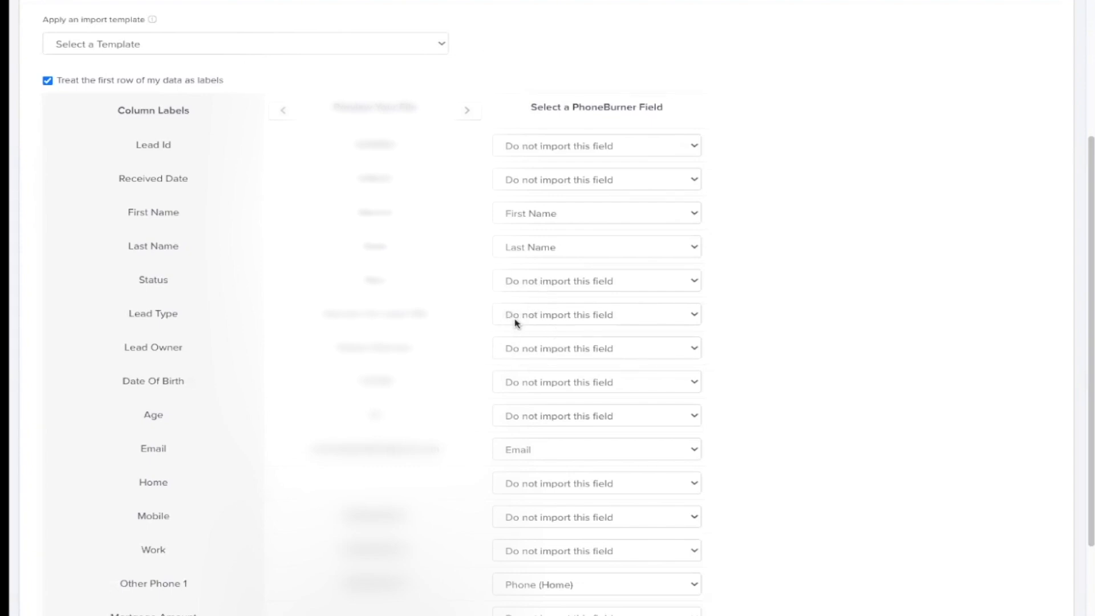
# Step: Map Date Of Birth to DOB, Mobile to Phone (Mobile), Work to Phone (Work)
pyautogui.scroll(-3)
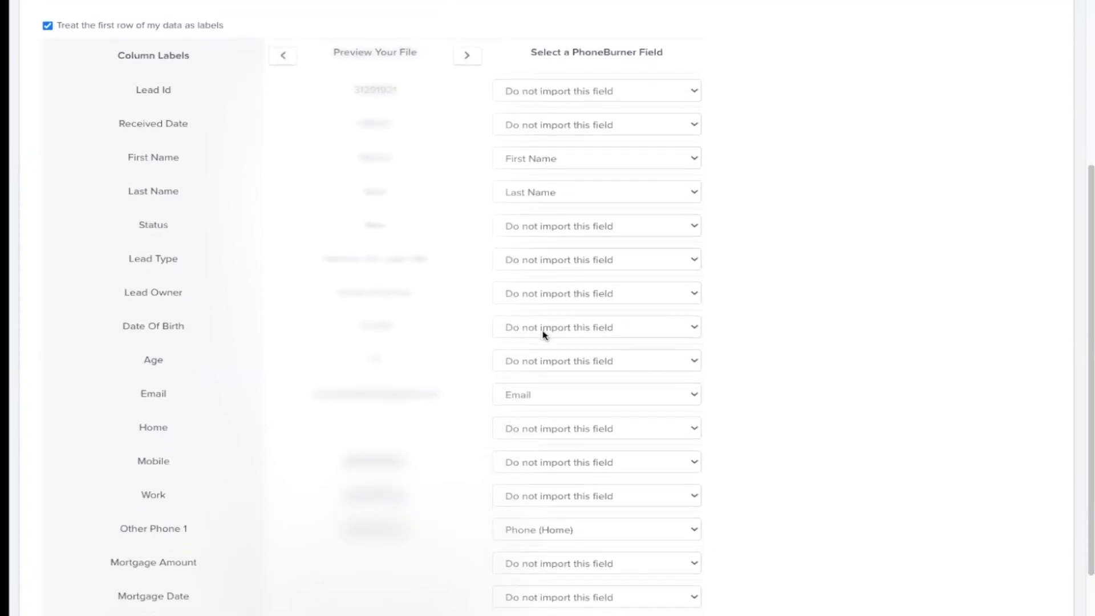
pyautogui.click(596, 327)
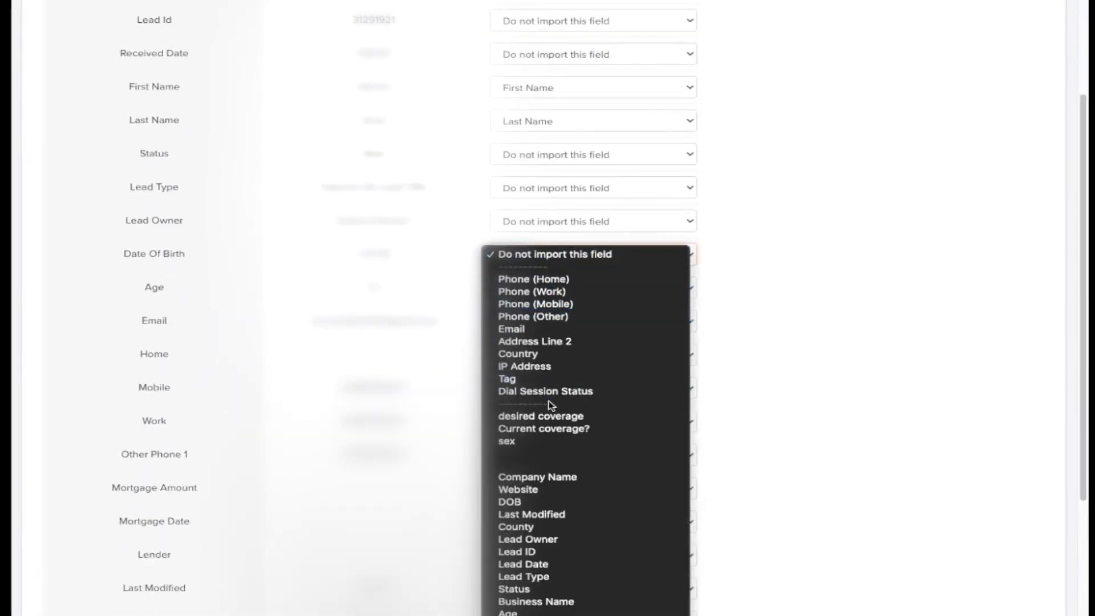
pyautogui.moveTo(577, 521)
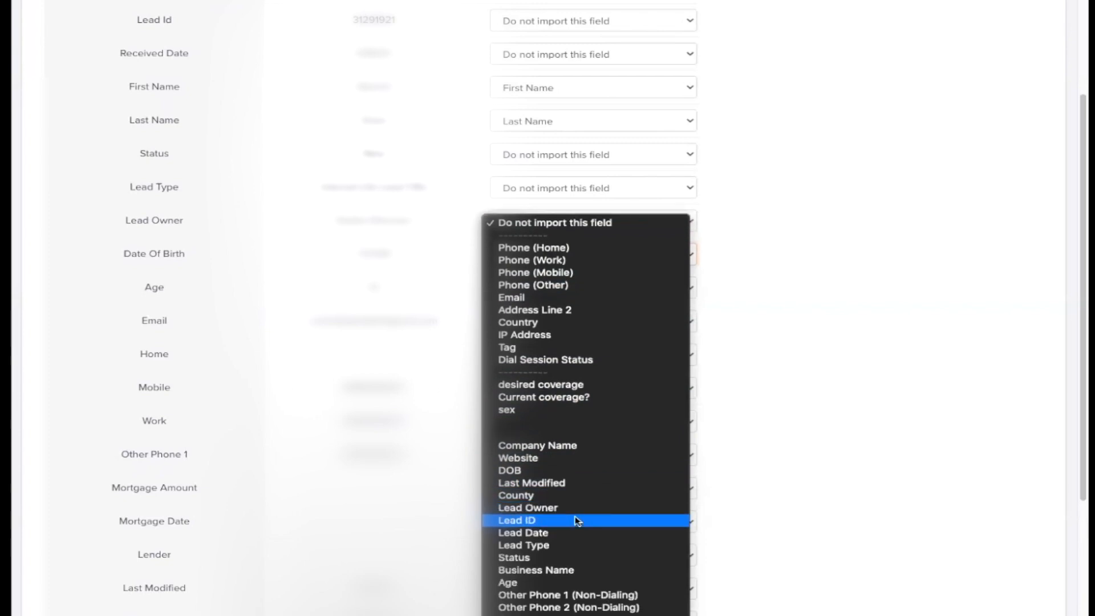
pyautogui.moveTo(504, 470)
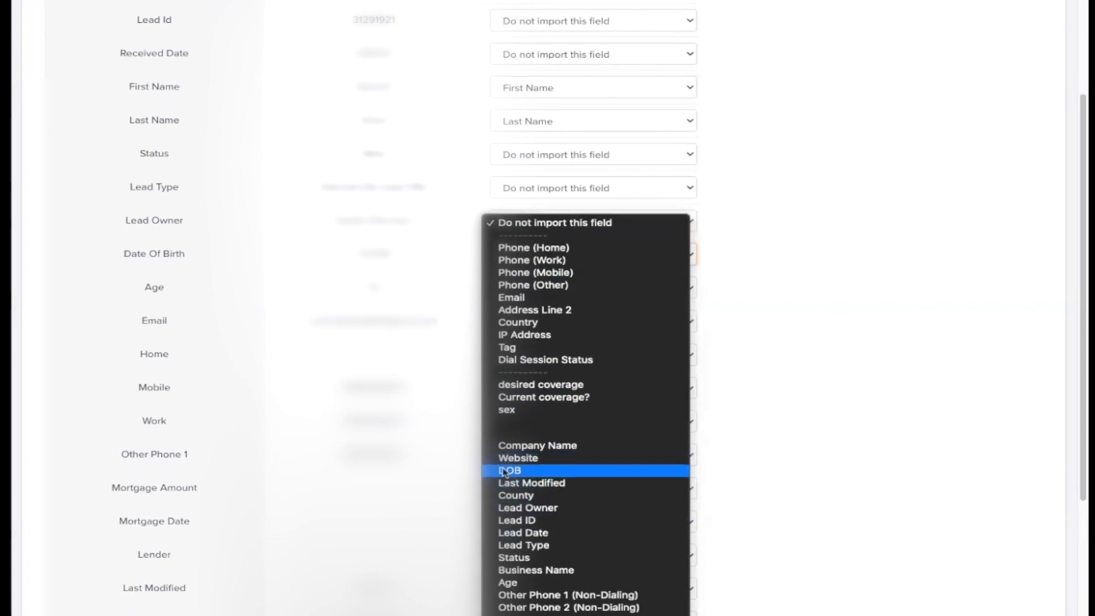
pyautogui.click(507, 470)
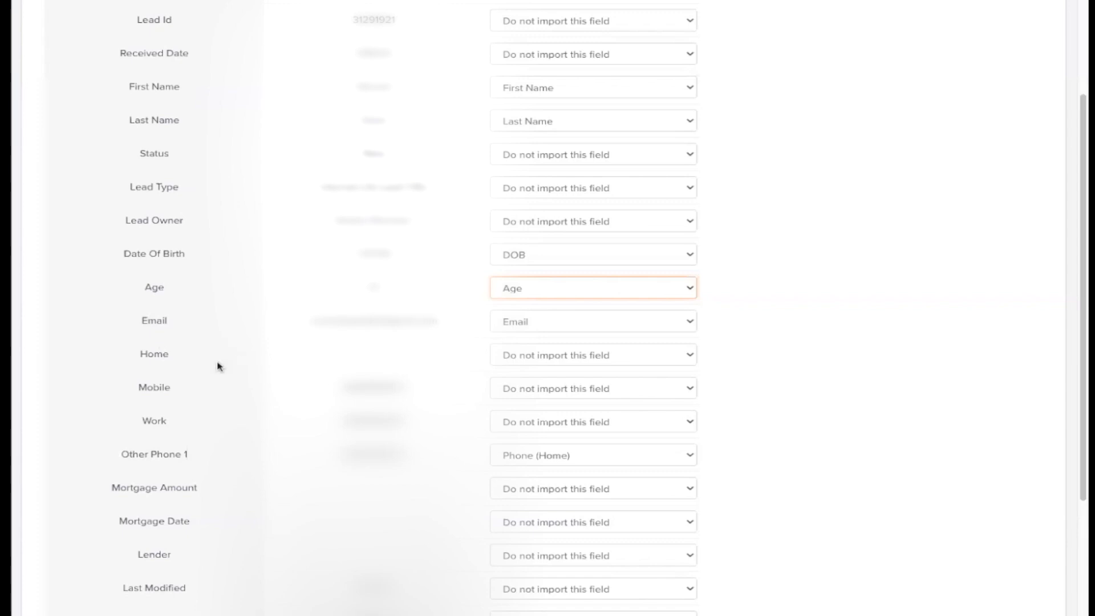
pyautogui.moveTo(560, 362)
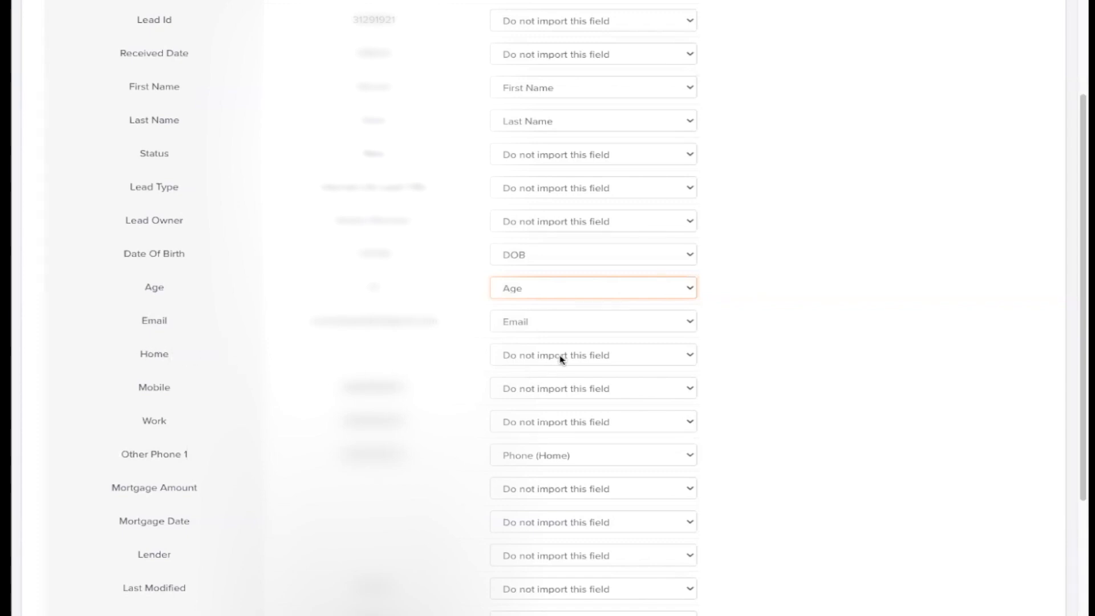
pyautogui.moveTo(561, 359)
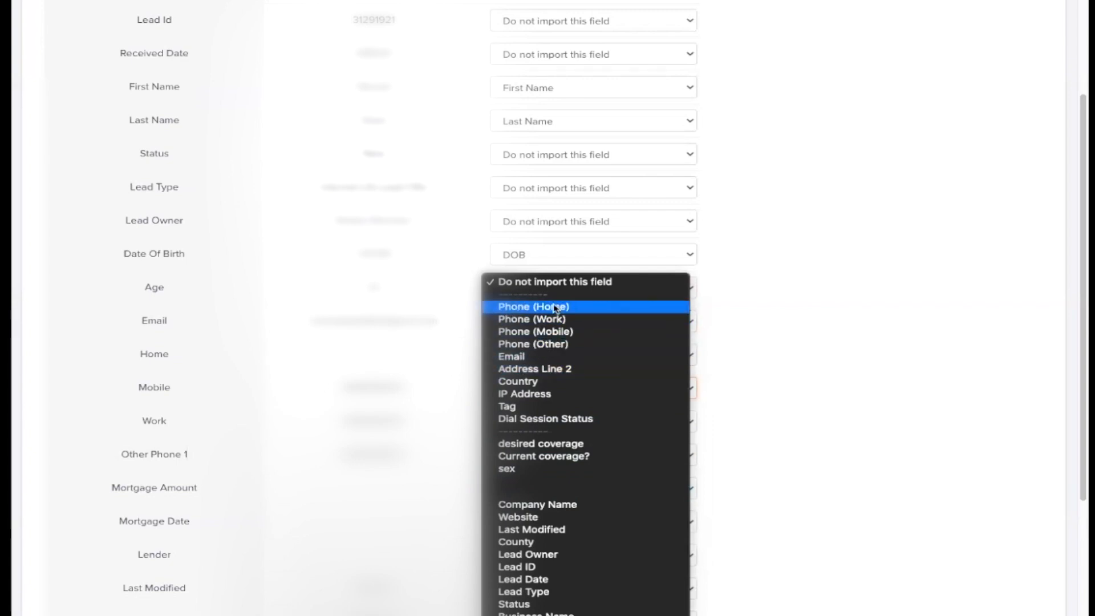
pyautogui.moveTo(550, 335)
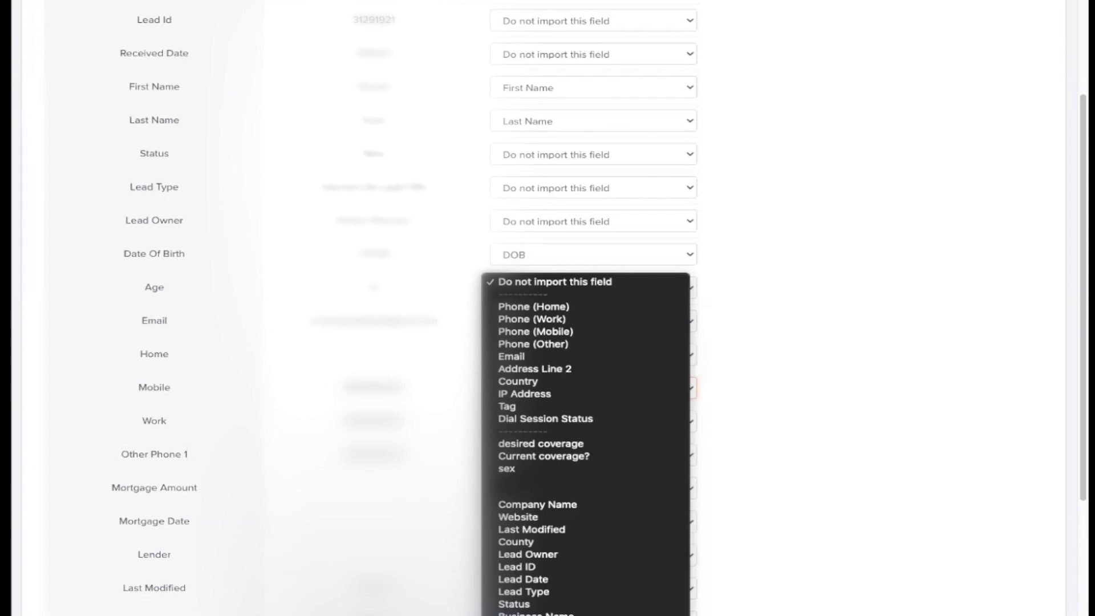
pyautogui.moveTo(512, 394)
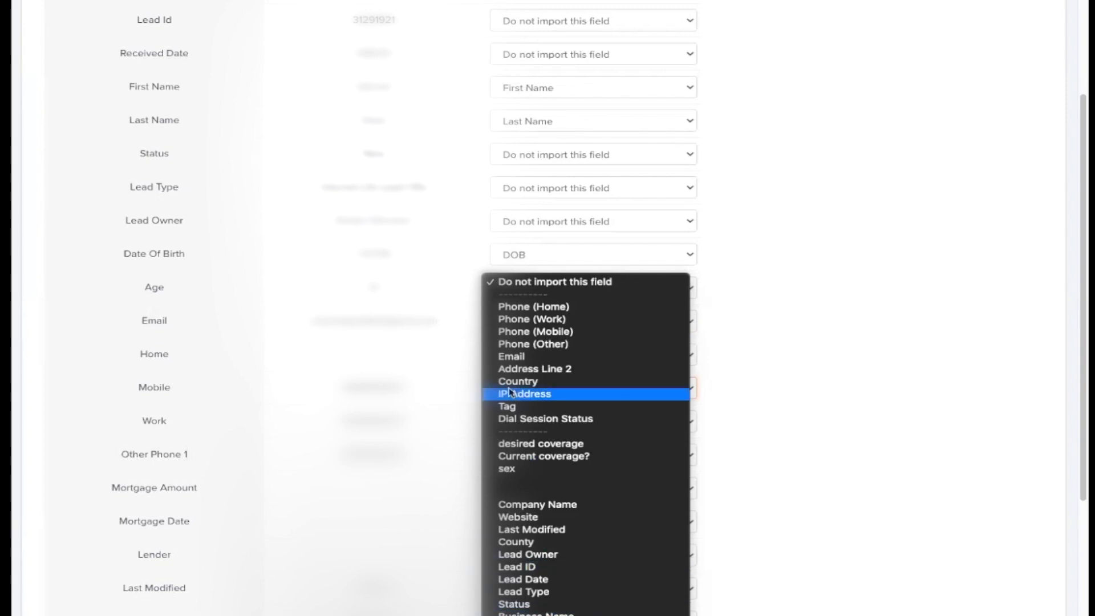
pyautogui.moveTo(514, 325)
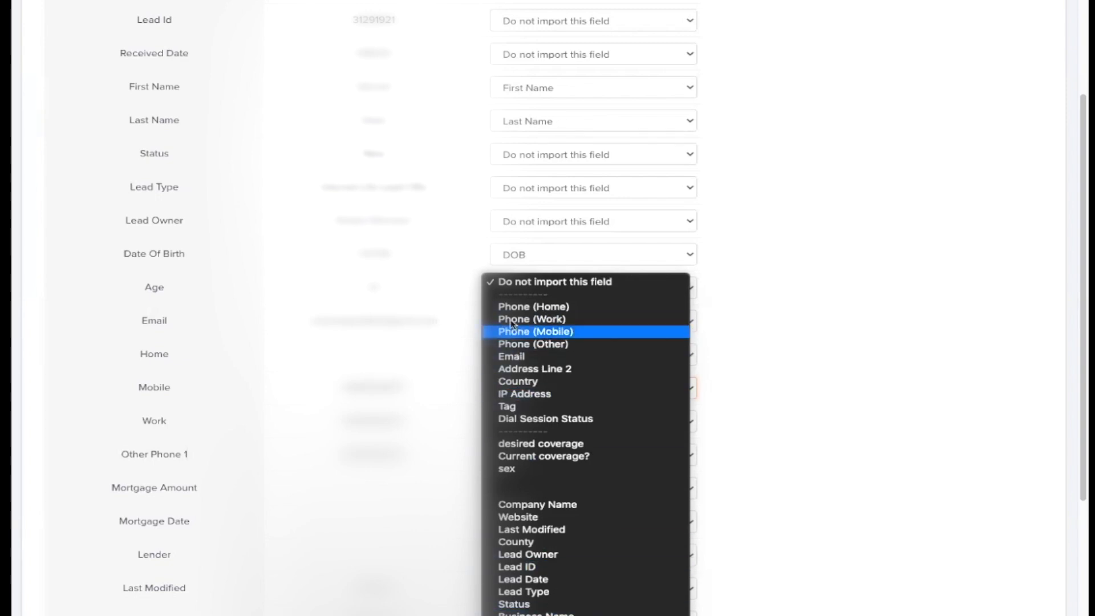
pyautogui.moveTo(544, 320)
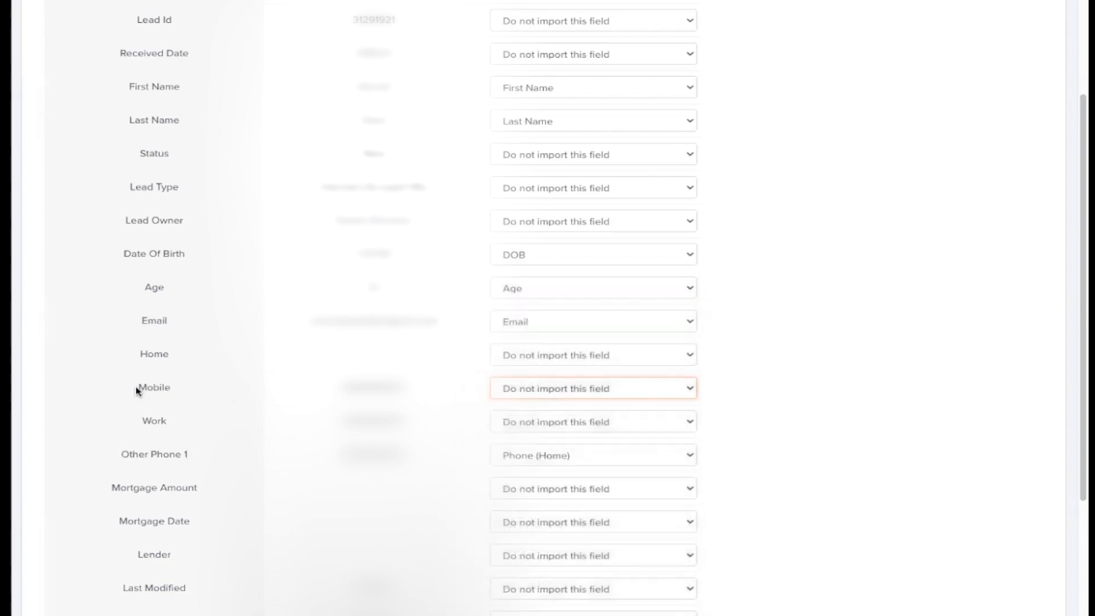
pyautogui.click(593, 389)
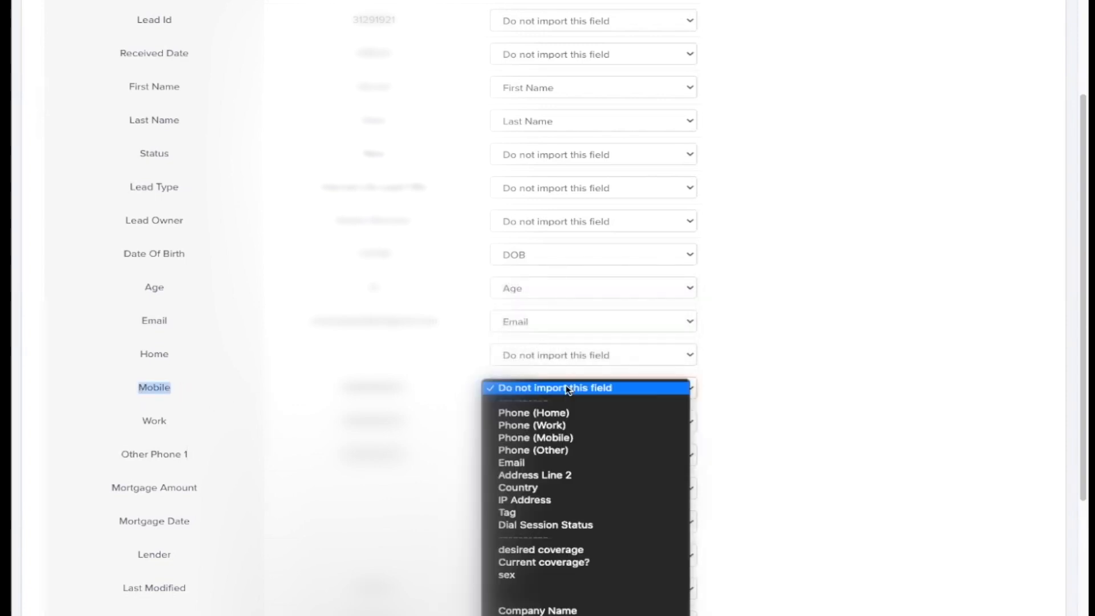
pyautogui.click(533, 438)
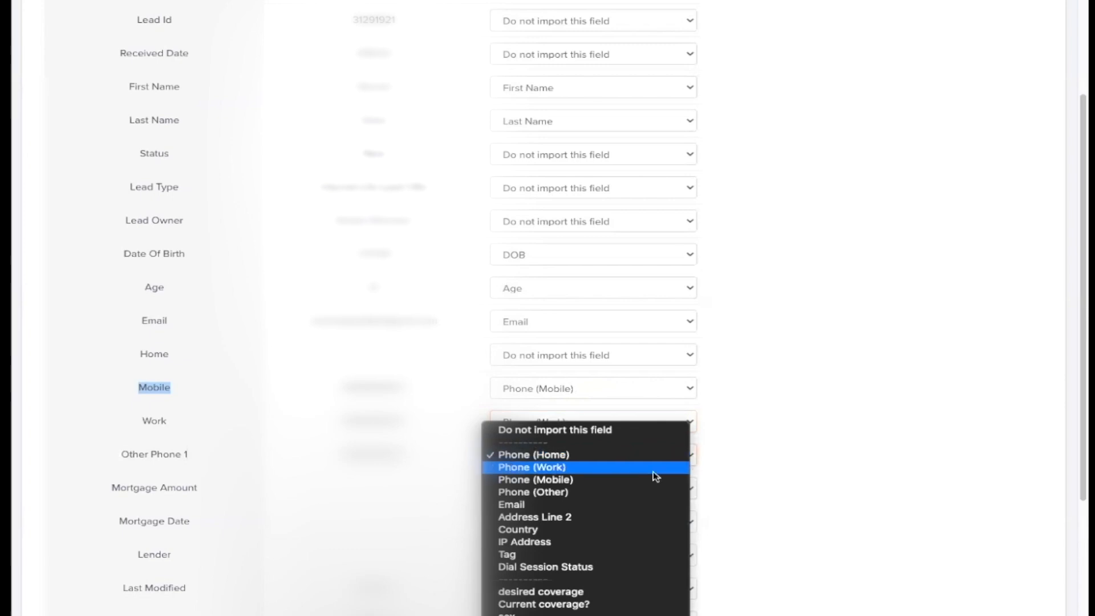
pyautogui.click(527, 455)
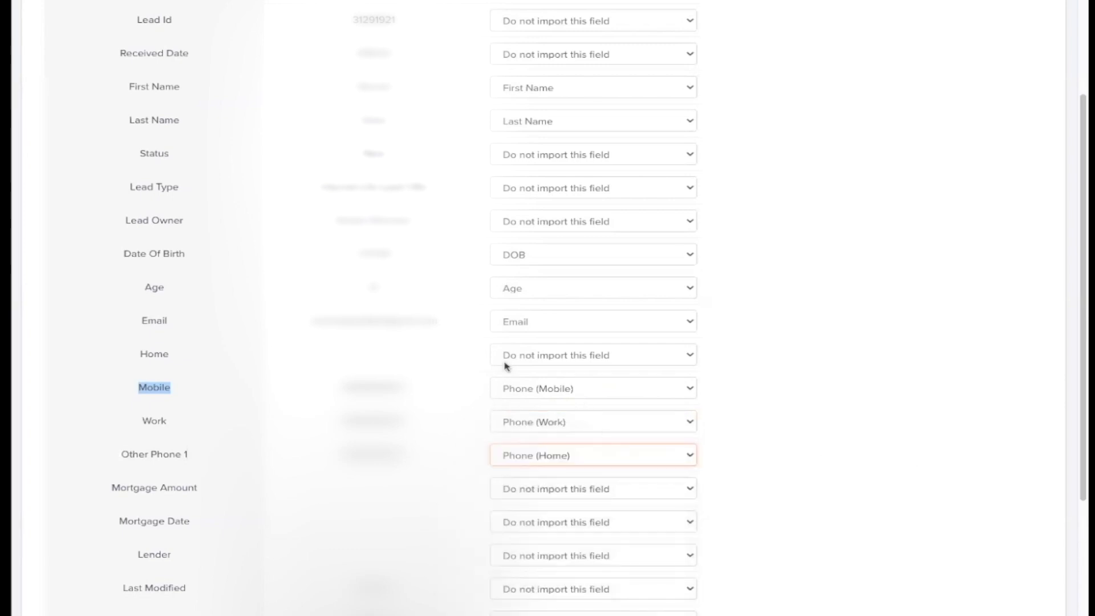
# Step: Check the remaining address mappings and advance to the Organize Data step
pyautogui.scroll(-3)
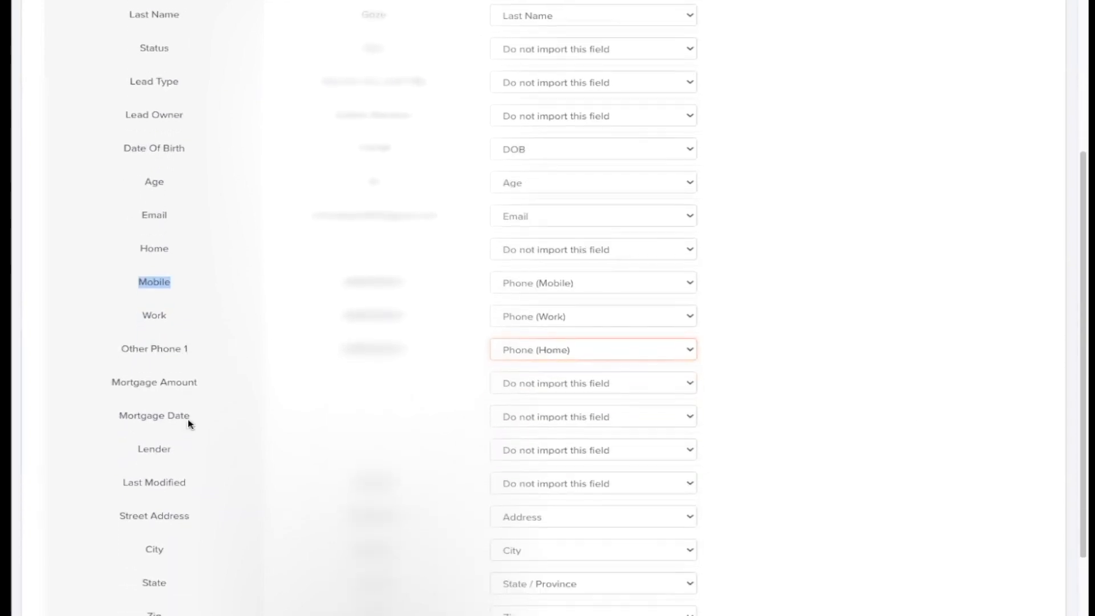
pyautogui.scroll(-3)
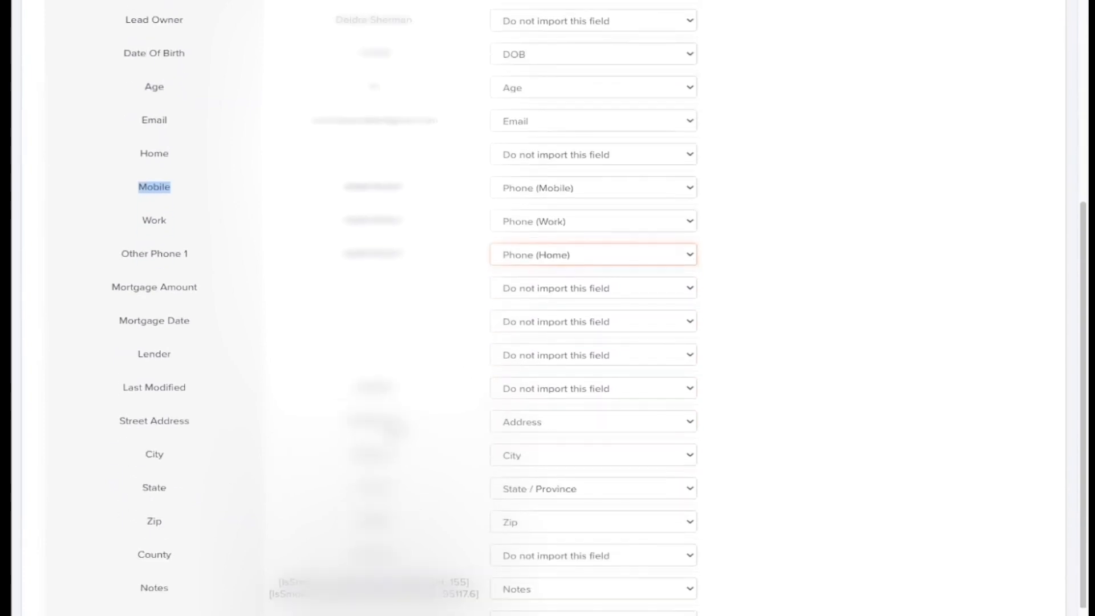
pyautogui.scroll(-3)
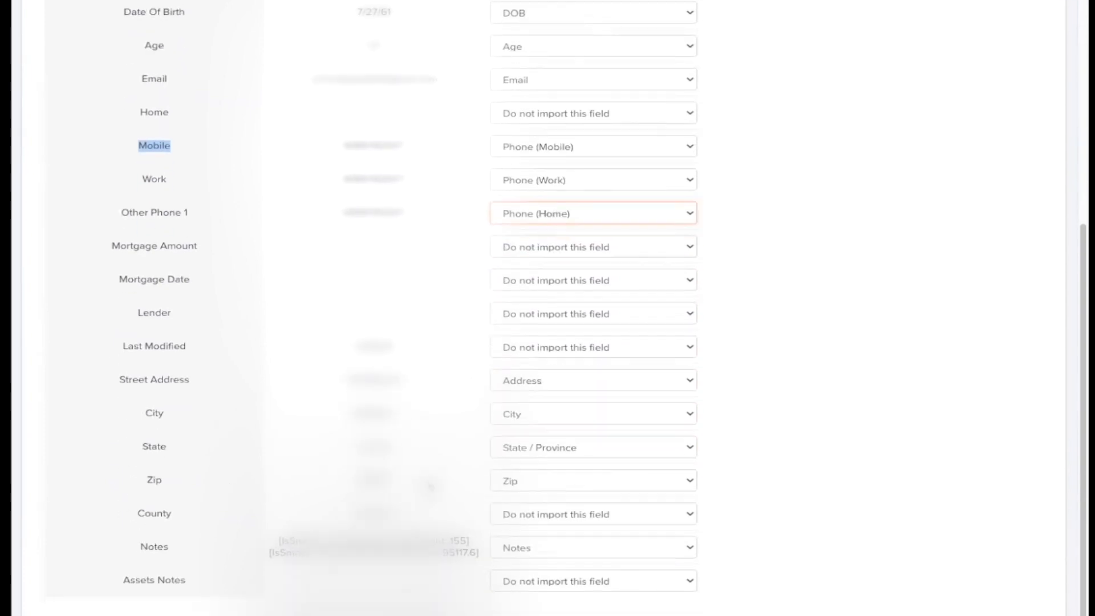
pyautogui.scroll(-3)
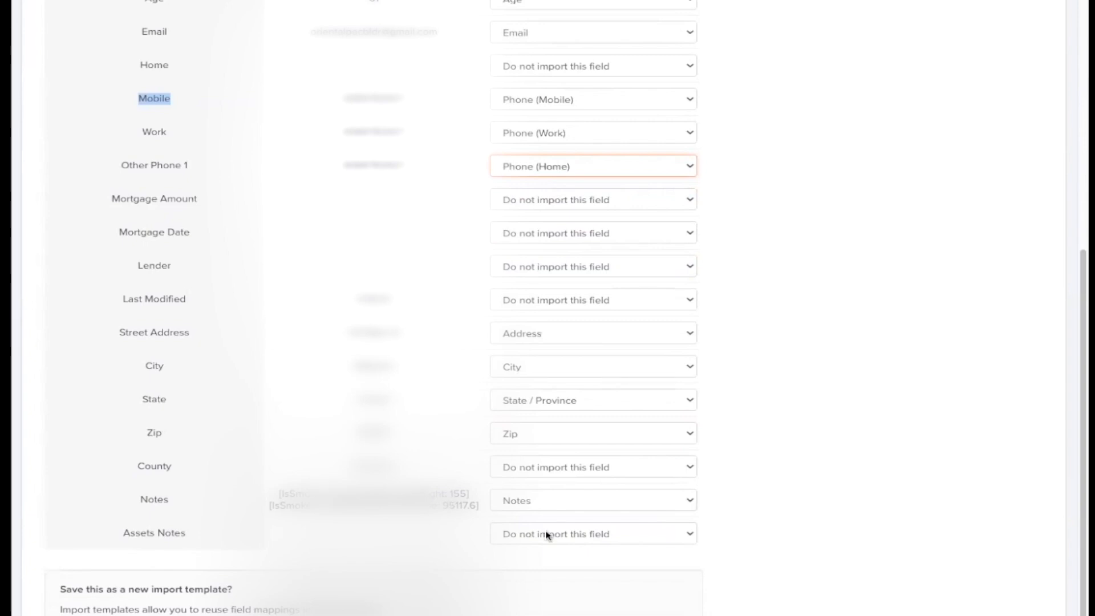
pyautogui.scroll(-3)
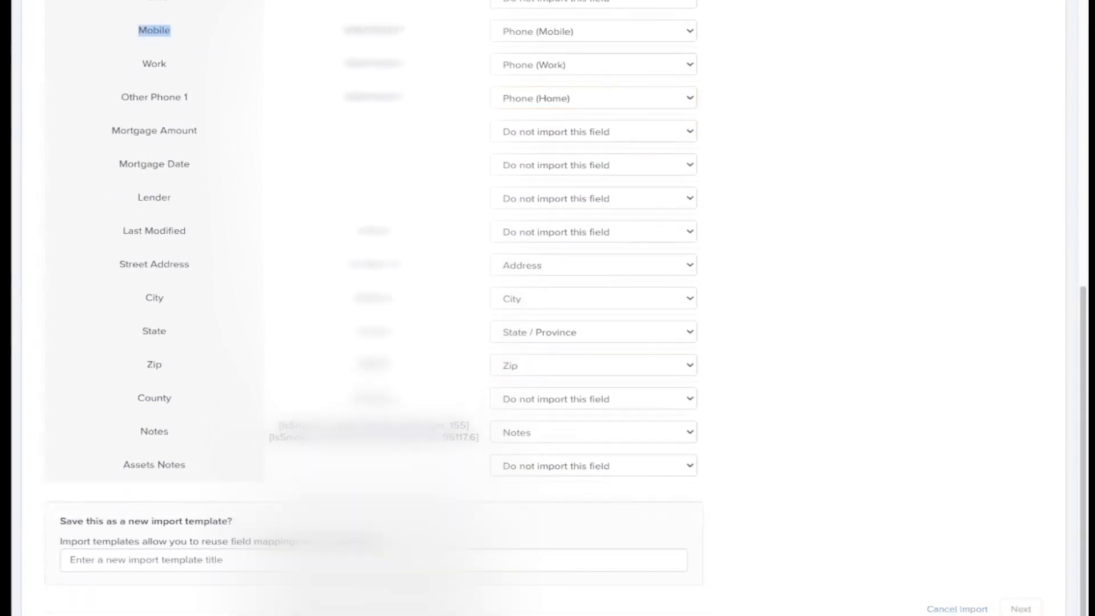
pyautogui.click(1026, 609)
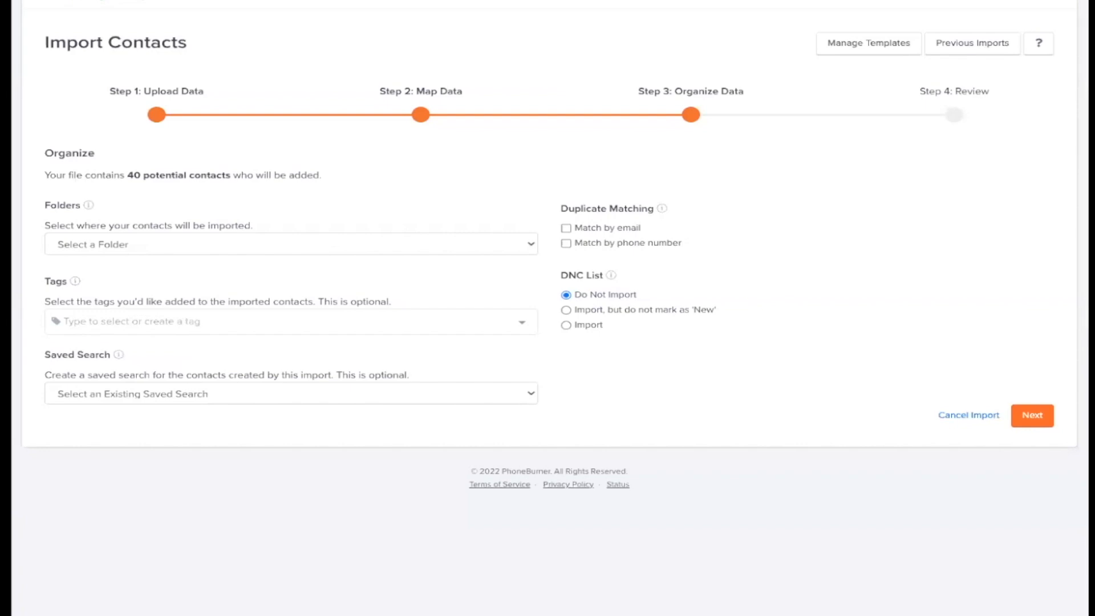
pyautogui.moveTo(684, 258)
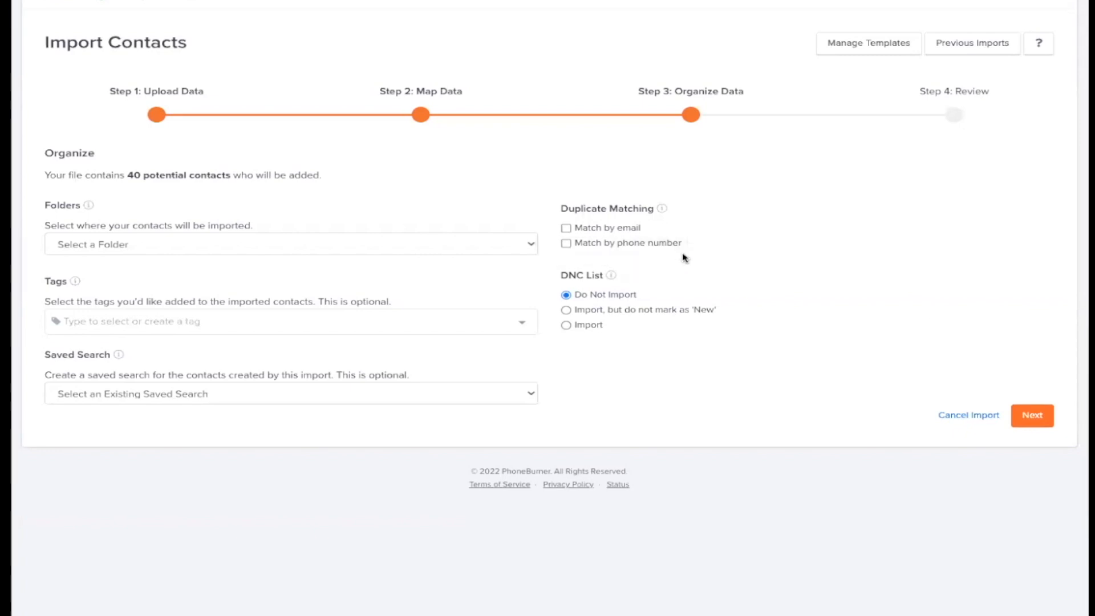
# Step: Make a new folder named 'Hawaii 5-16' the destination for the 40 imported contacts
pyautogui.click(287, 244)
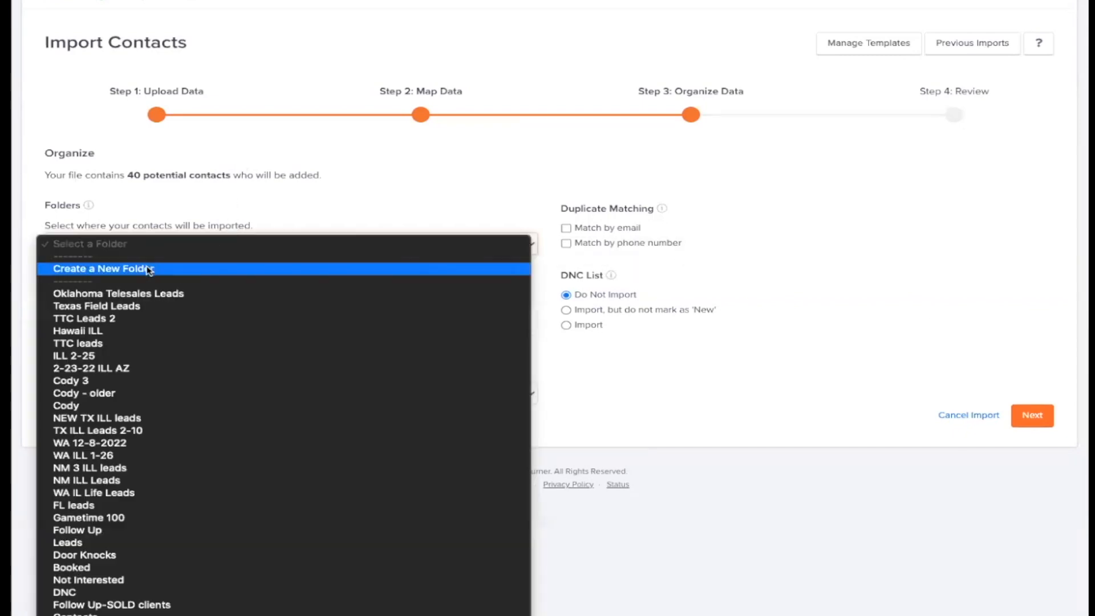
pyautogui.moveTo(132, 272)
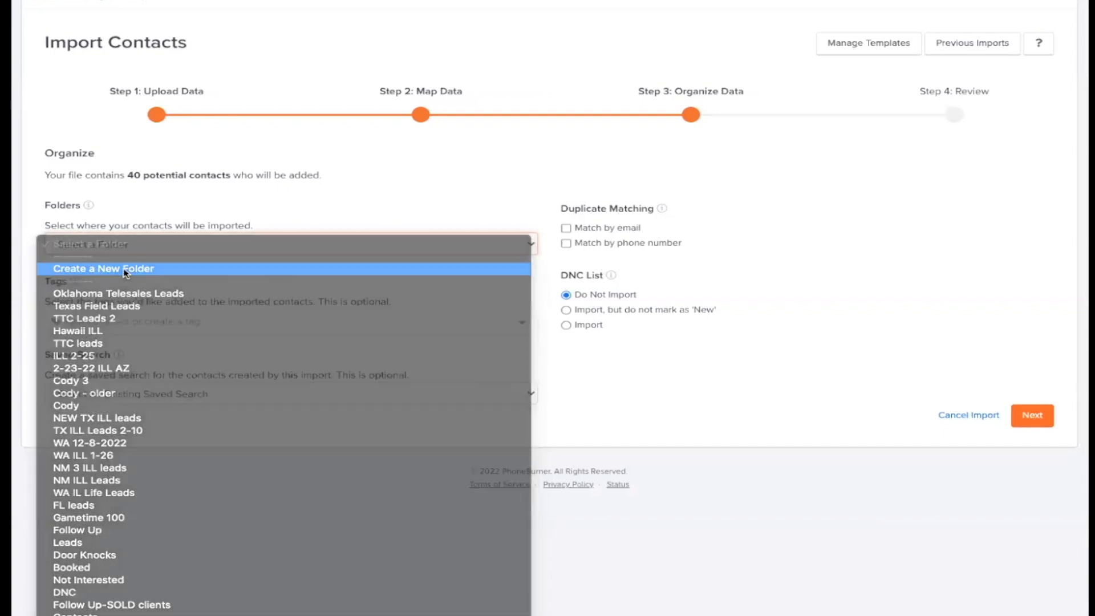
pyautogui.click(106, 269)
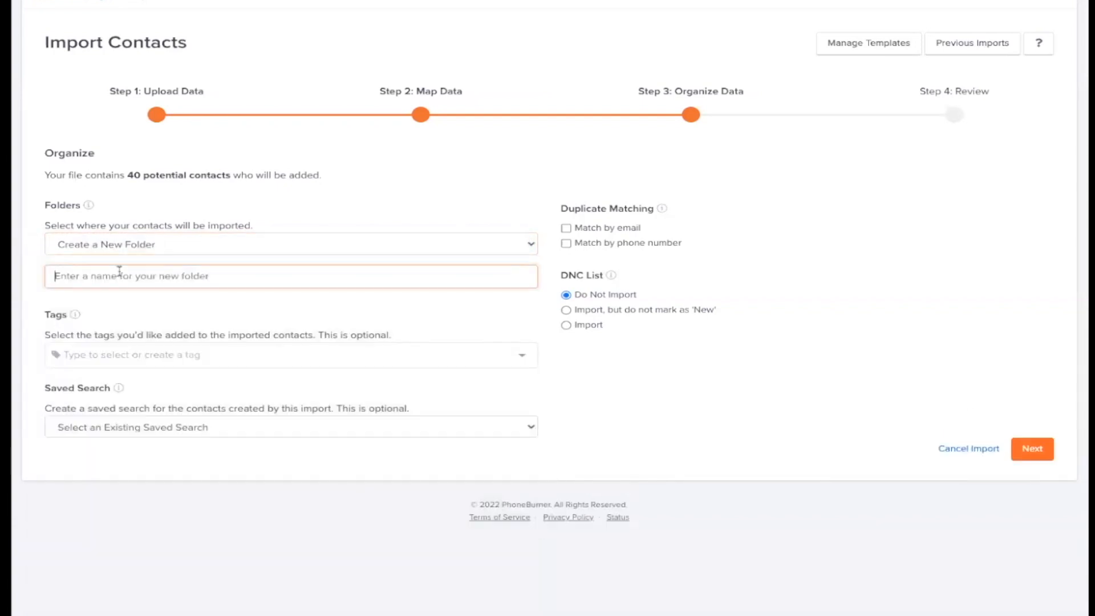
pyautogui.write('H')
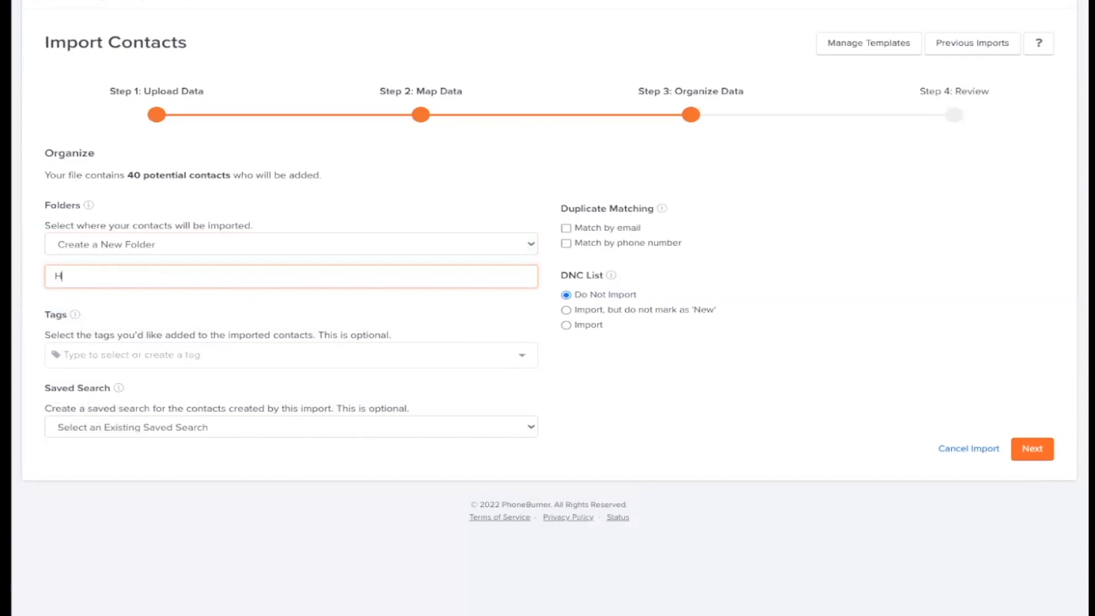
pyautogui.write('awaii')
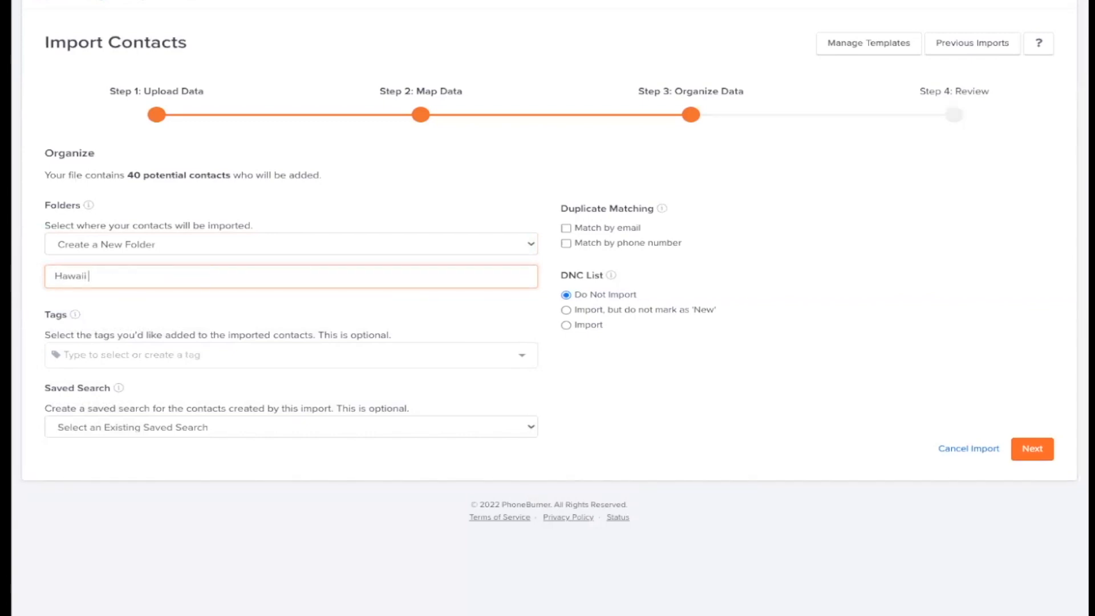
pyautogui.write('5')
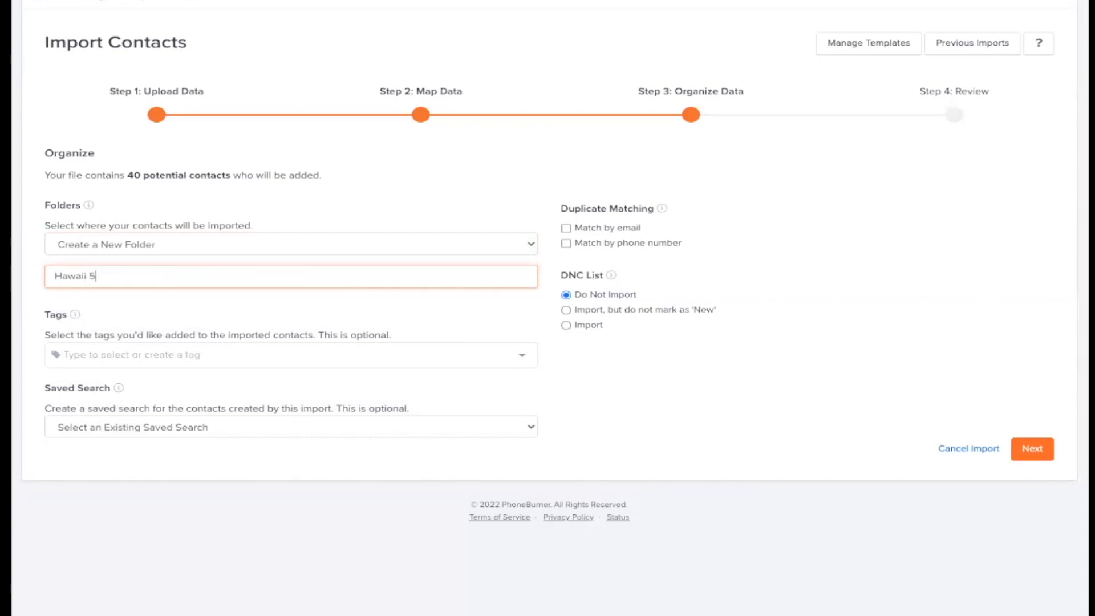
pyautogui.write('-16')
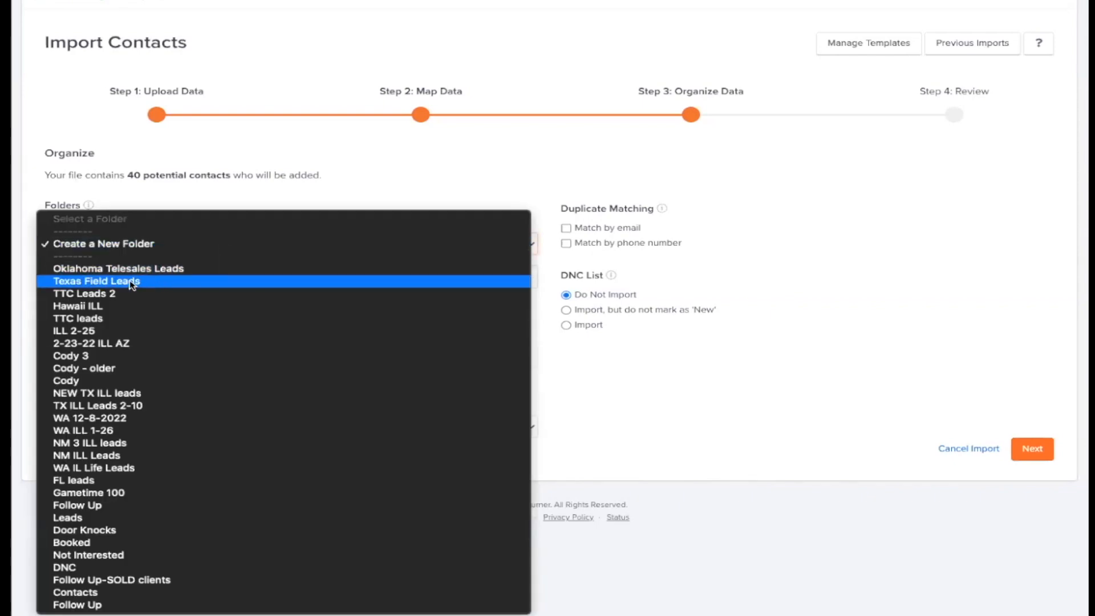
pyautogui.moveTo(78, 306)
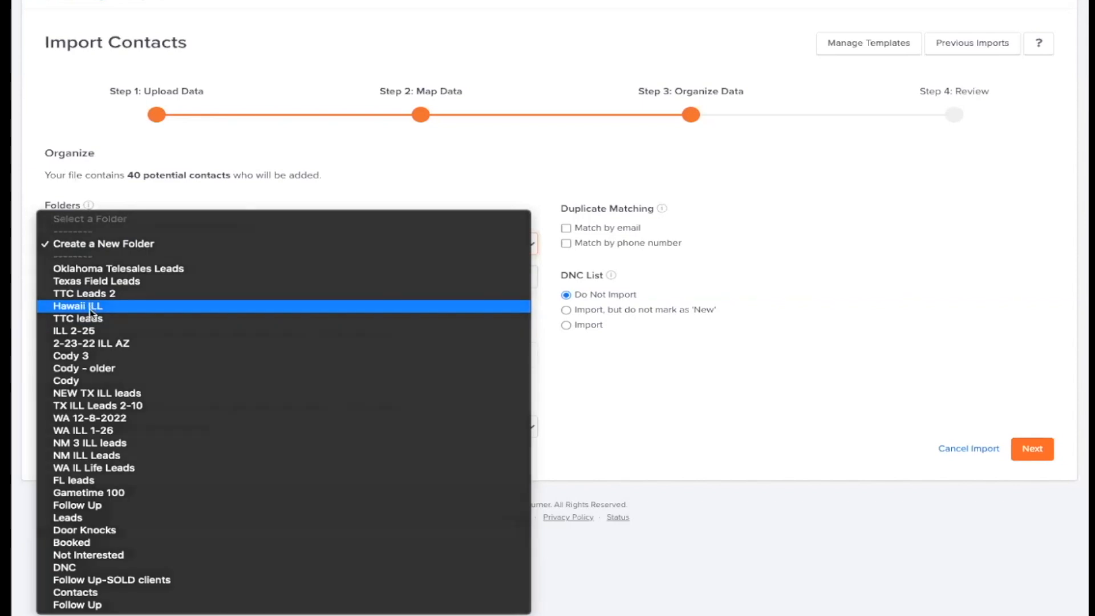
pyautogui.click(79, 305)
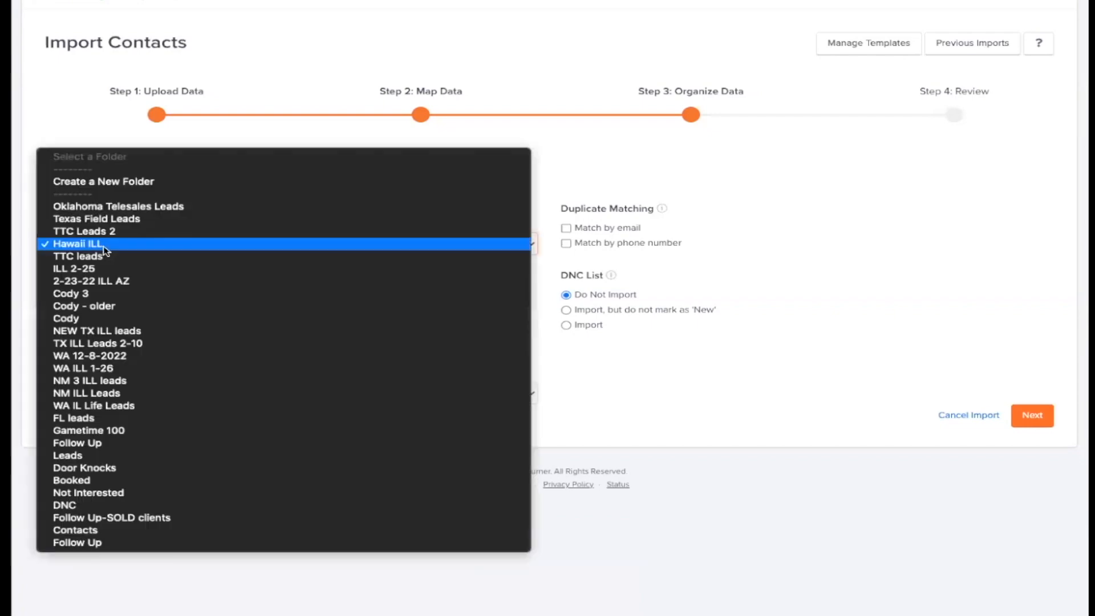
pyautogui.moveTo(114, 188)
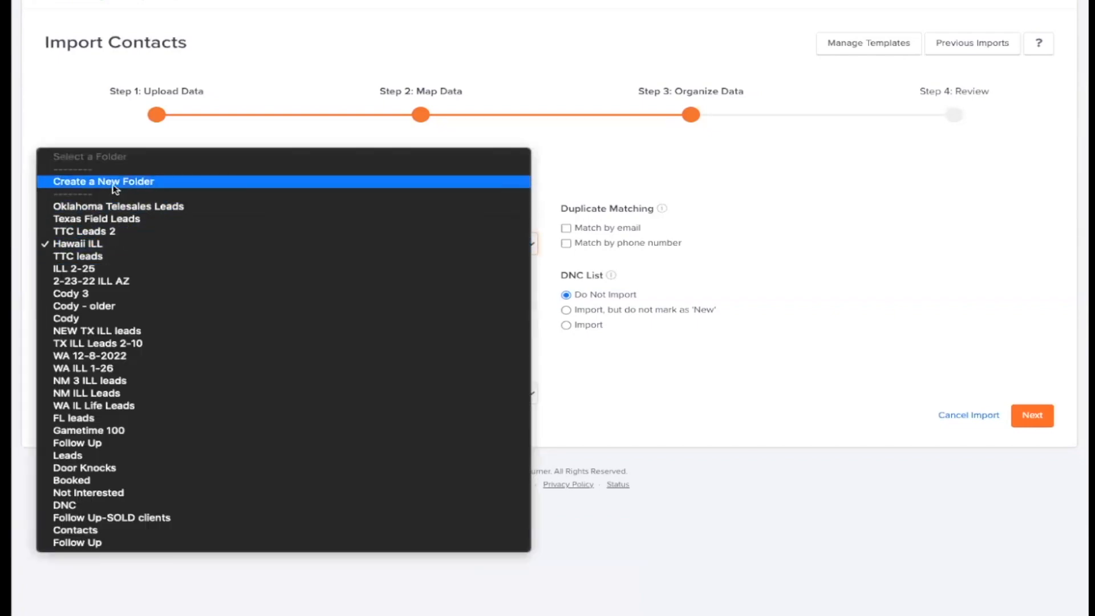
pyautogui.click(104, 181)
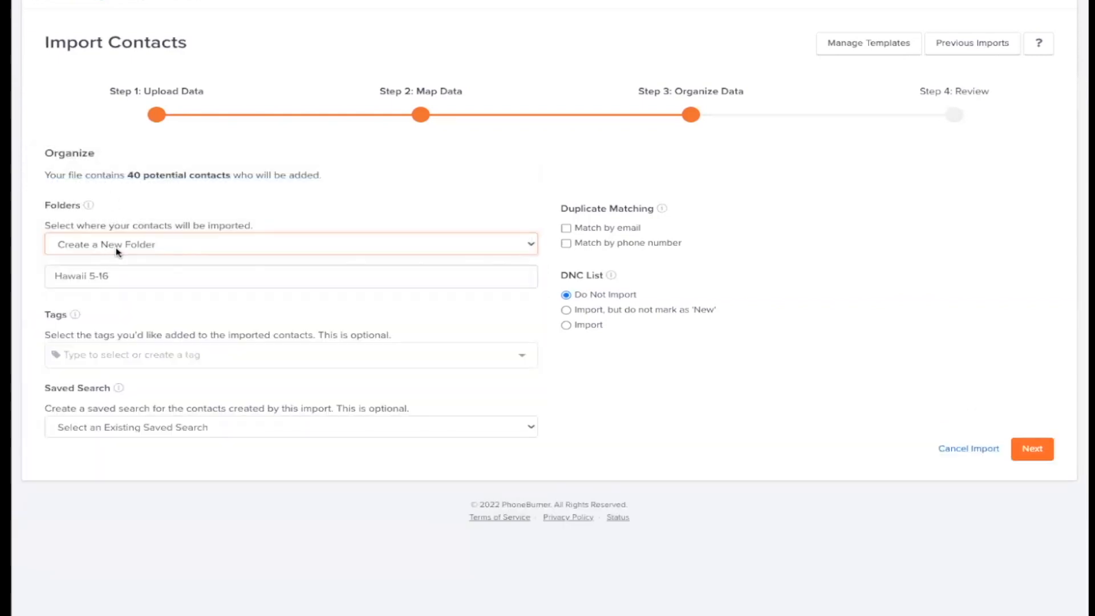
pyautogui.moveTo(463, 346)
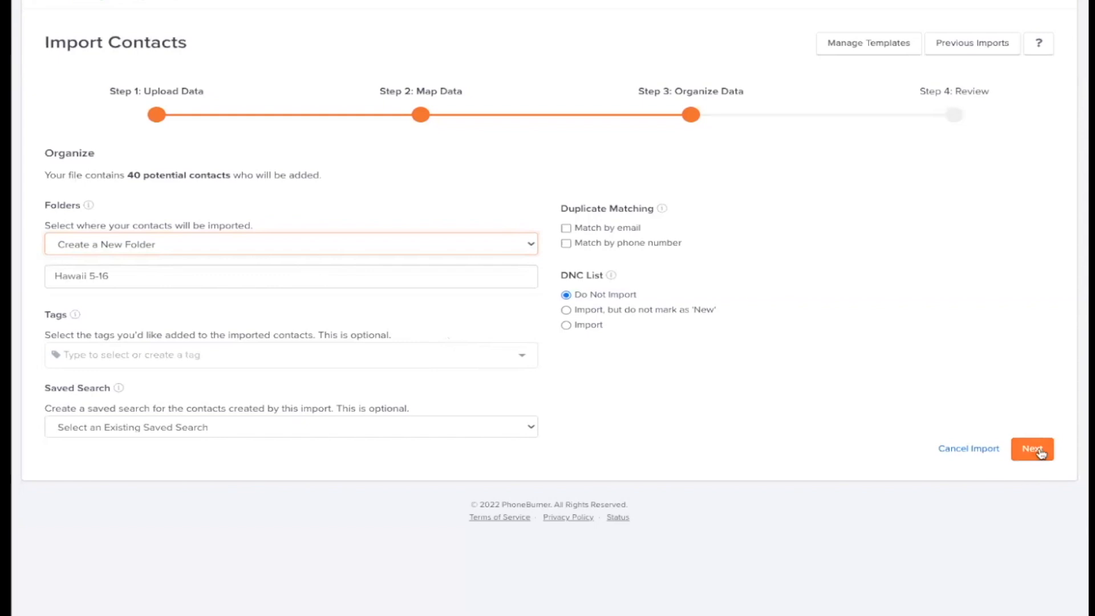
# Step: Review the 40 contacts and finalize the import
pyautogui.click(1032, 449)
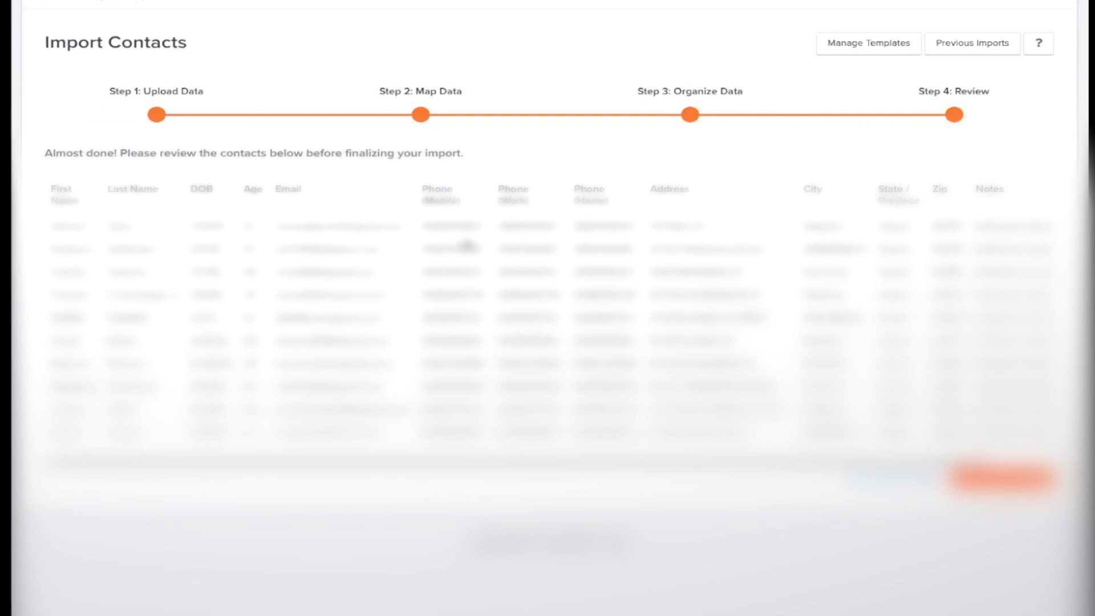
pyautogui.click(999, 479)
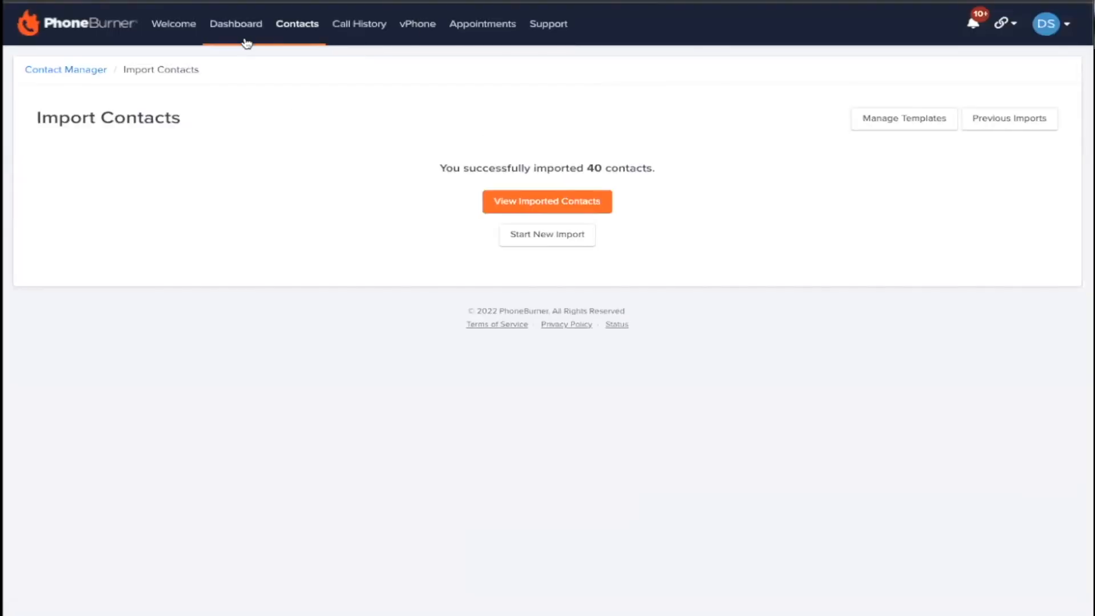
# Step: Select all 40 contacts in the Hawaii 5-16 folder and begin a dial session
pyautogui.click(236, 24)
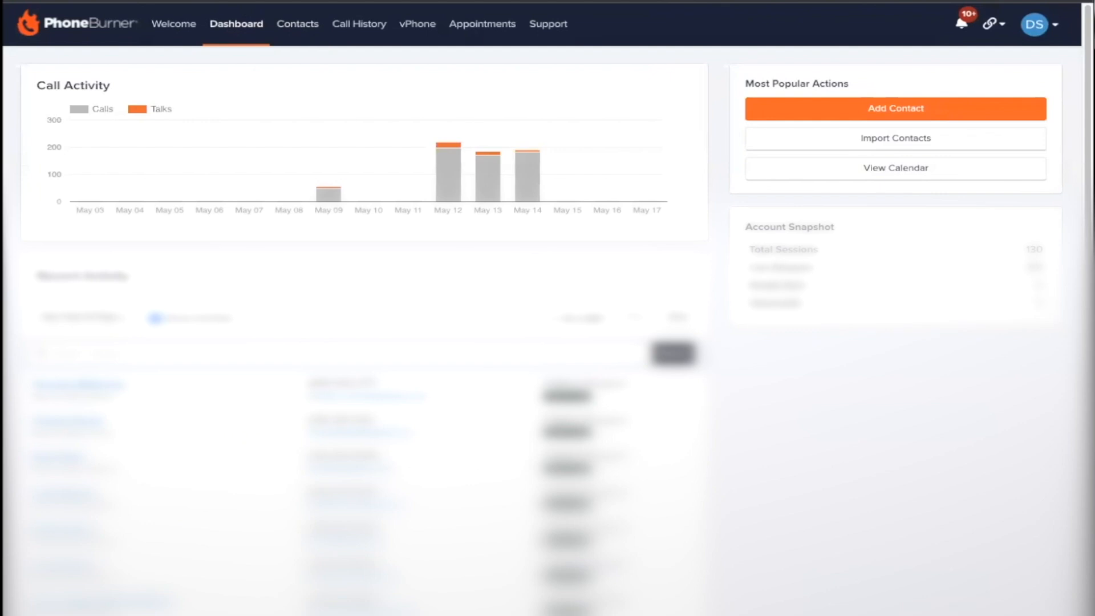
pyautogui.click(298, 24)
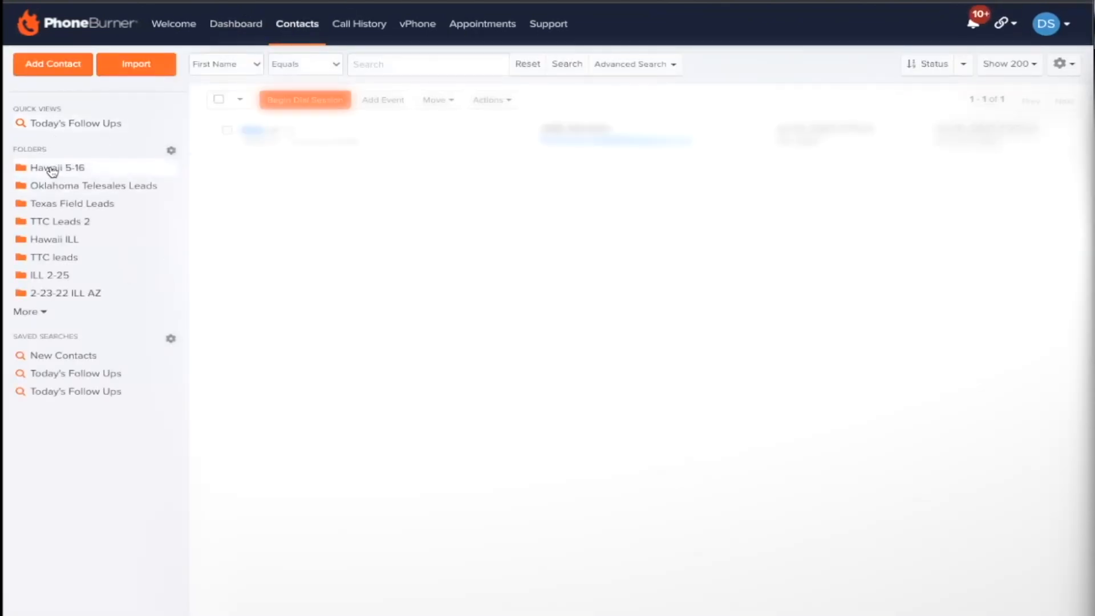
pyautogui.click(59, 168)
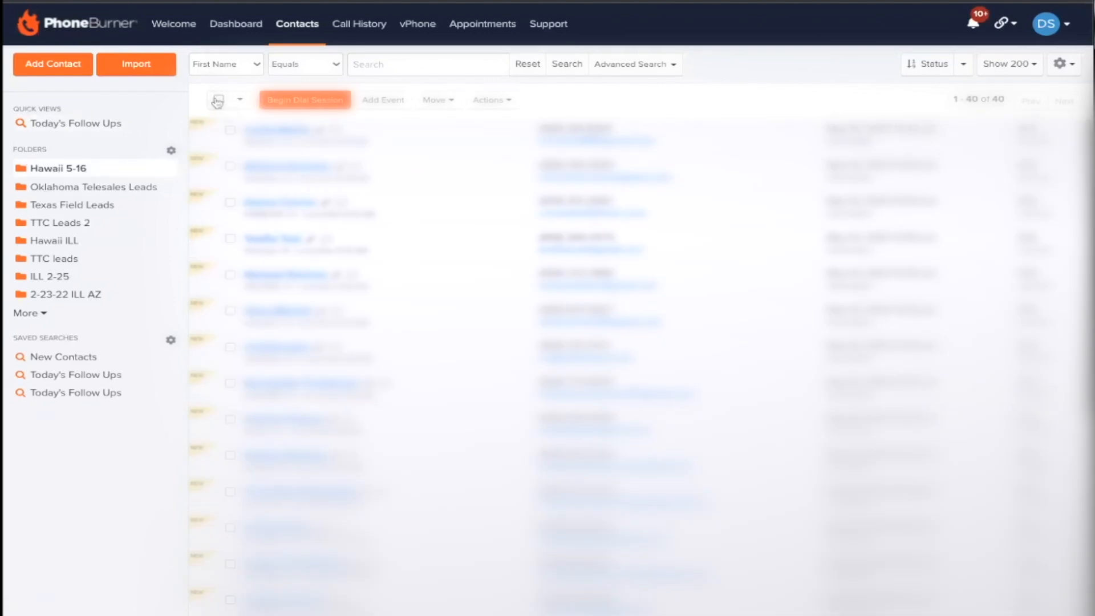
pyautogui.click(217, 99)
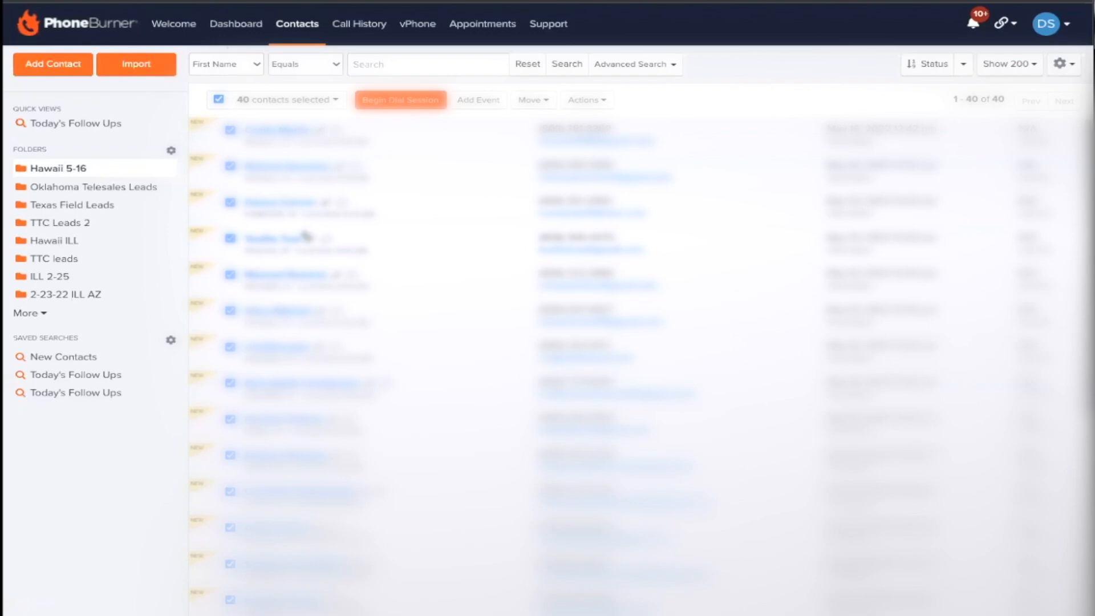
pyautogui.moveTo(36, 371)
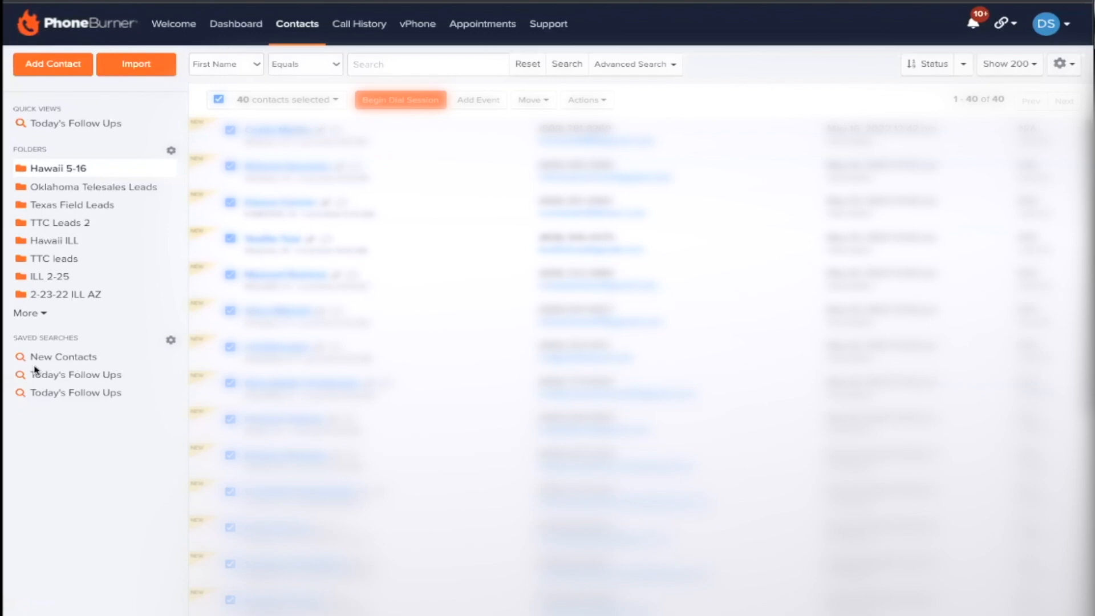
pyautogui.moveTo(137, 108)
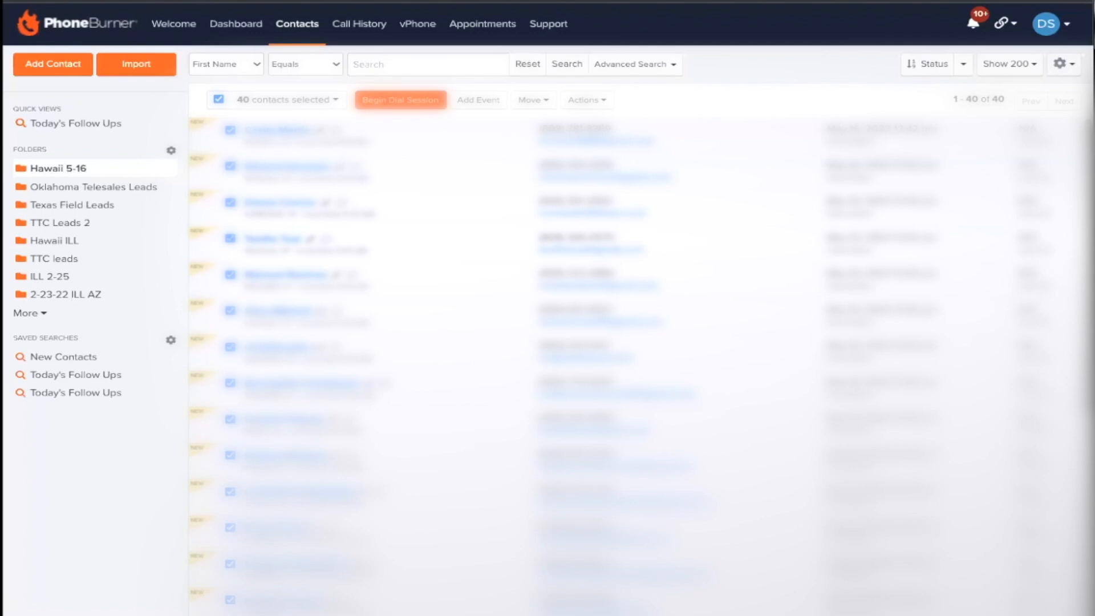
pyautogui.click(400, 100)
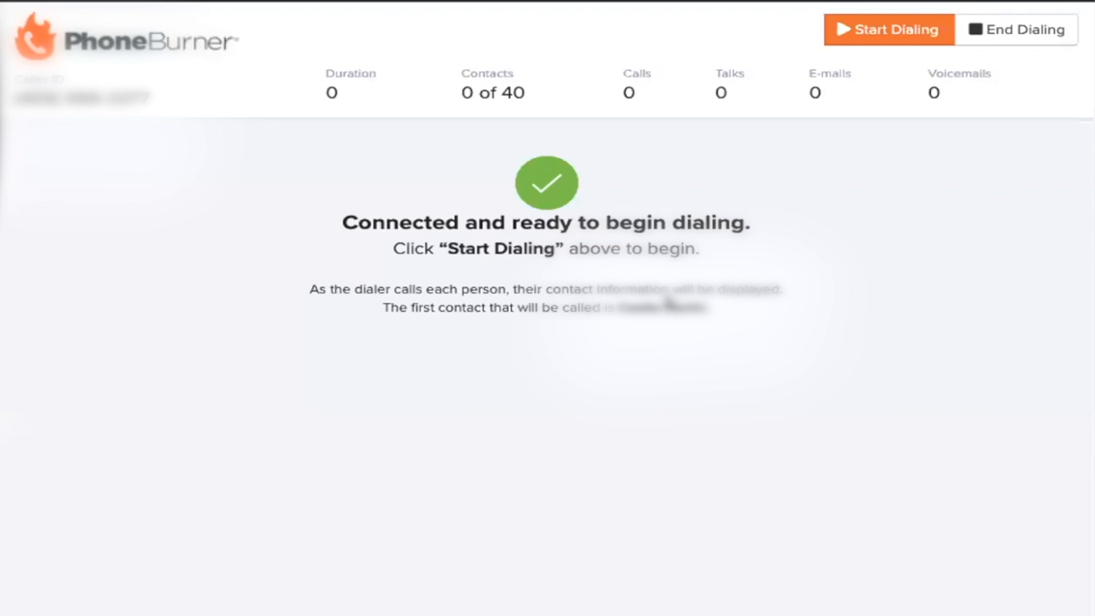
pyautogui.moveTo(732, 67)
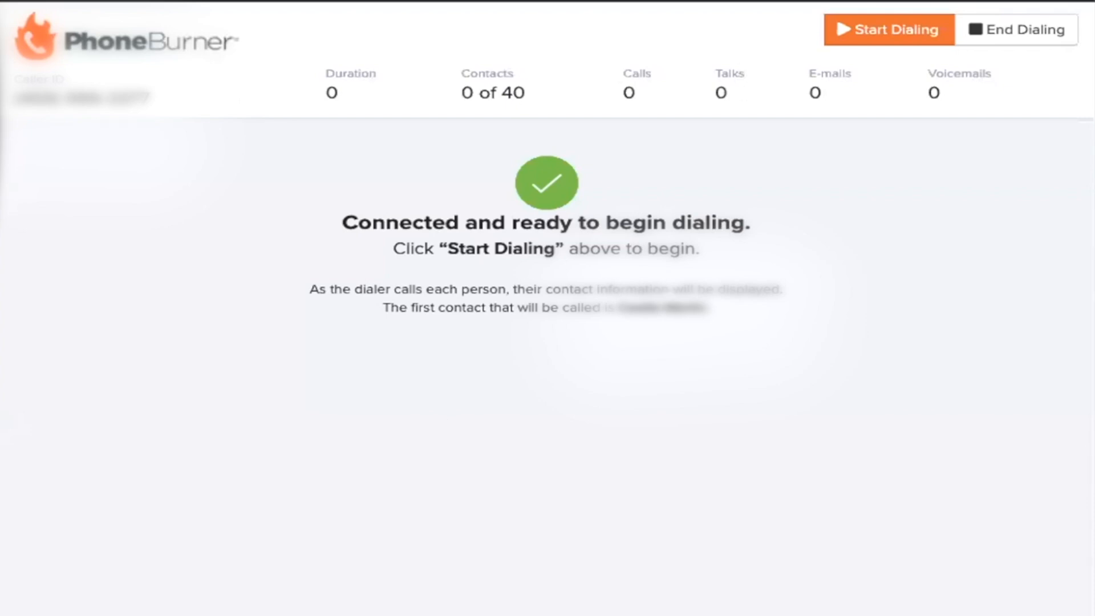
pyautogui.moveTo(1002, 247)
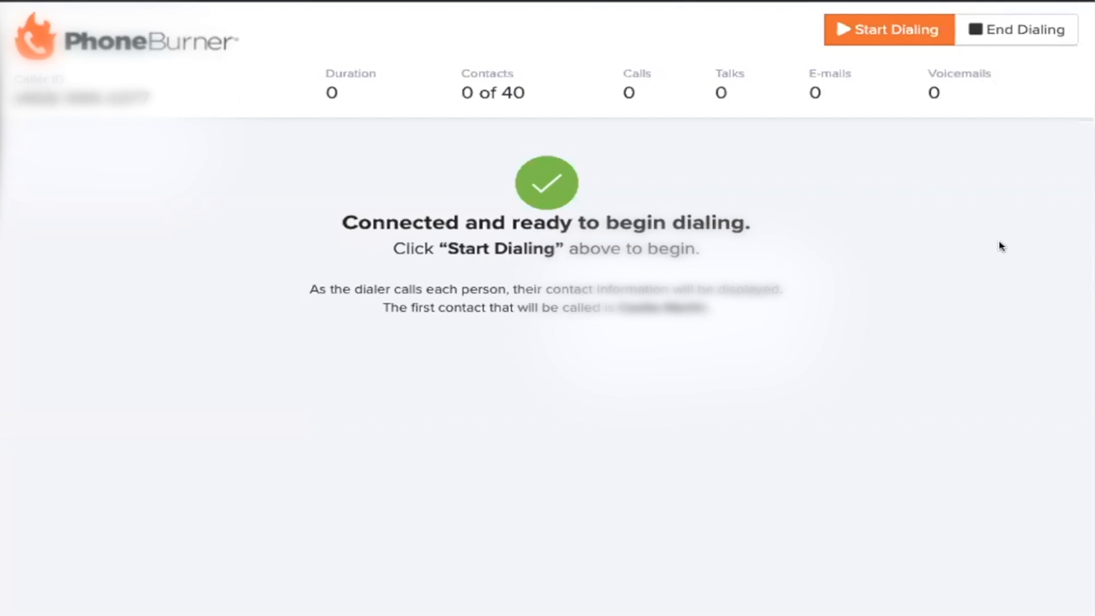
pyautogui.moveTo(442, 354)
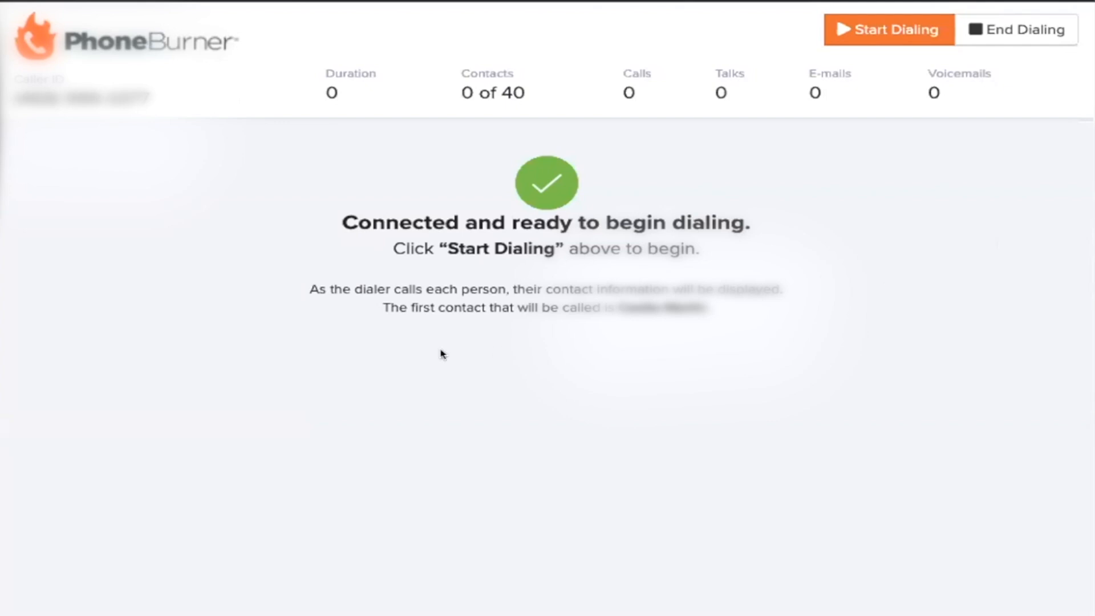
pyautogui.moveTo(832, 7)
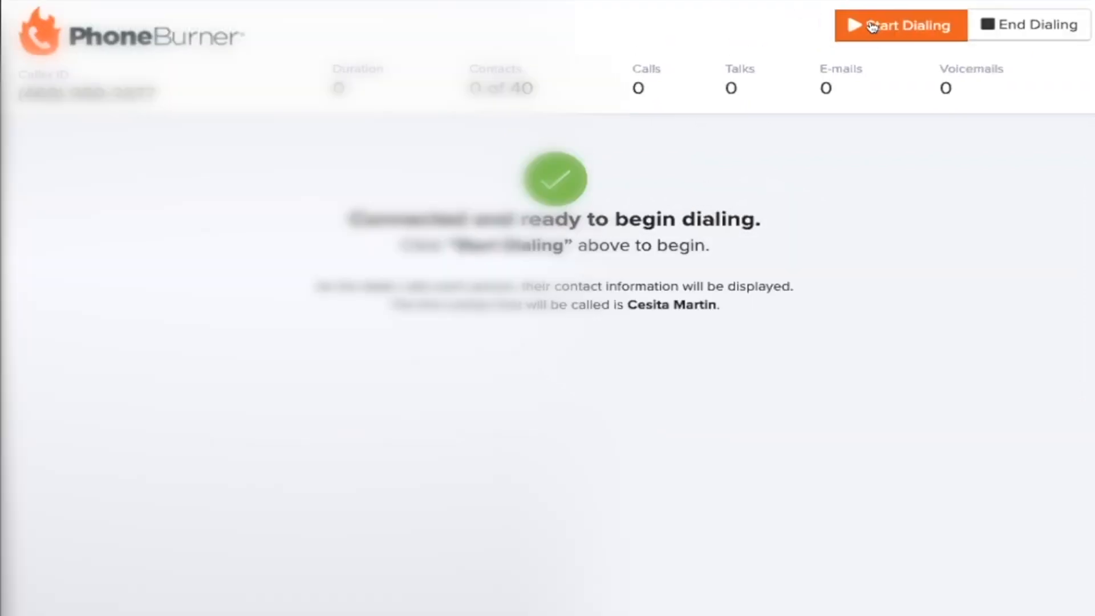
# Step: Dial the first contact three times, view its custom fields, then pause dialing
pyautogui.click(900, 25)
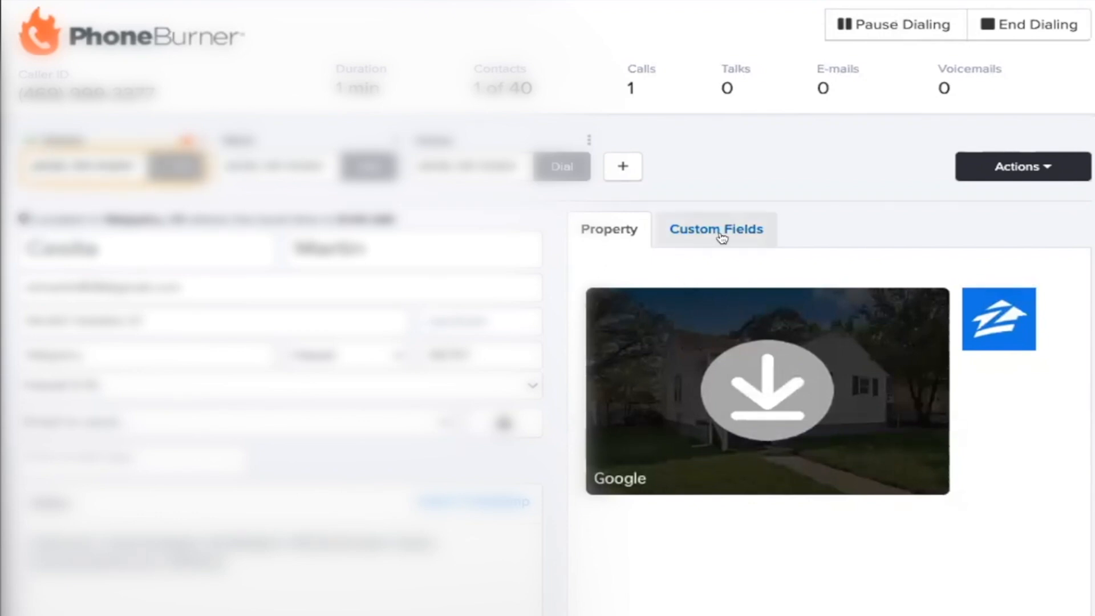
pyautogui.click(716, 229)
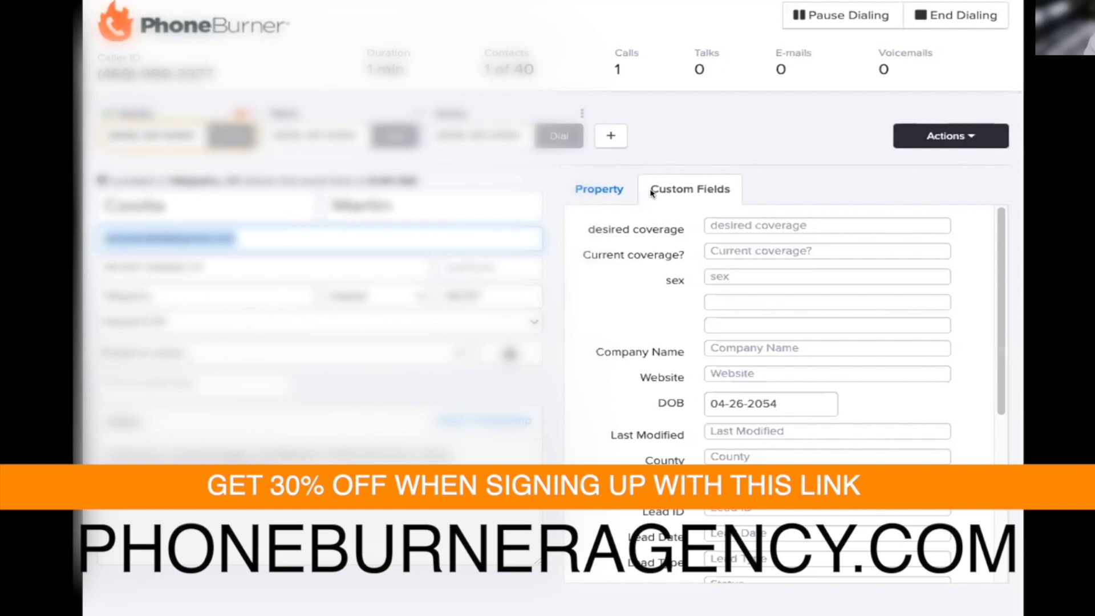
pyautogui.scroll(-3)
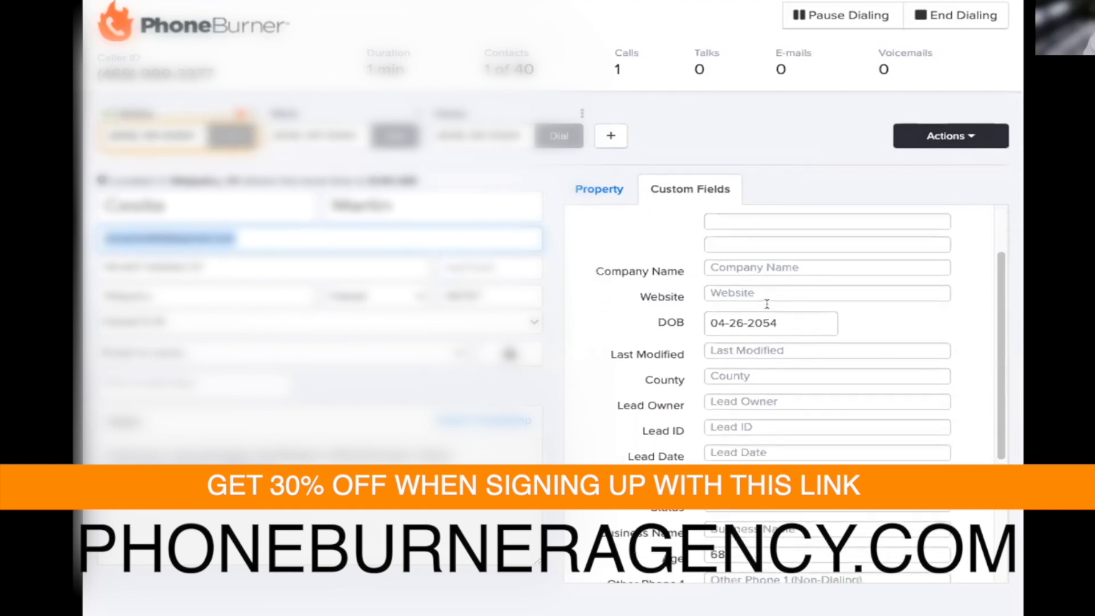
pyautogui.scroll(-3)
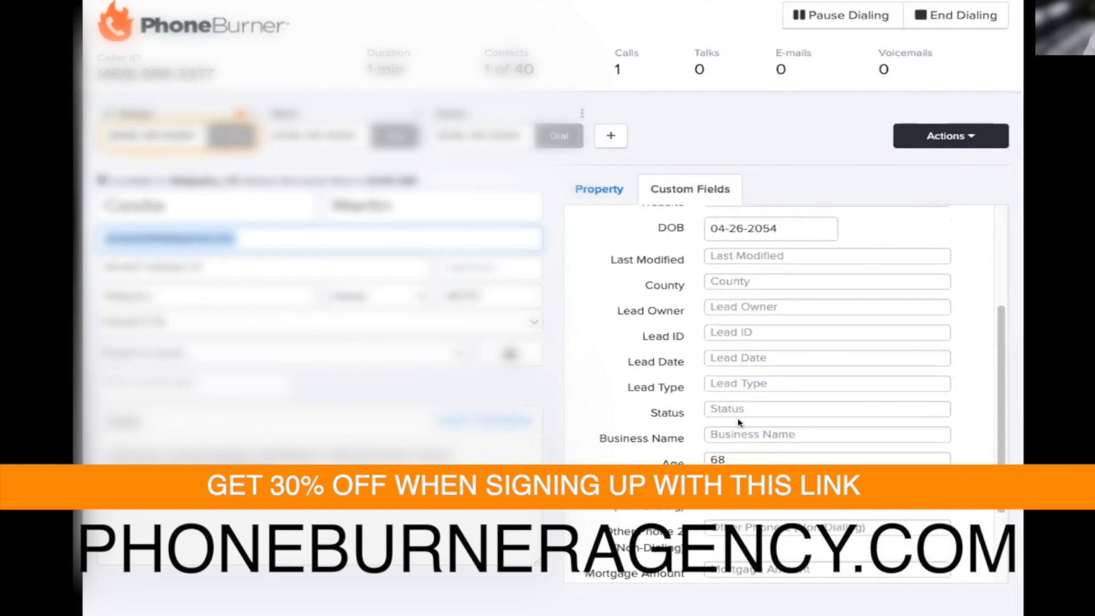
pyautogui.scroll(-3)
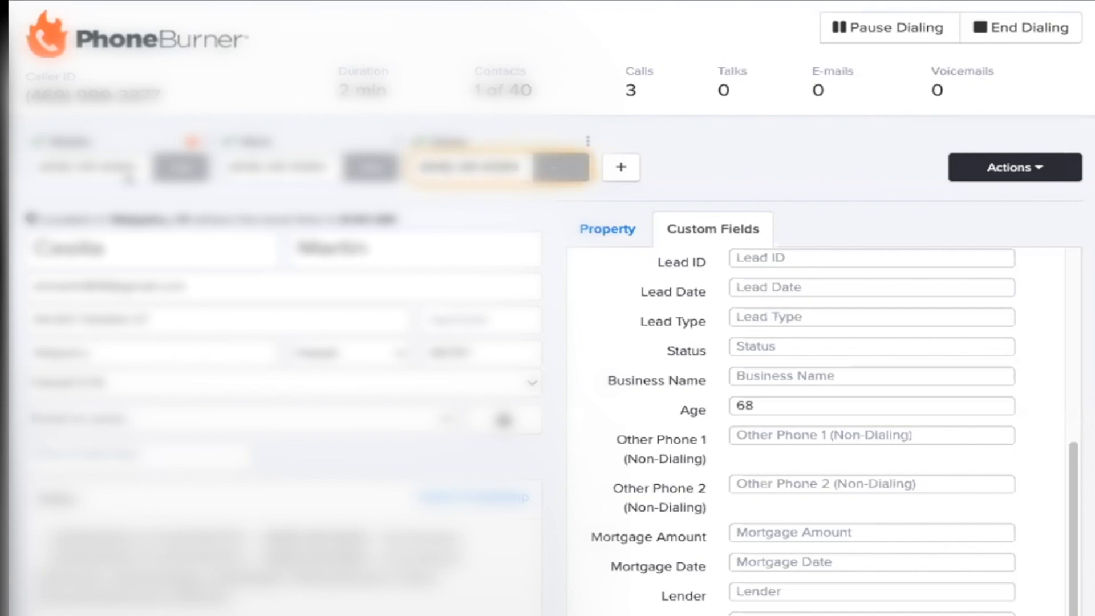
pyautogui.click(890, 27)
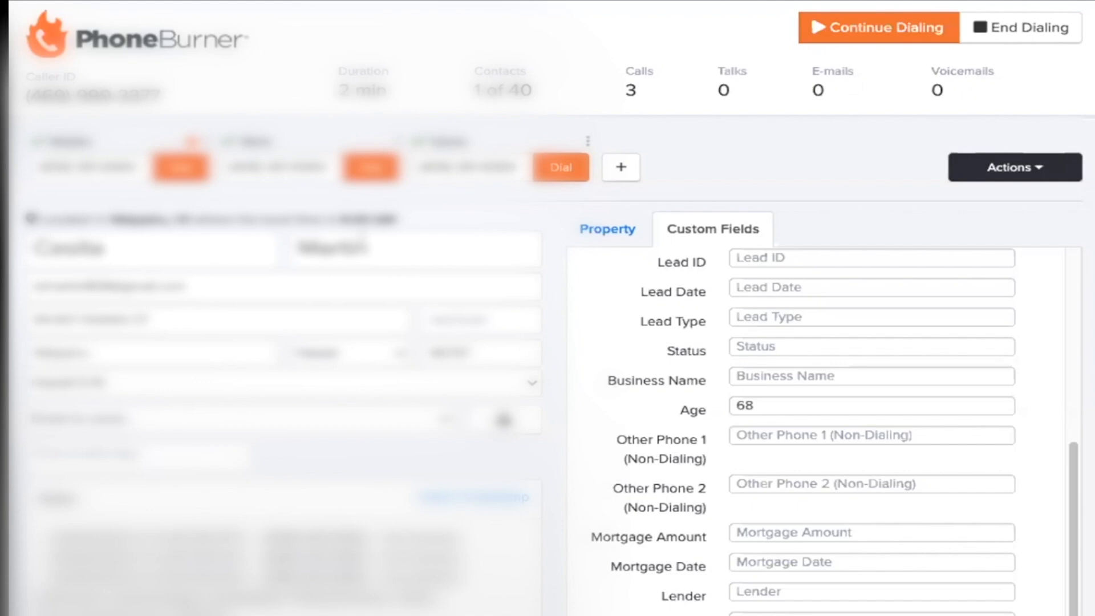
pyautogui.moveTo(860, 466)
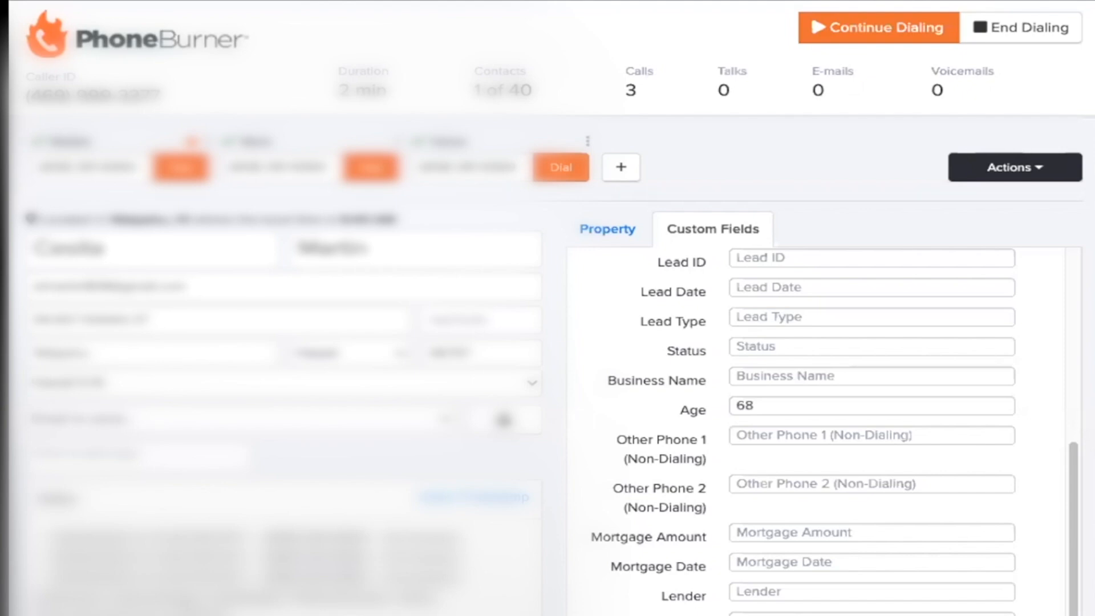
pyautogui.moveTo(560, 588)
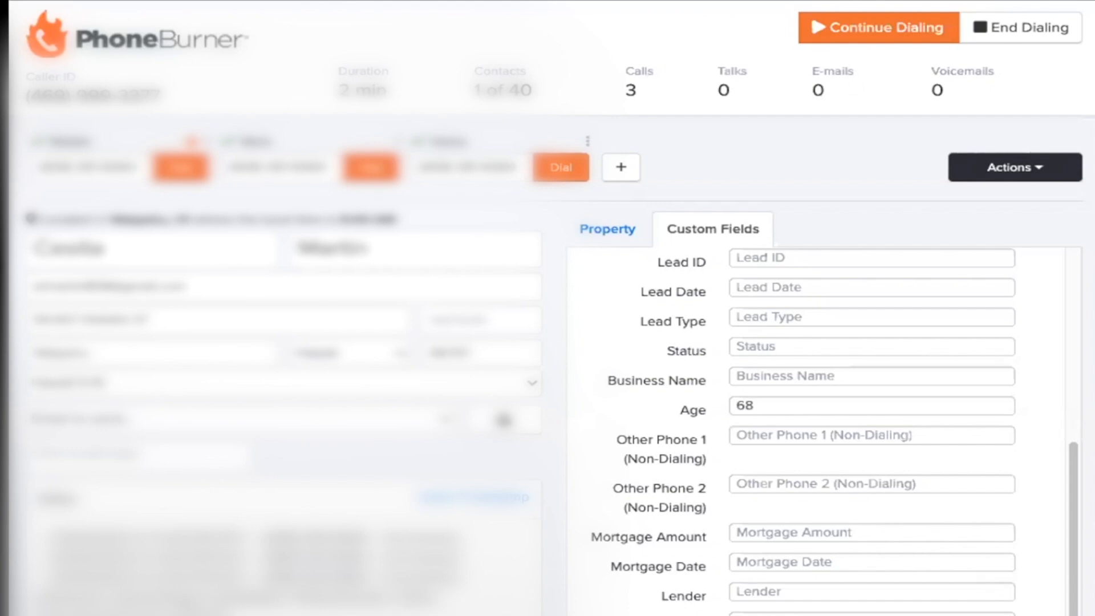
pyautogui.moveTo(590, 388)
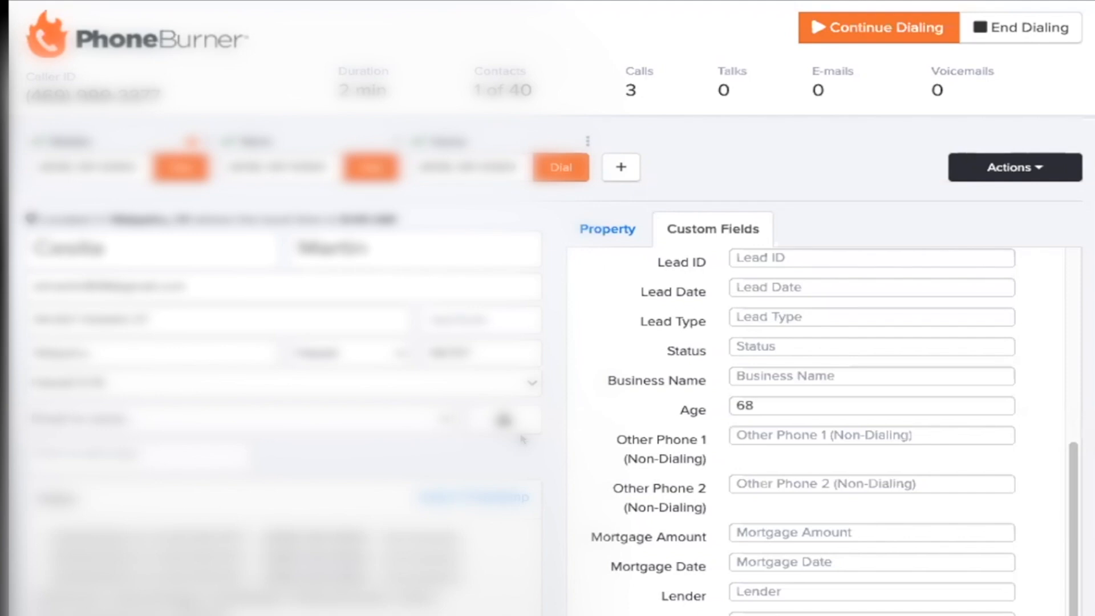
pyautogui.moveTo(876, 41)
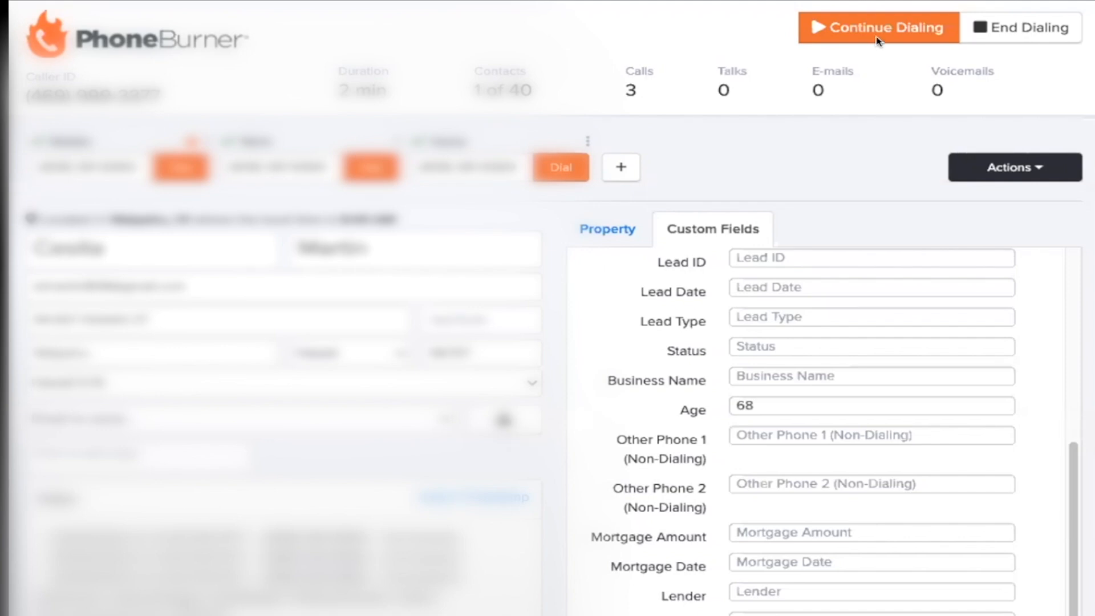
pyautogui.moveTo(854, 20)
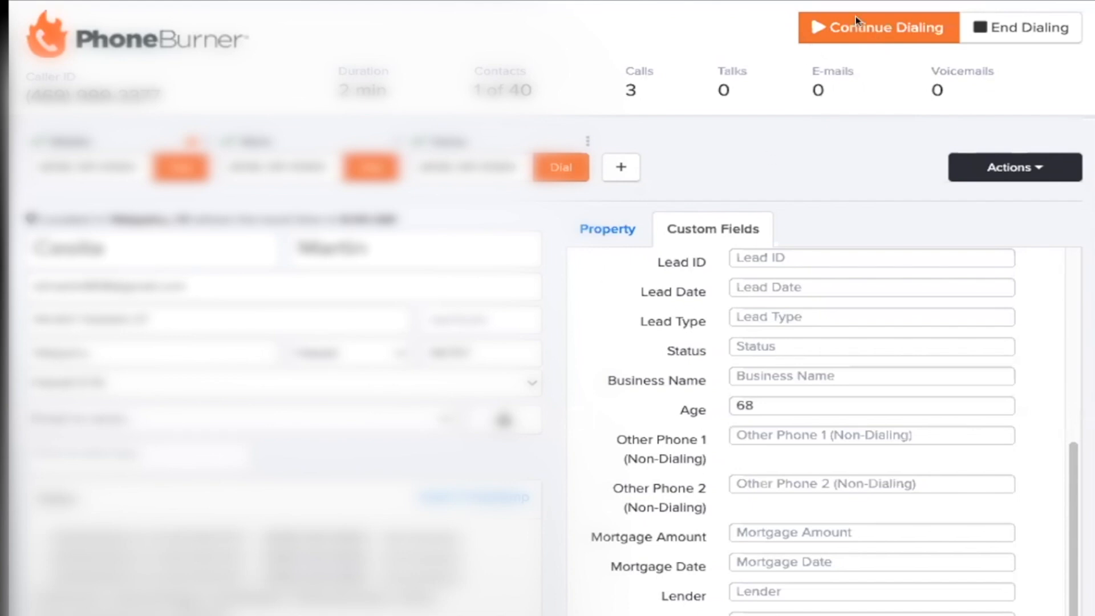
pyautogui.moveTo(873, 36)
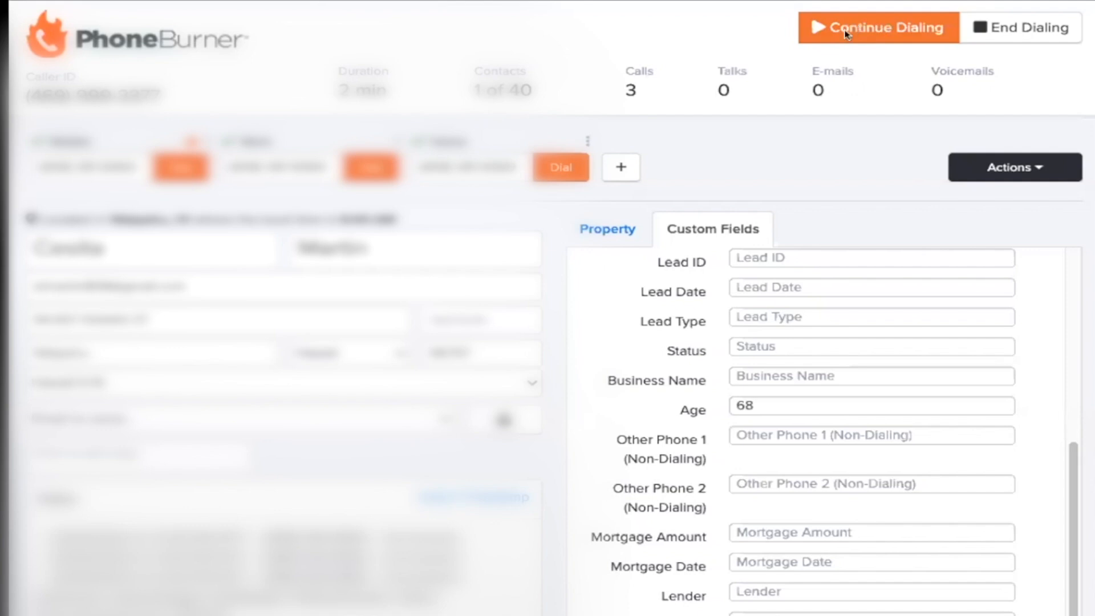
# Step: Resume dialing and move on to the second of 40 contacts
pyautogui.click(849, 28)
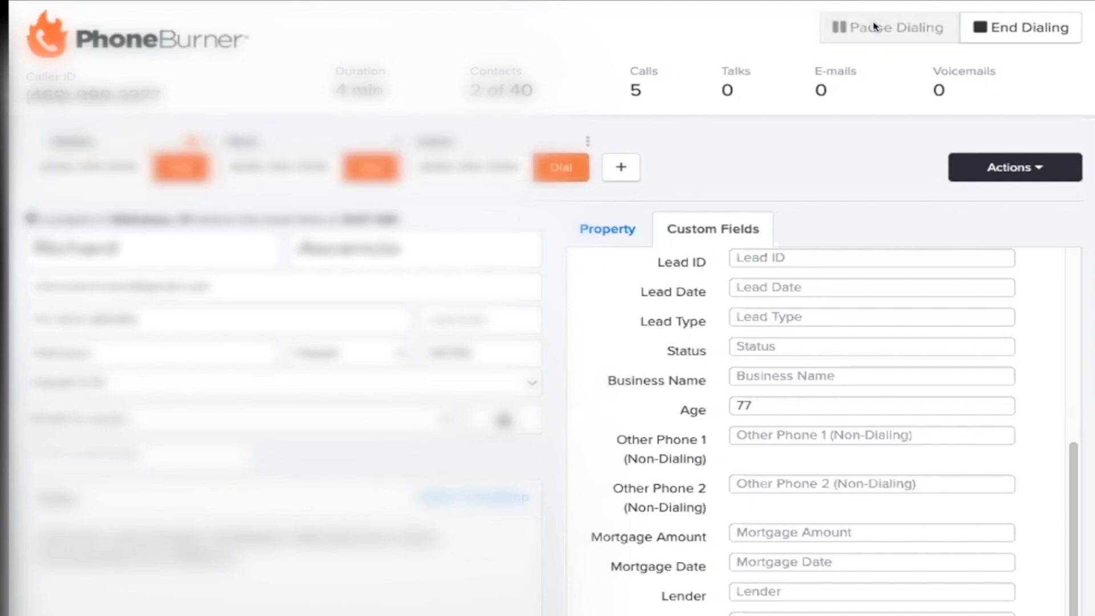
pyautogui.moveTo(842, 340)
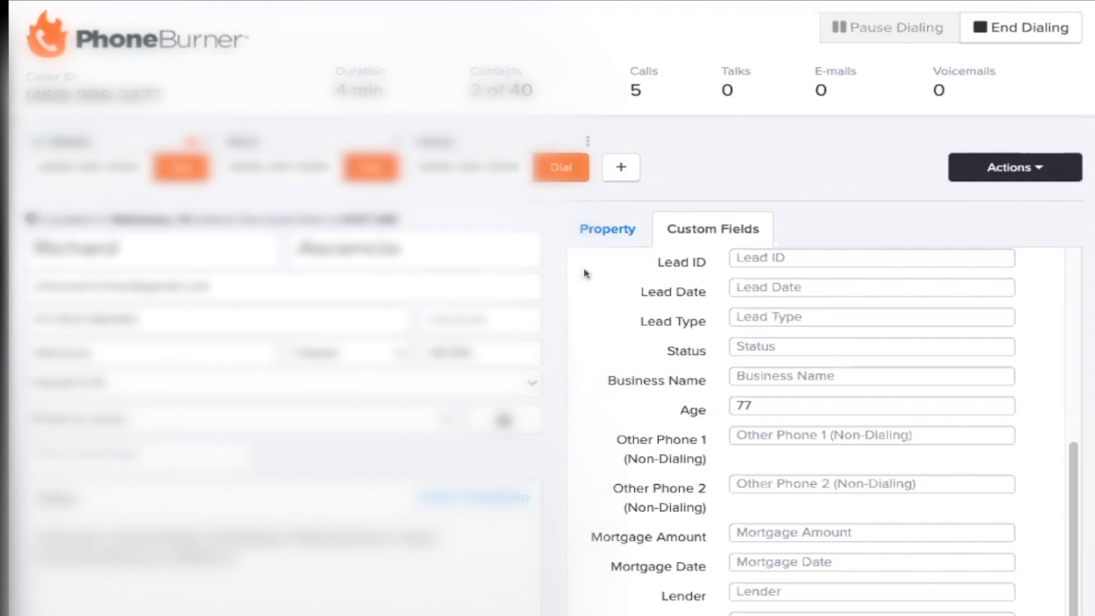
pyautogui.moveTo(1035, 43)
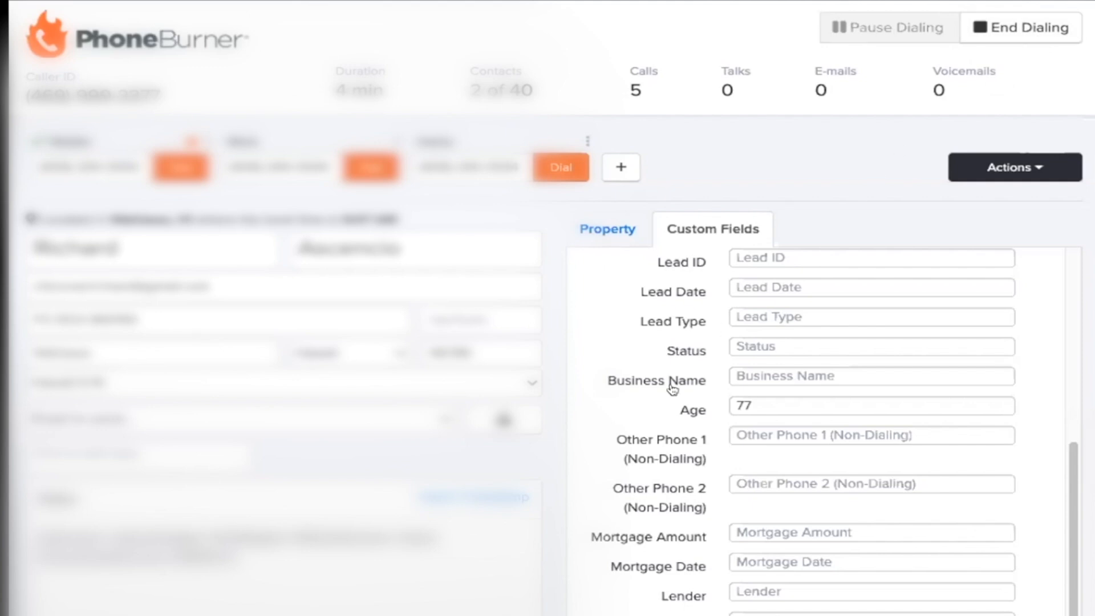
pyautogui.moveTo(586, 518)
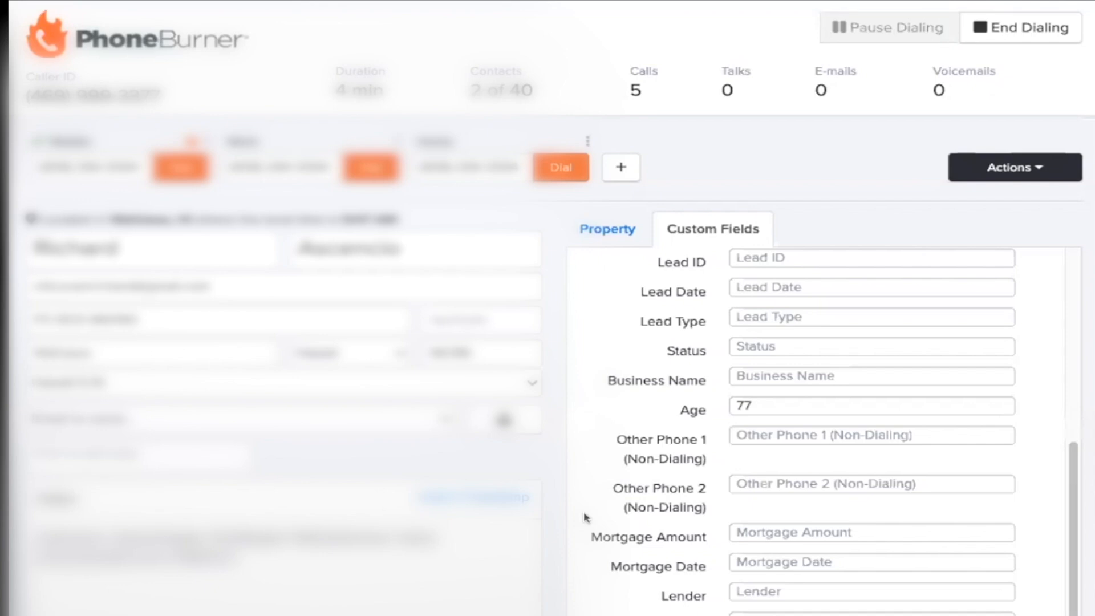
pyautogui.moveTo(811, 191)
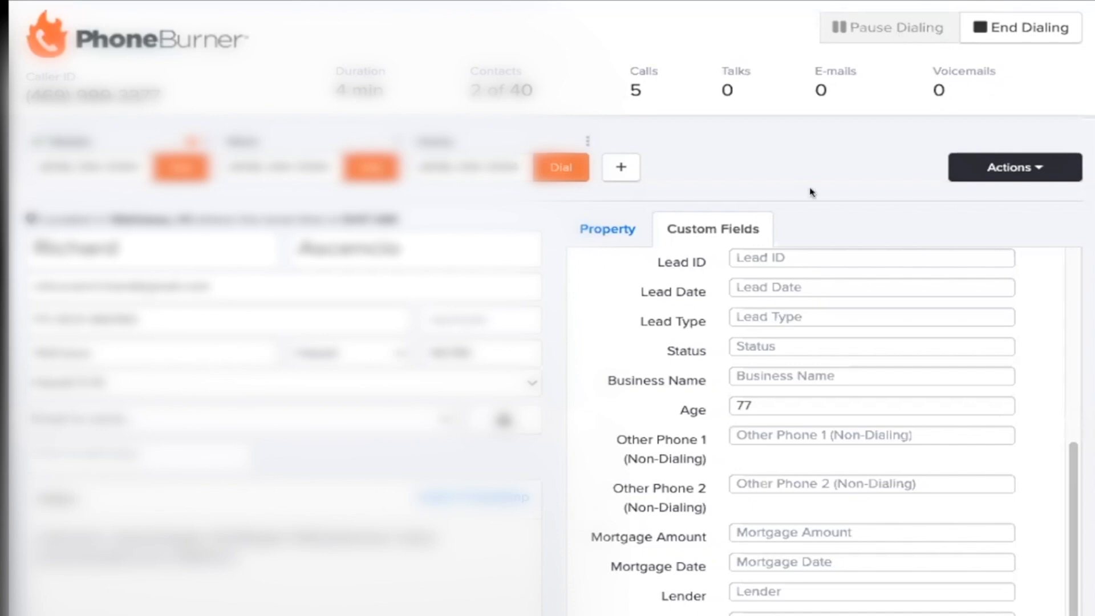
pyautogui.moveTo(1007, 24)
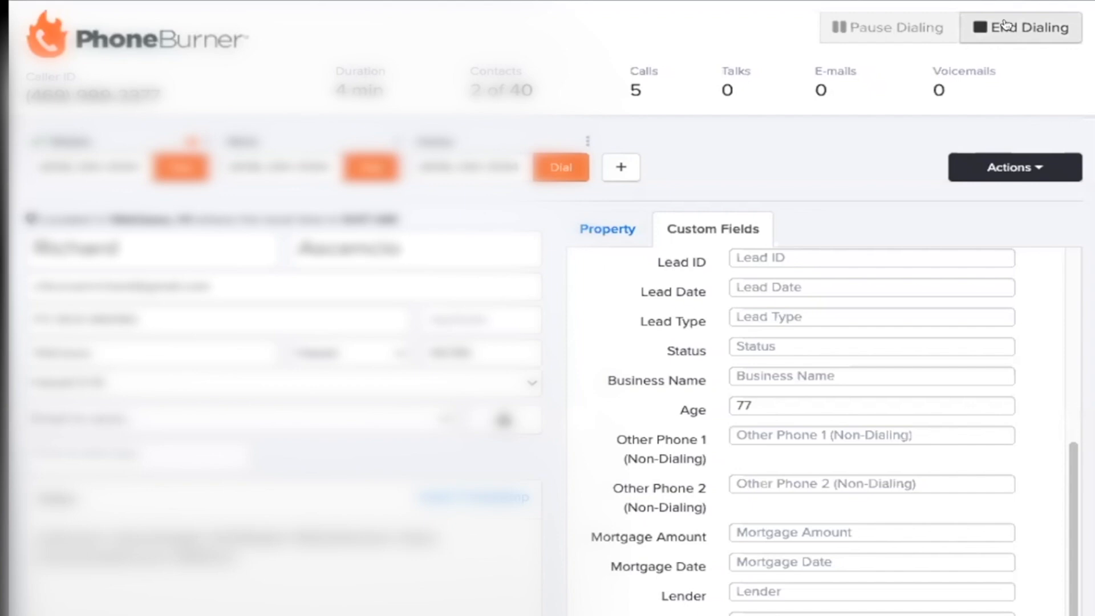
# Step: End the dial session, whose summary shows 4 minutes, 2 contacts and 5 calls
pyautogui.click(1014, 27)
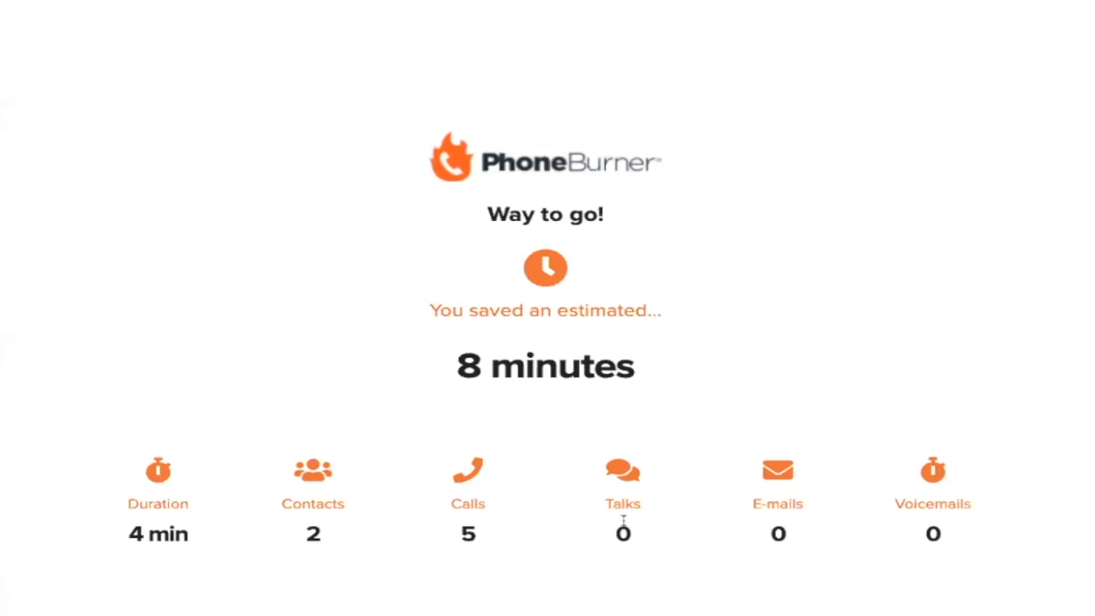
pyautogui.moveTo(774, 538)
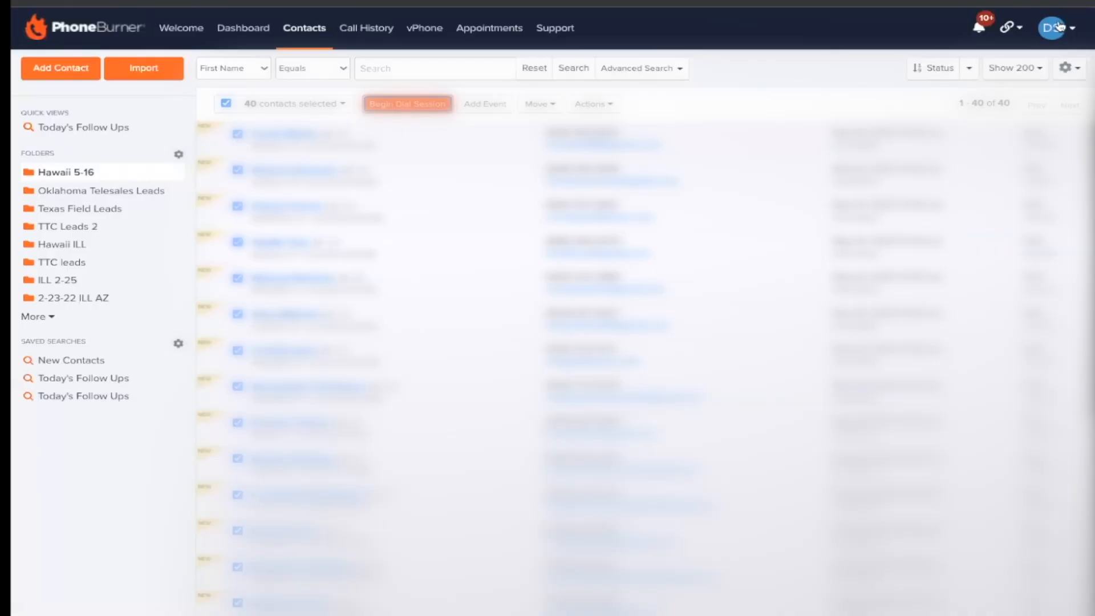
# Step: Open Dial Session Settings from the profile menu and go to the Caller ID Library
pyautogui.click(1052, 28)
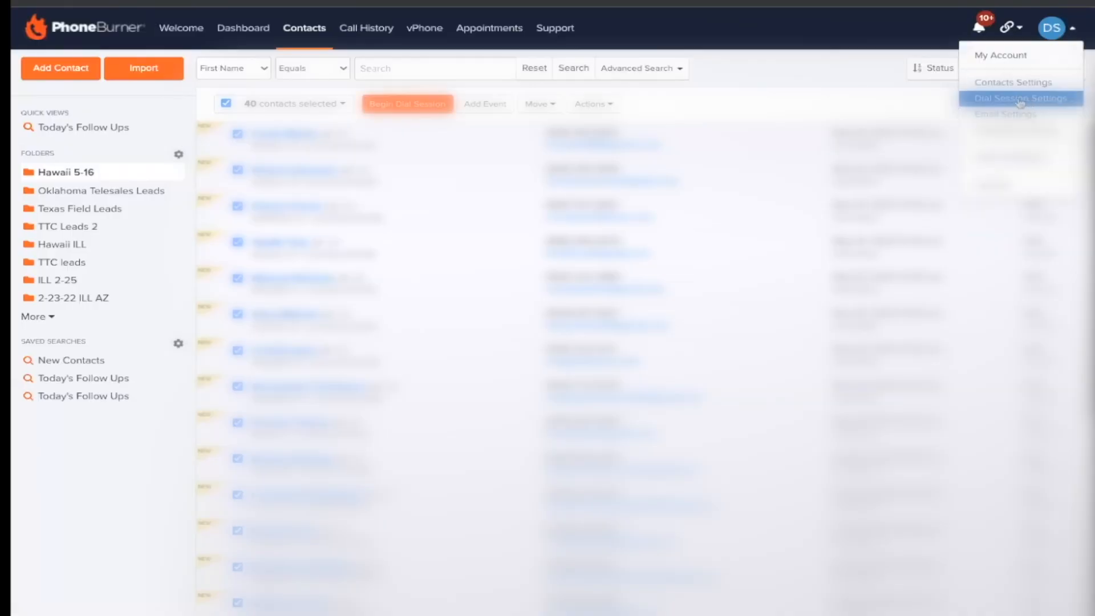
pyautogui.click(1021, 97)
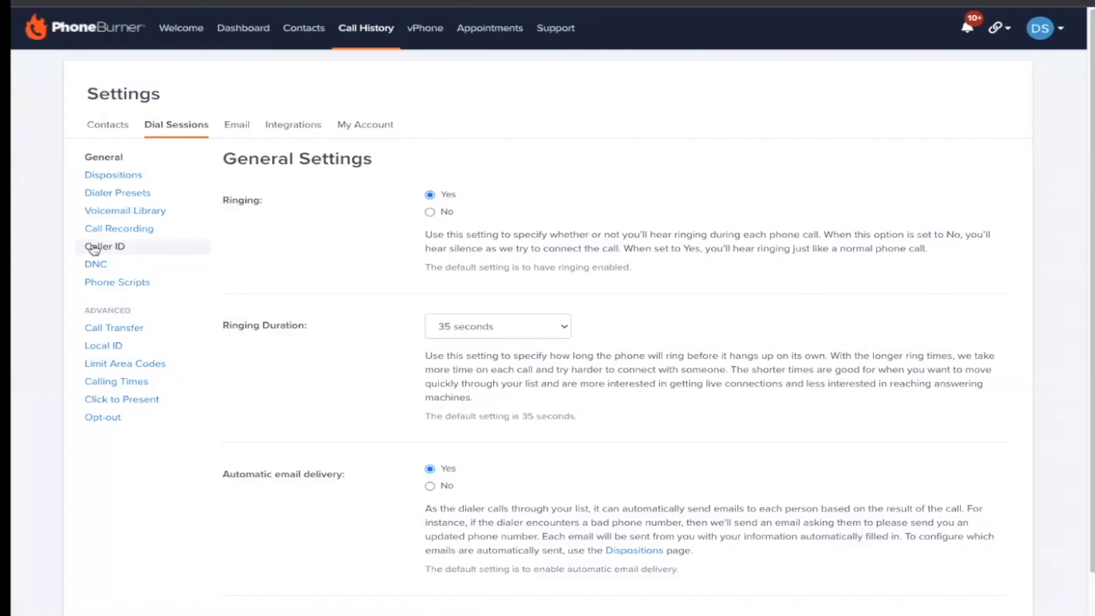
pyautogui.click(105, 246)
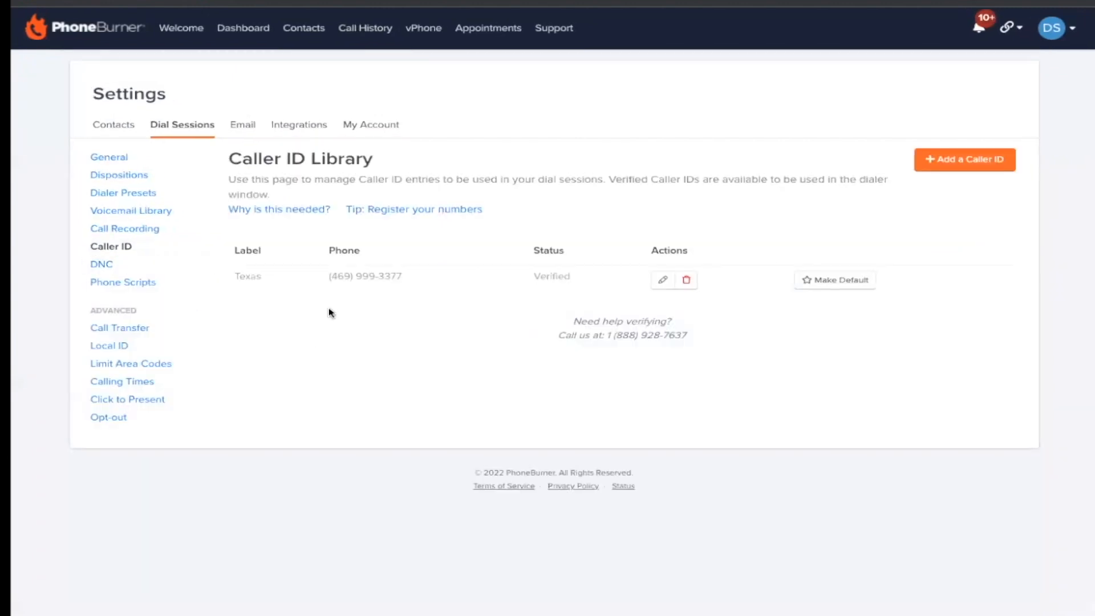
pyautogui.moveTo(381, 320)
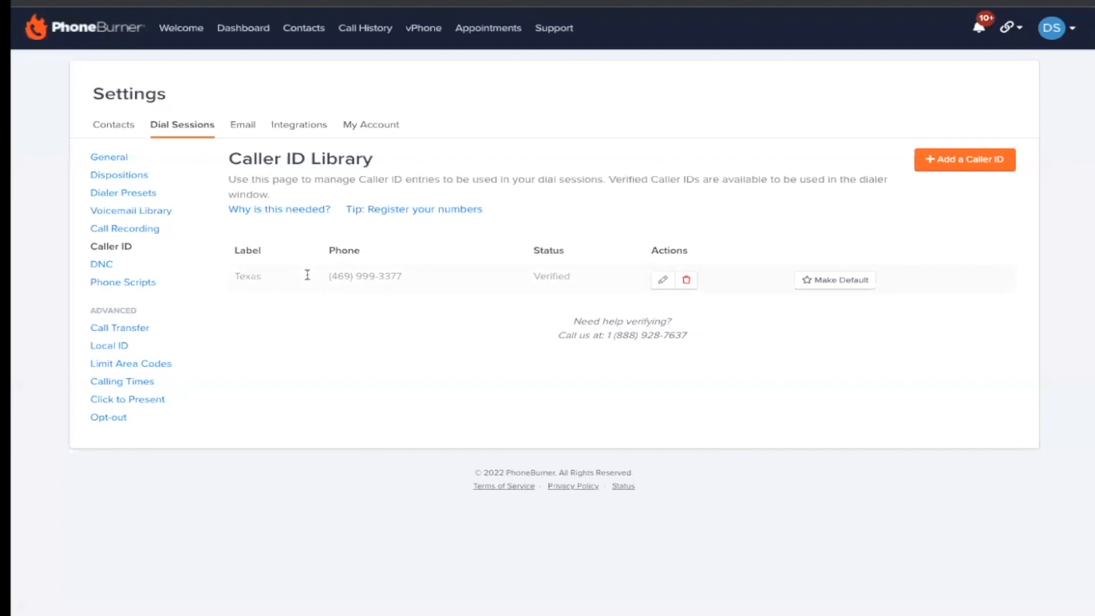
pyautogui.moveTo(460, 354)
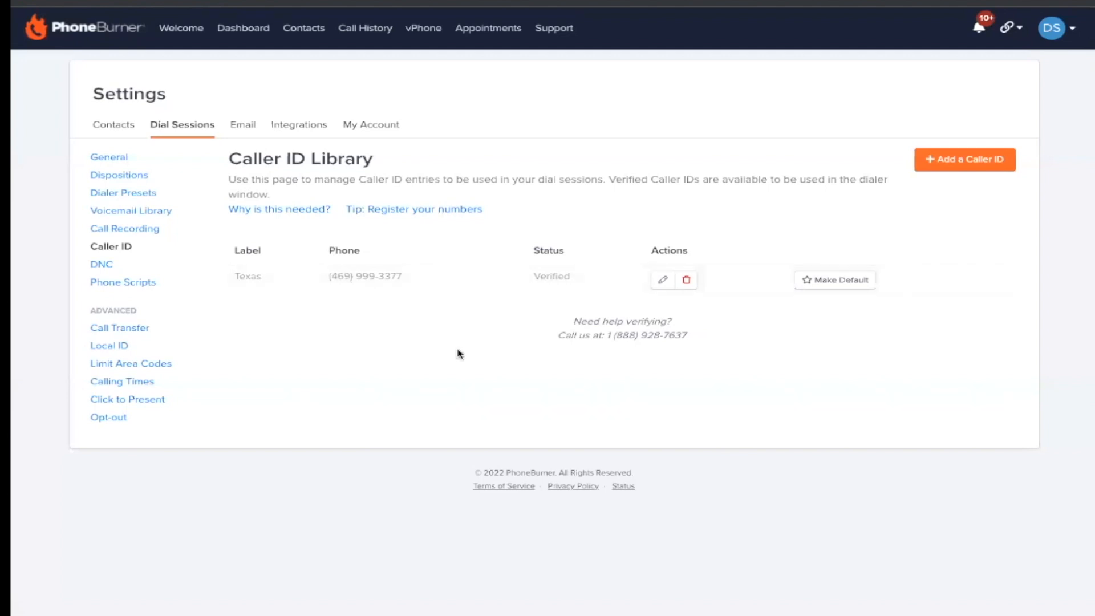
pyautogui.click(965, 160)
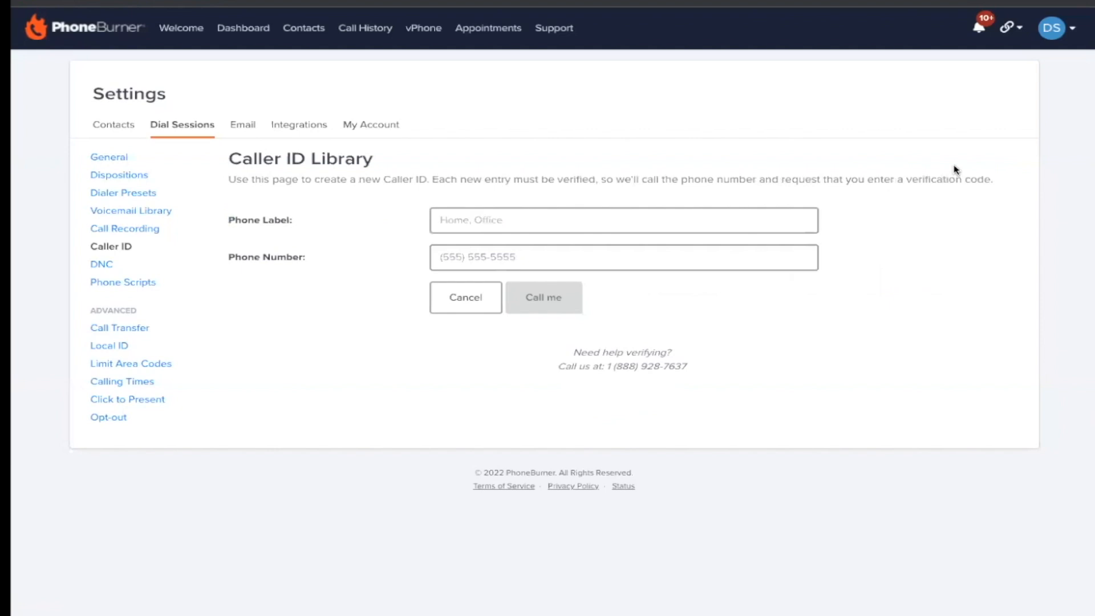
pyautogui.click(622, 220)
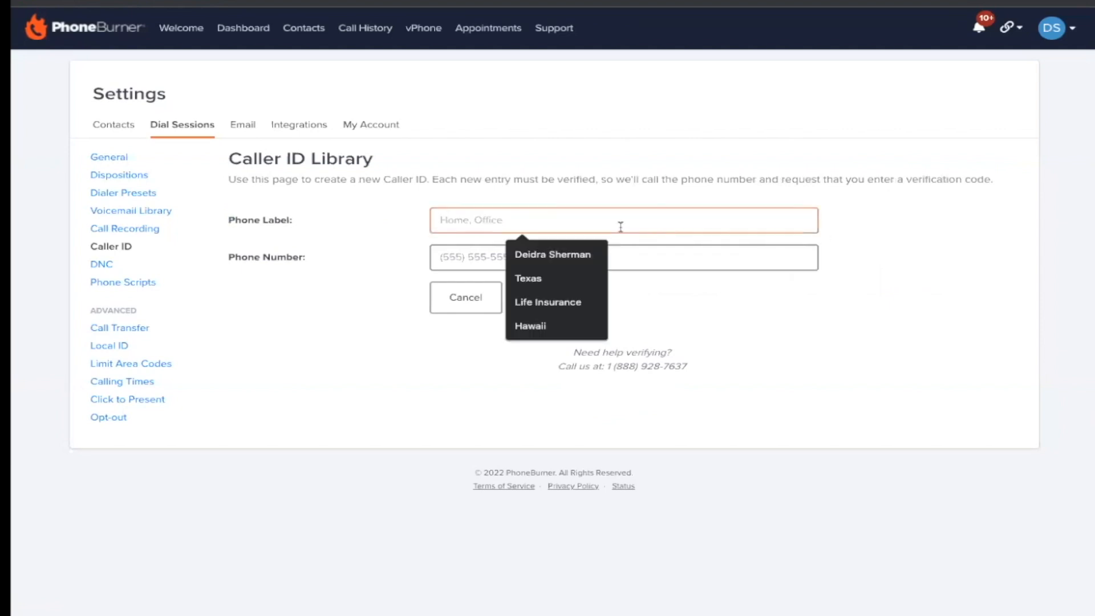
pyautogui.click(530, 325)
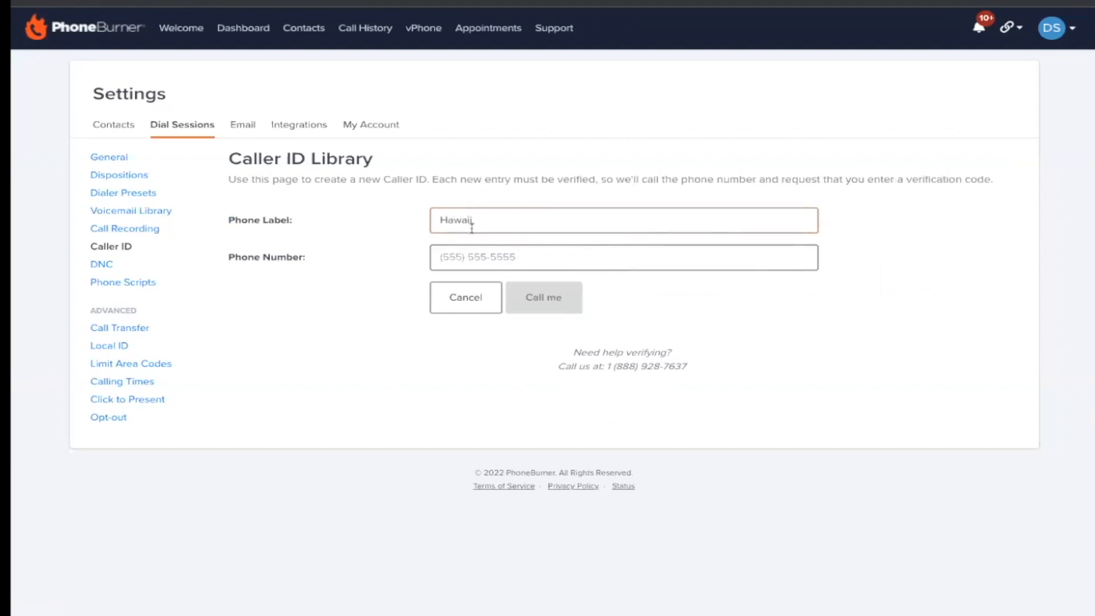
pyautogui.click(624, 258)
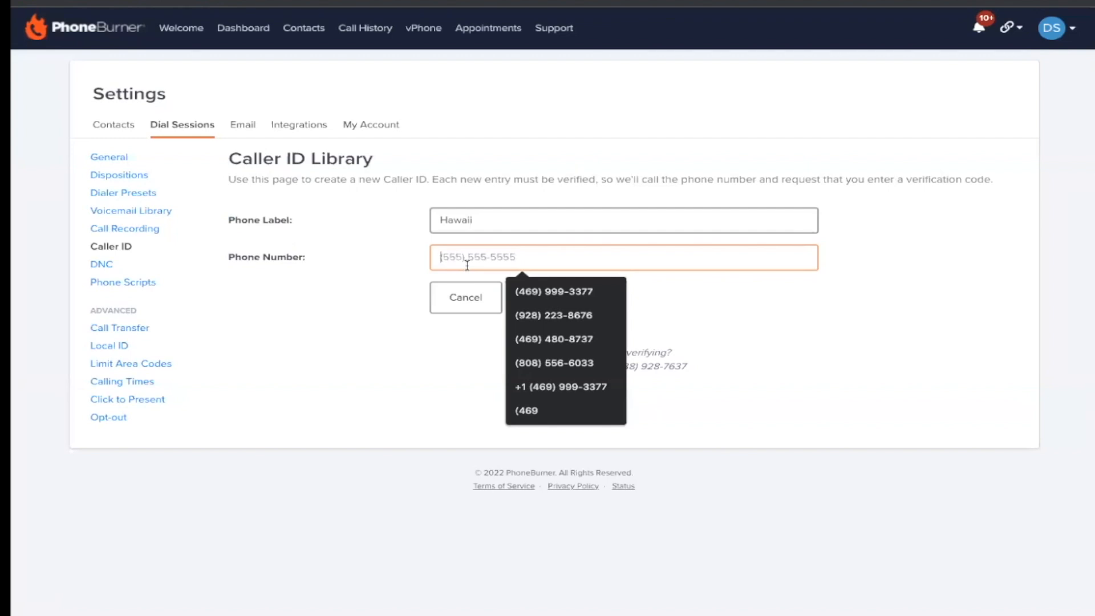
pyautogui.write('(808) 556-6033')
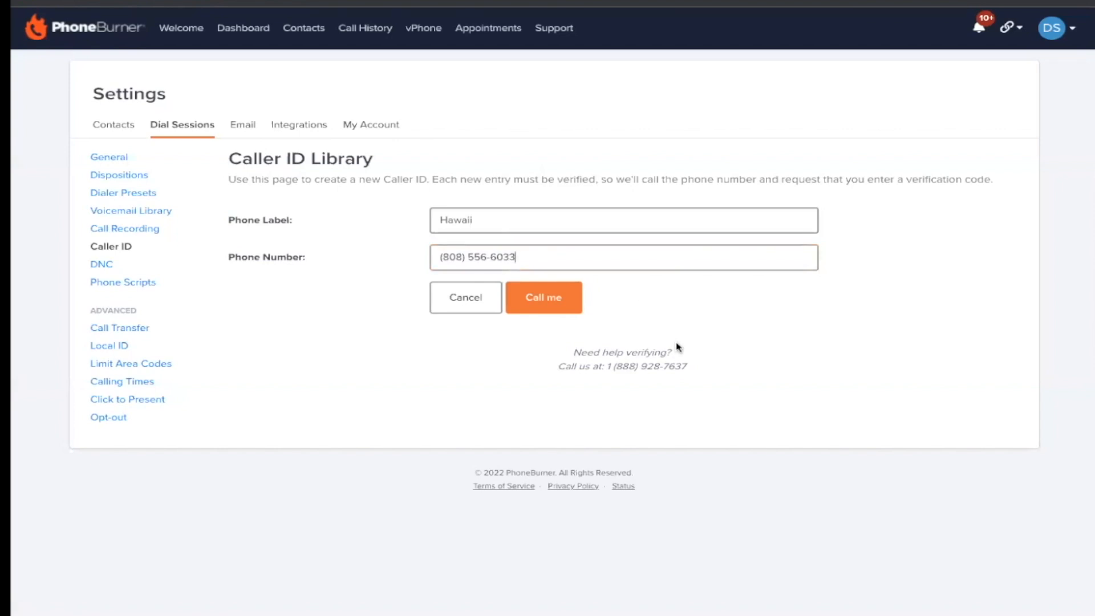
pyautogui.moveTo(618, 404)
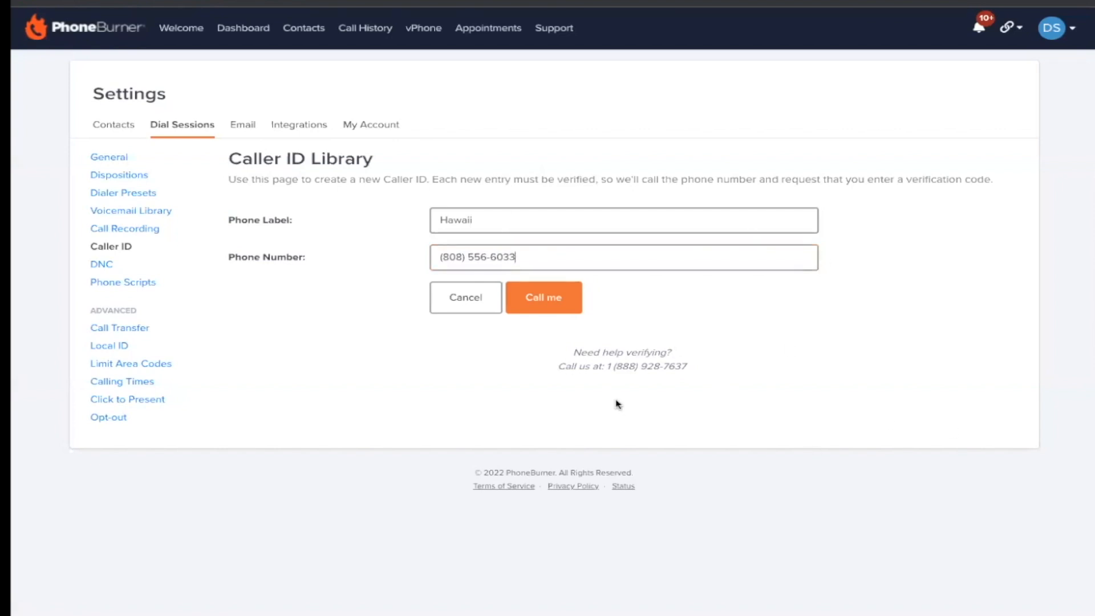
pyautogui.click(544, 297)
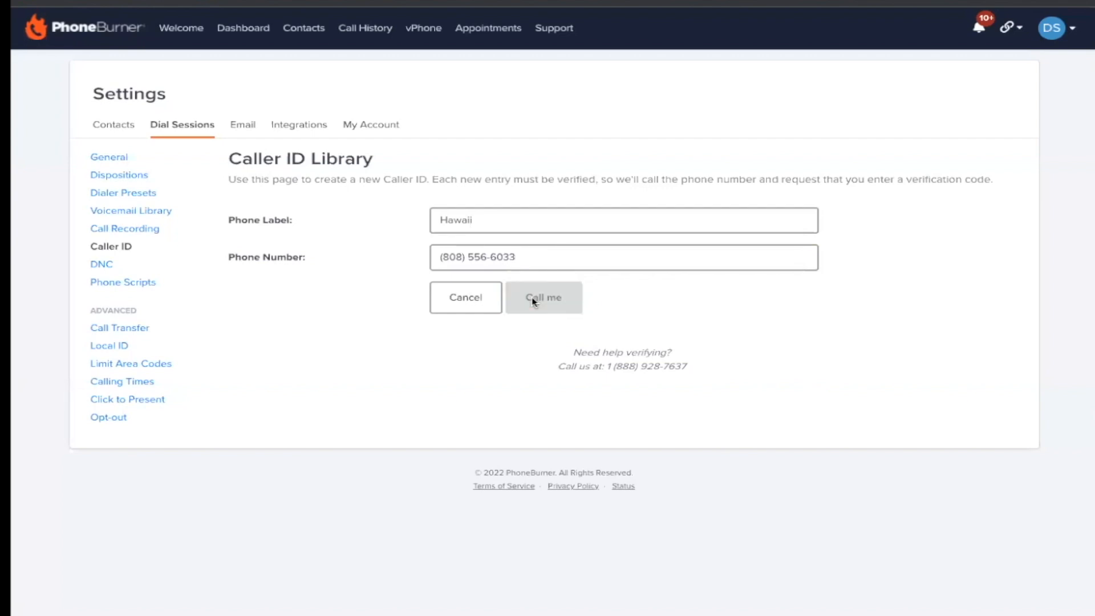
pyautogui.click(544, 297)
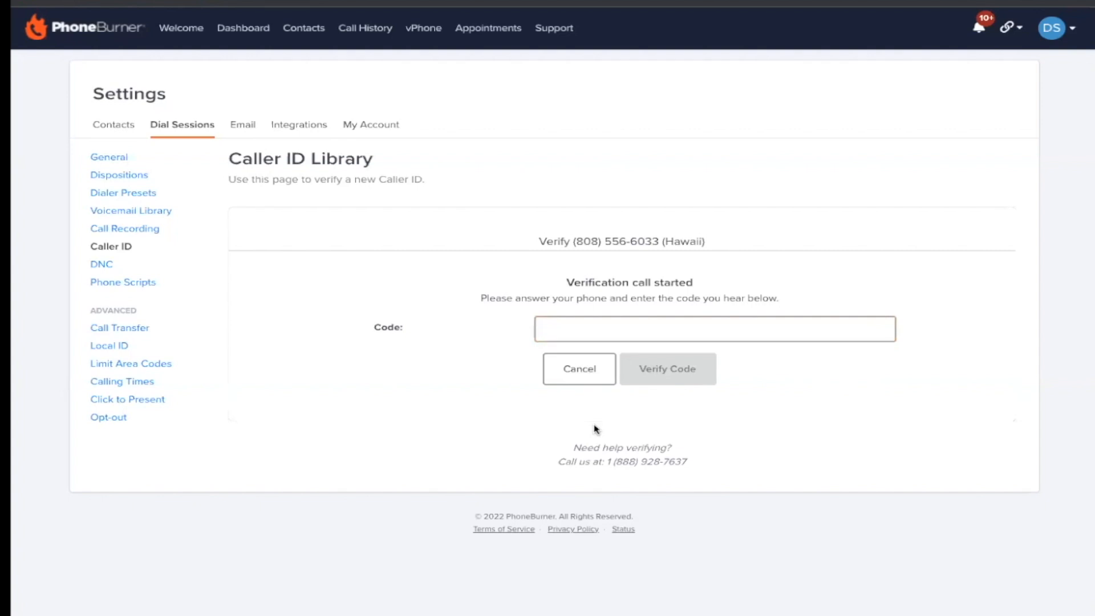
pyautogui.click(715, 329)
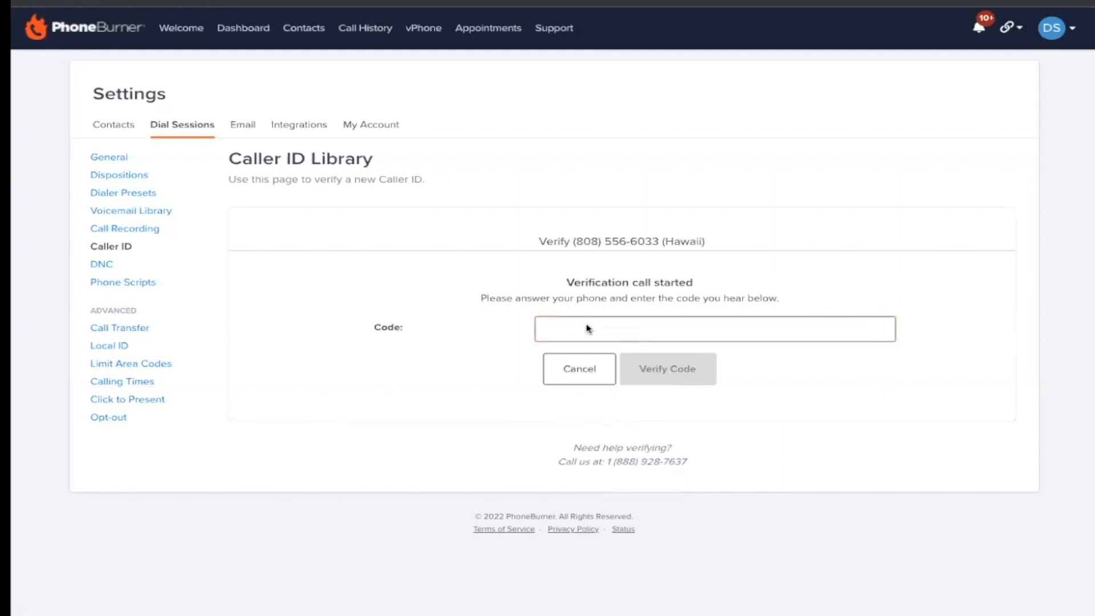
pyautogui.click(714, 329)
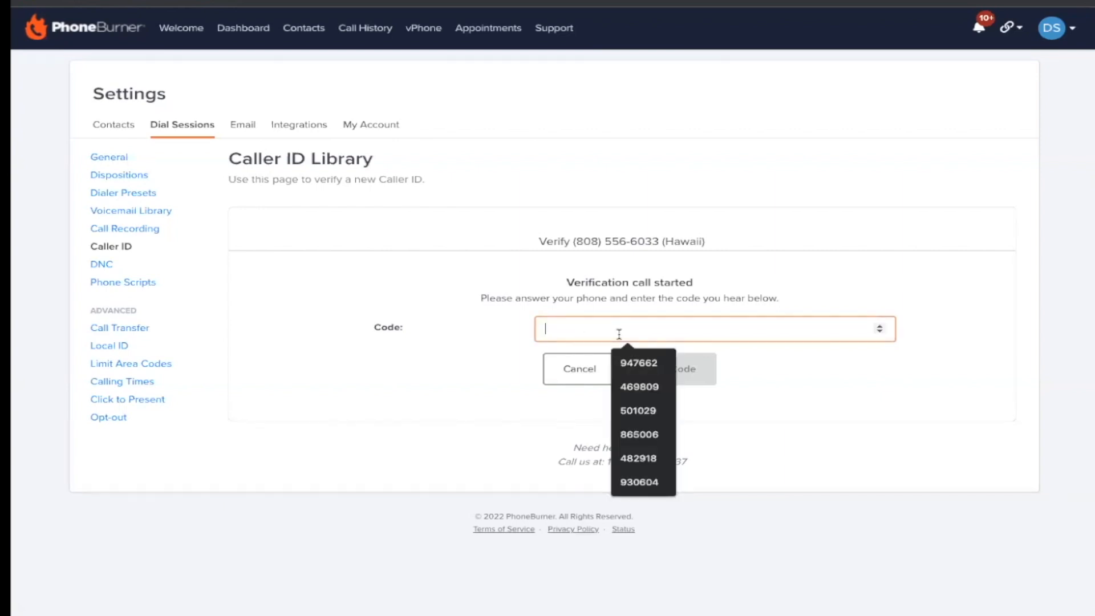
pyautogui.write('6')
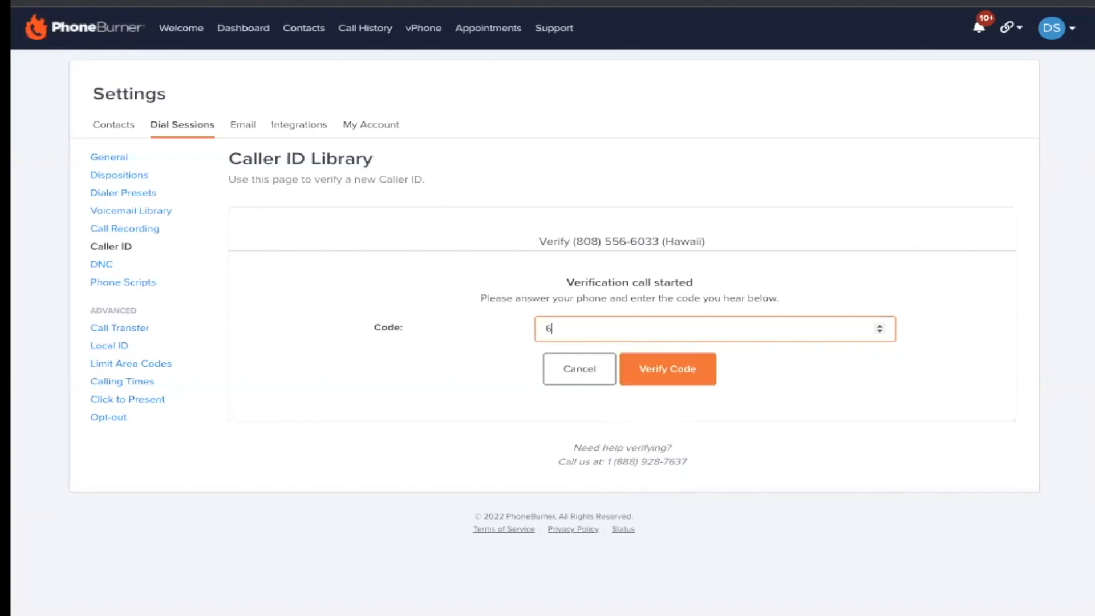
pyautogui.write('350')
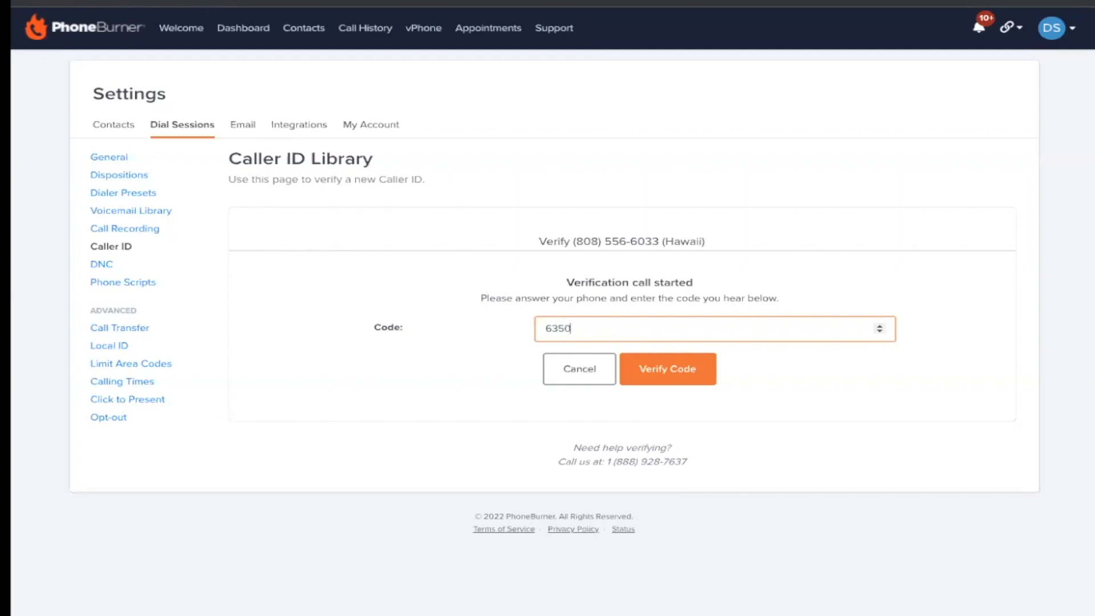
pyautogui.write('75')
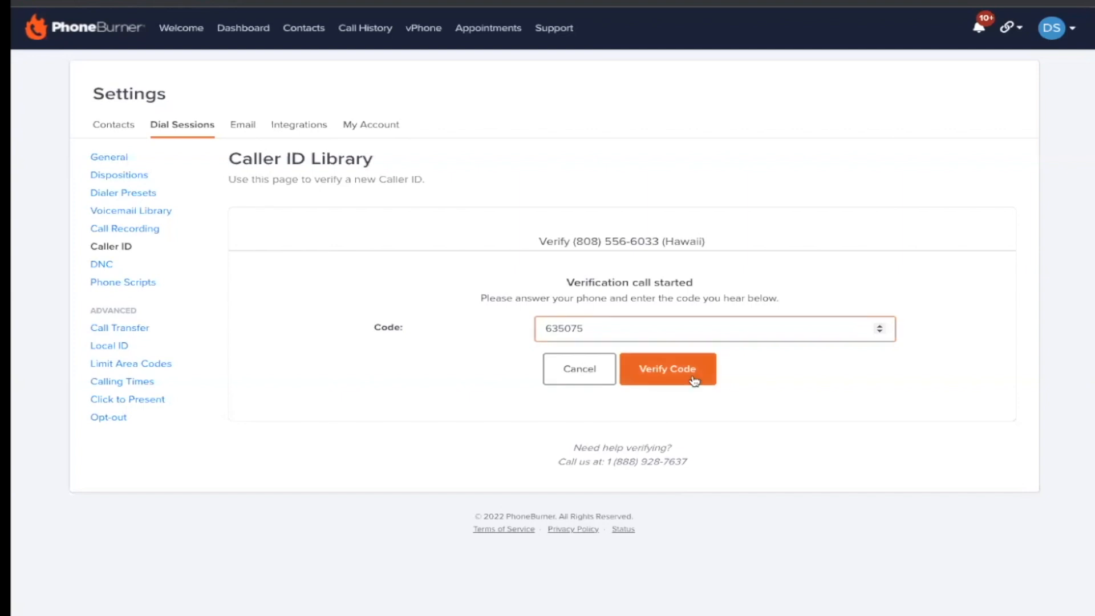
pyautogui.click(667, 369)
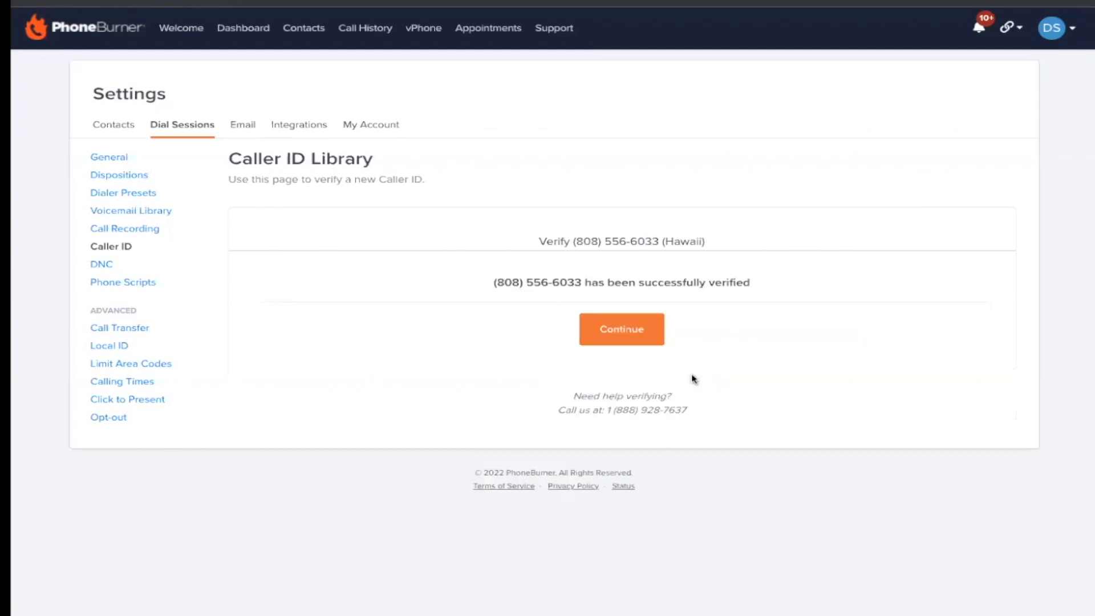
# Step: Continue from the verification confirmation back to the Caller ID Library
pyautogui.click(622, 329)
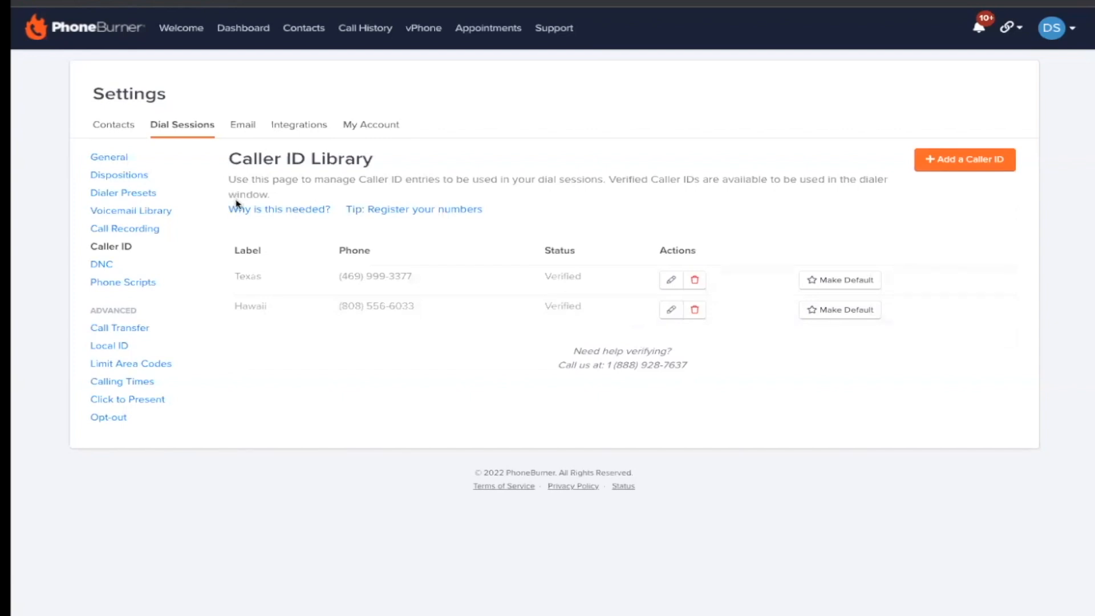
pyautogui.moveTo(695, 282)
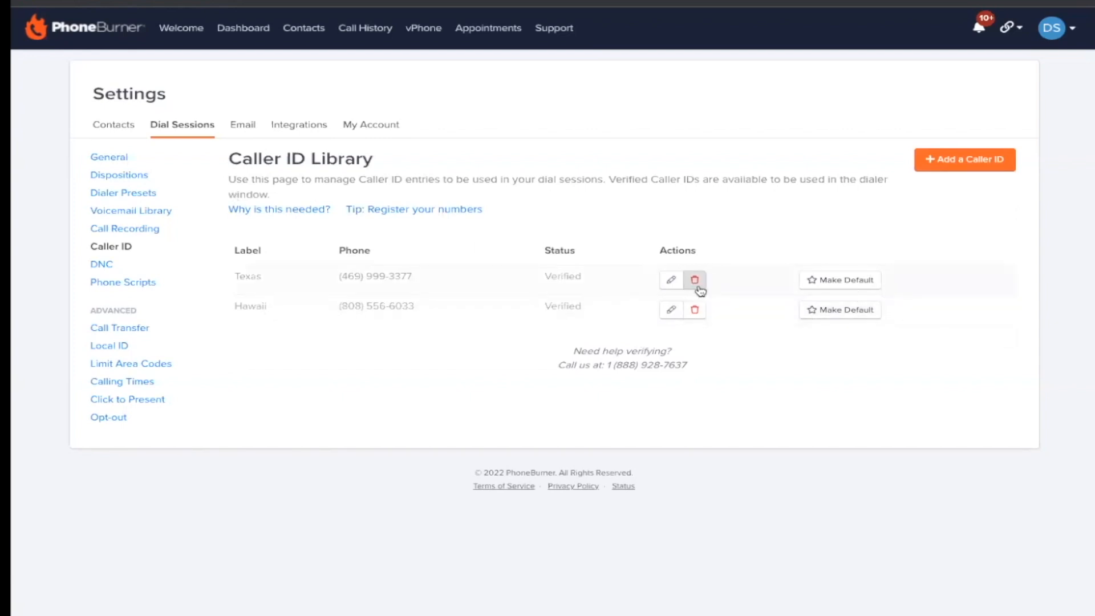
pyautogui.moveTo(680, 55)
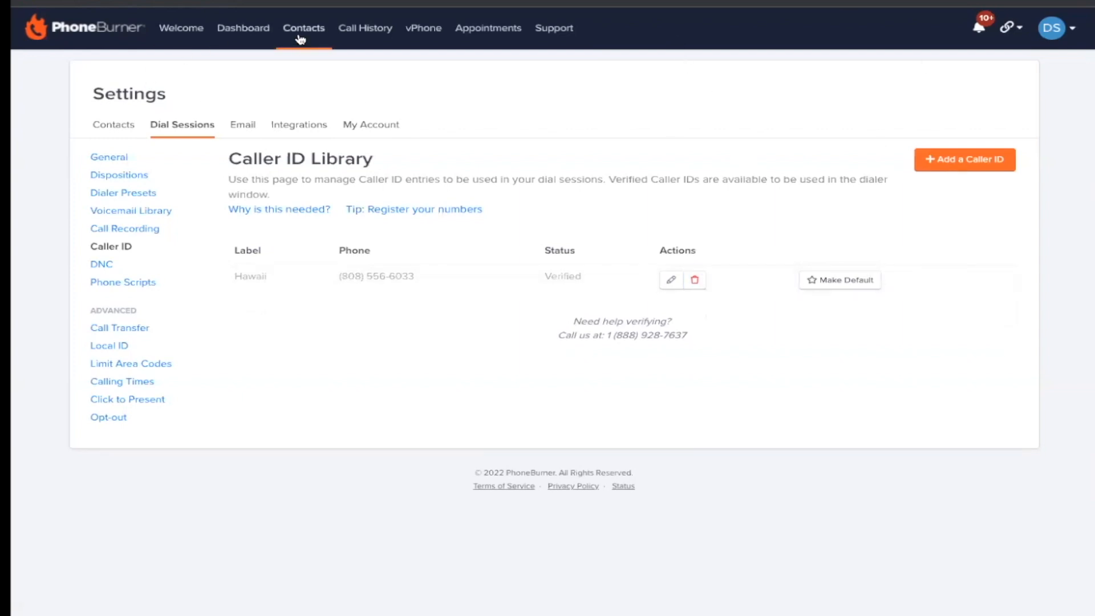
# Step: Return to Contacts and start a new dial session using the Hawaii caller ID
pyautogui.click(304, 27)
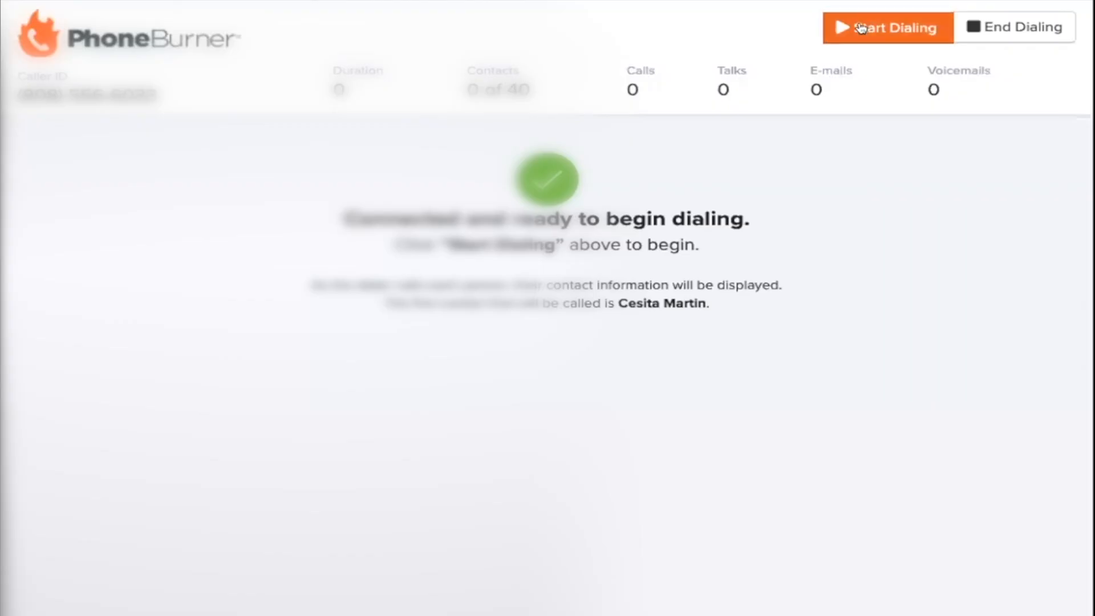
pyautogui.click(886, 27)
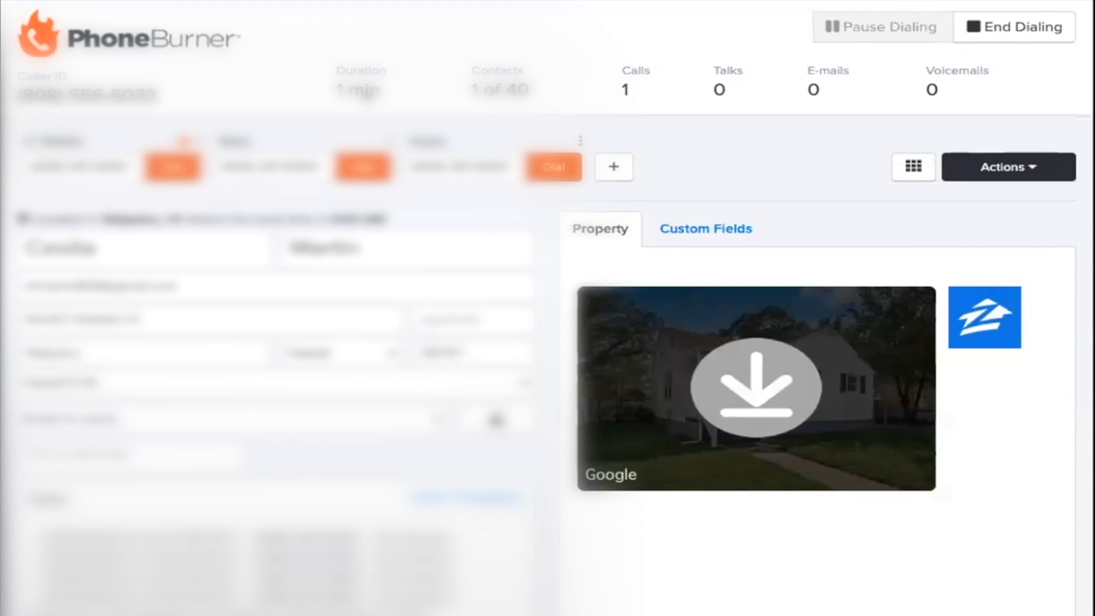
pyautogui.moveTo(525, 23)
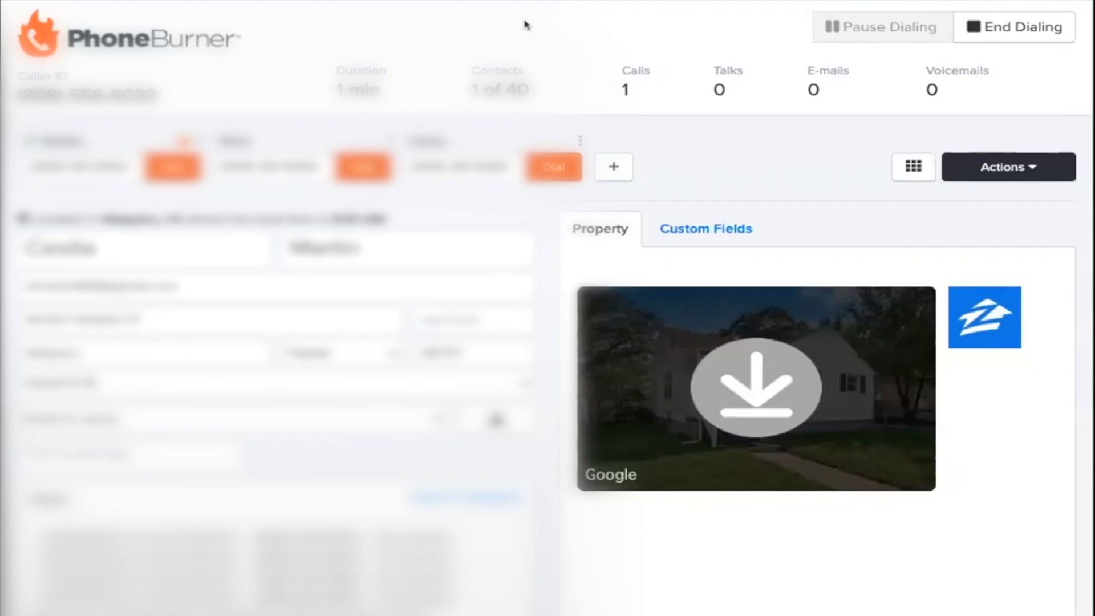
pyautogui.moveTo(944, 174)
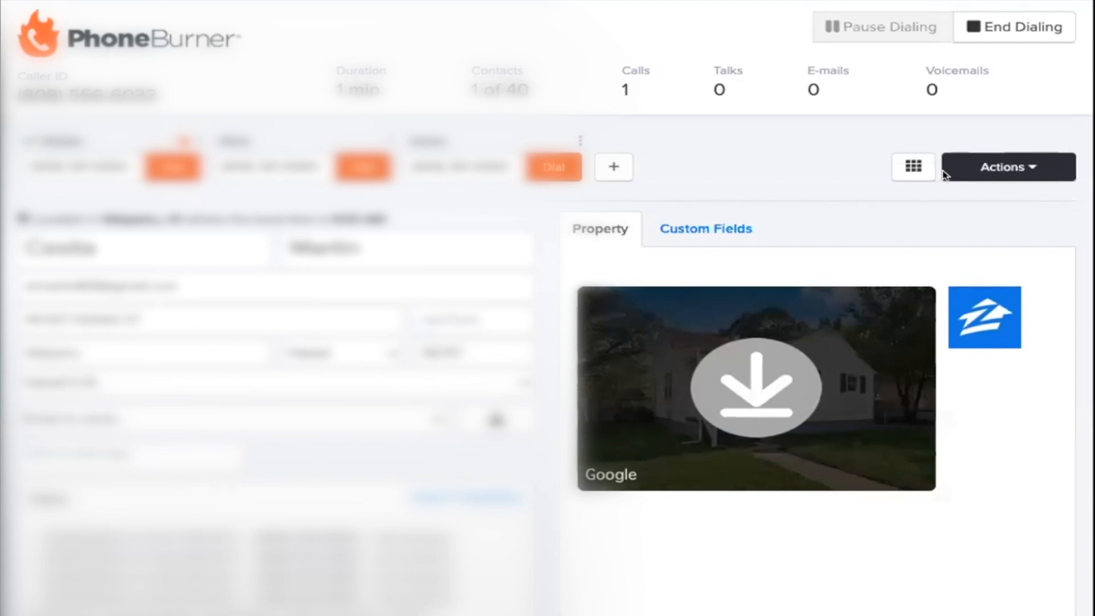